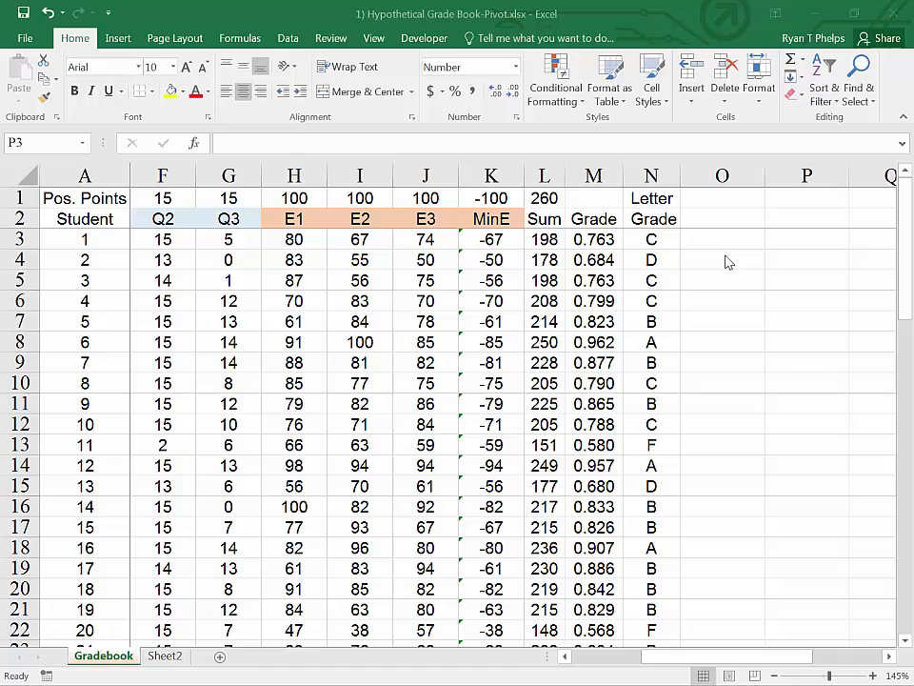
# Step: Review the letter-grade formula in N3 and cancel the Create Table dialog without making a table
pyautogui.click(808, 240)
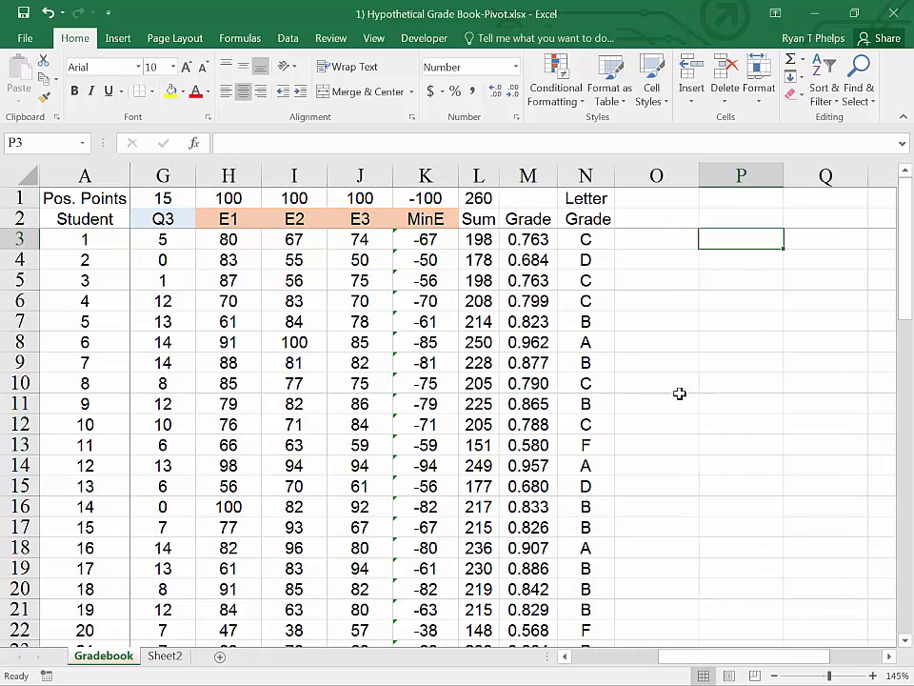
pyautogui.moveTo(583, 240)
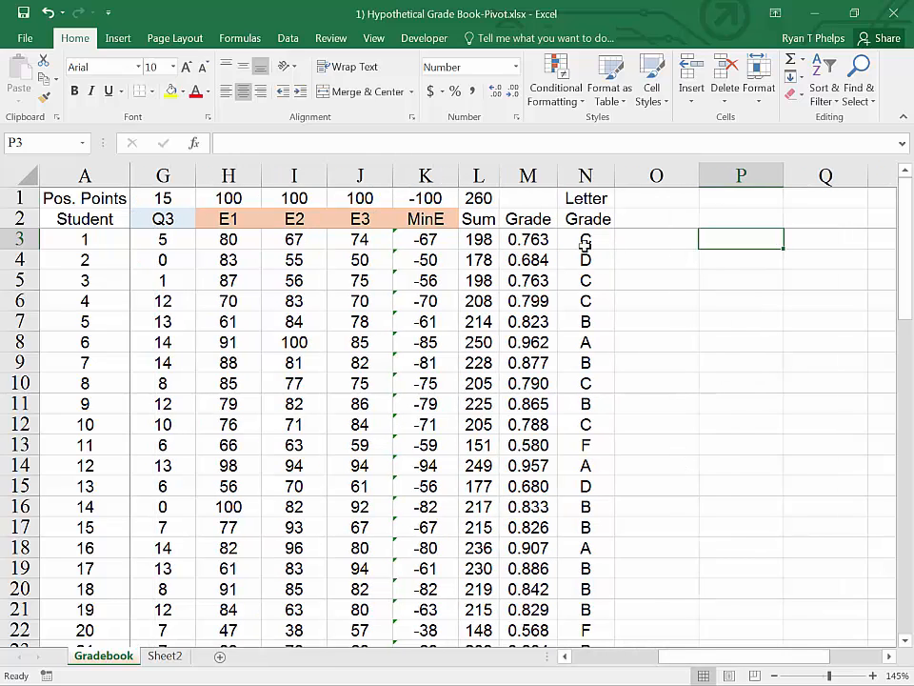
pyautogui.click(586, 240)
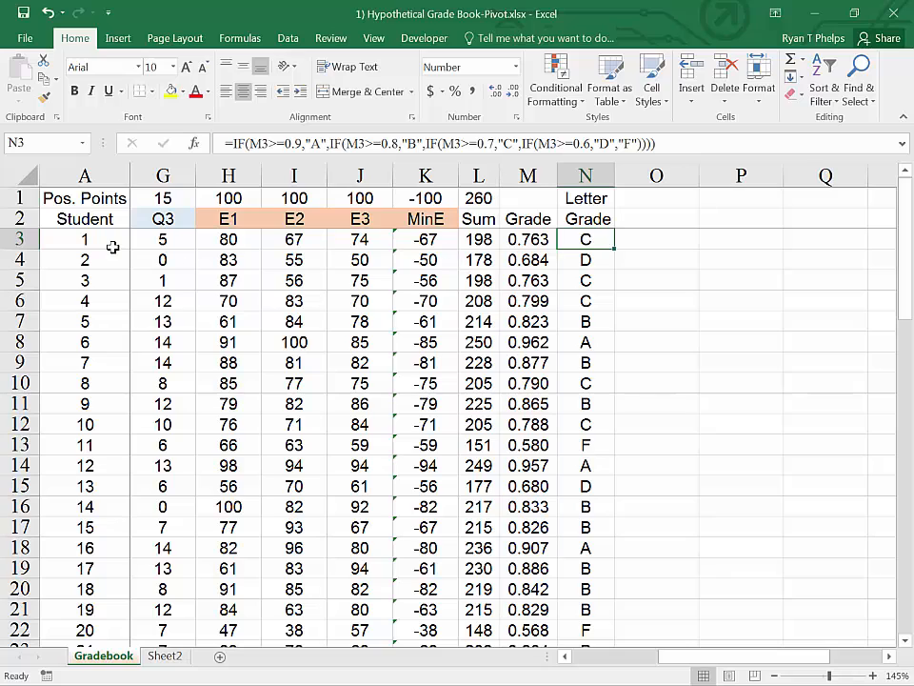
pyautogui.click(99, 66)
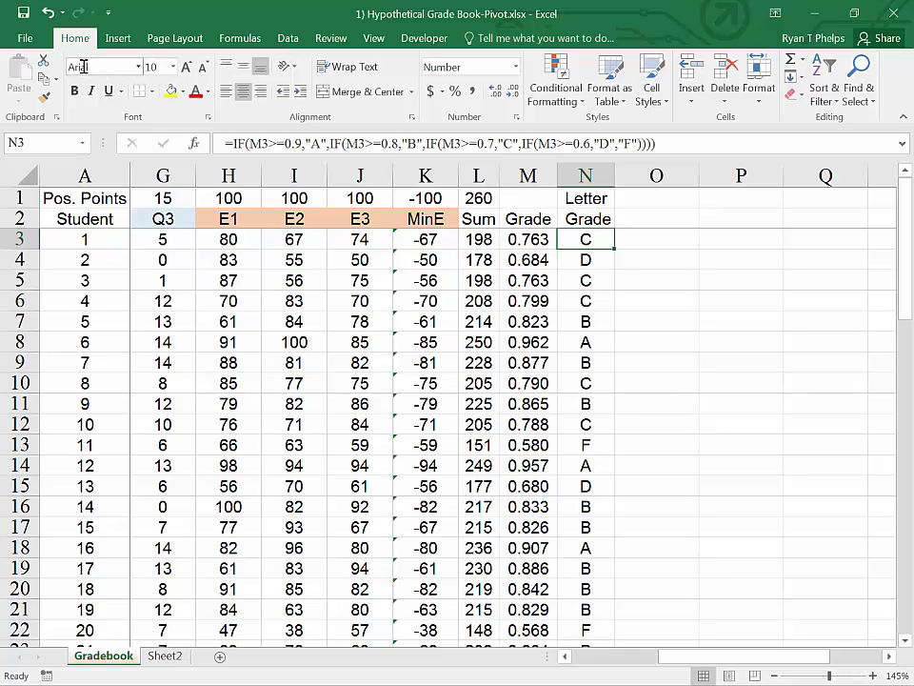
pyautogui.click(116, 38)
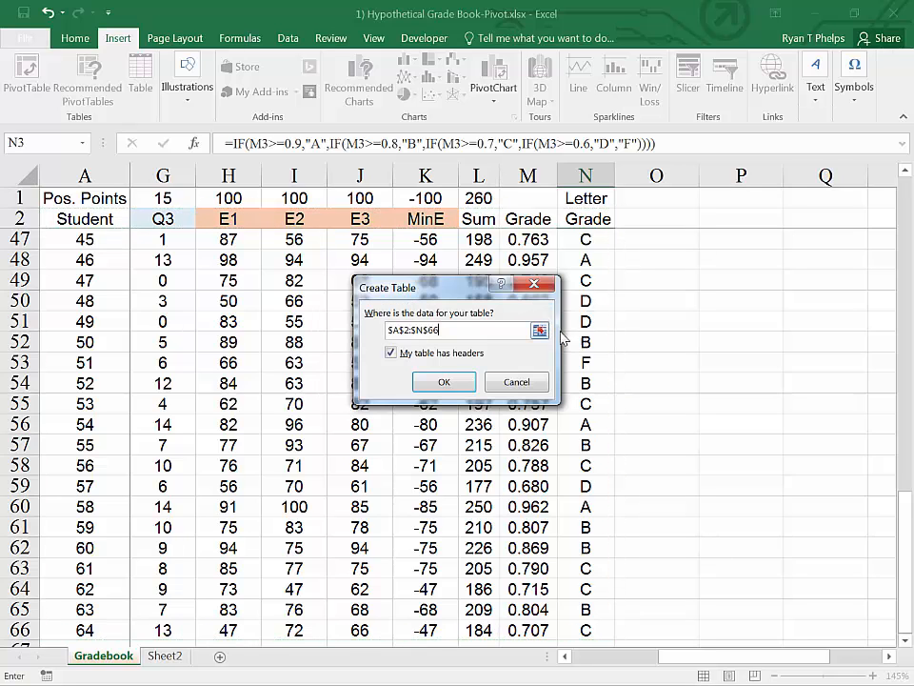
pyautogui.moveTo(442, 381)
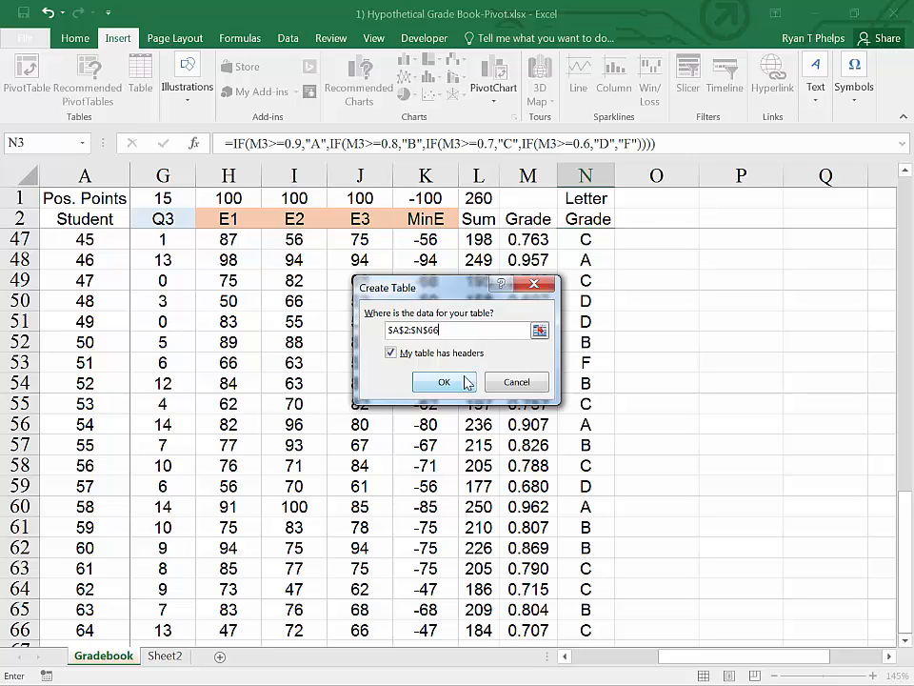
pyautogui.click(444, 381)
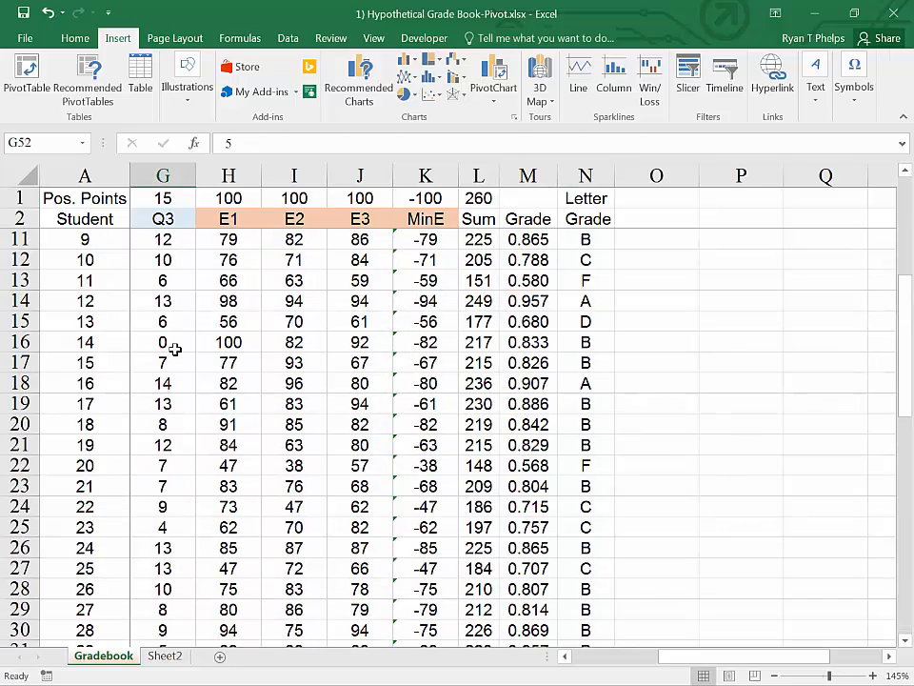
# Step: Insert a pivot table from Gradebook!$A$2:$N$66 onto the existing sheet at P47
pyautogui.scroll(3)
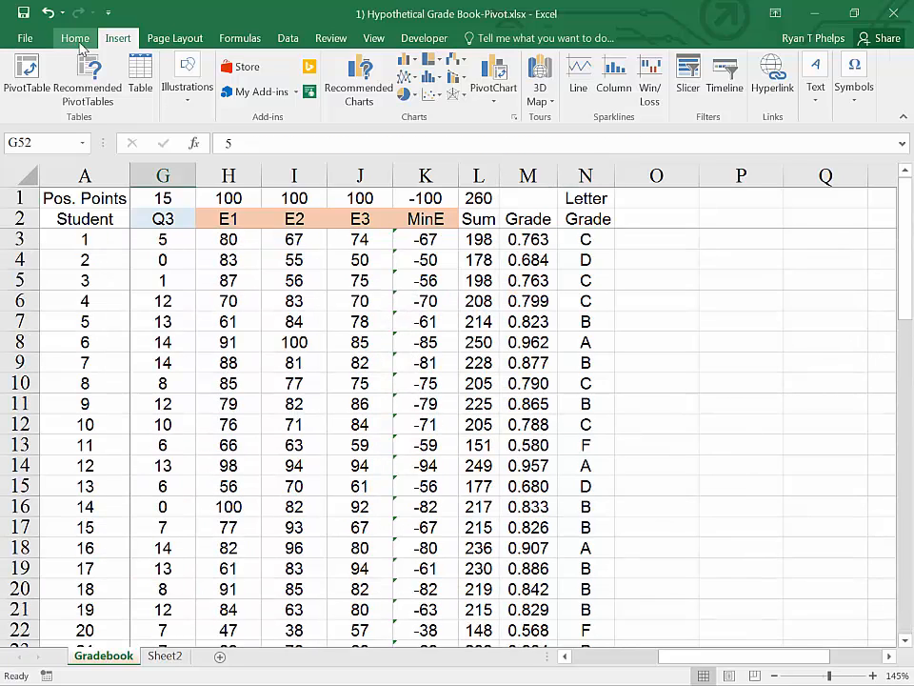
pyautogui.click(27, 76)
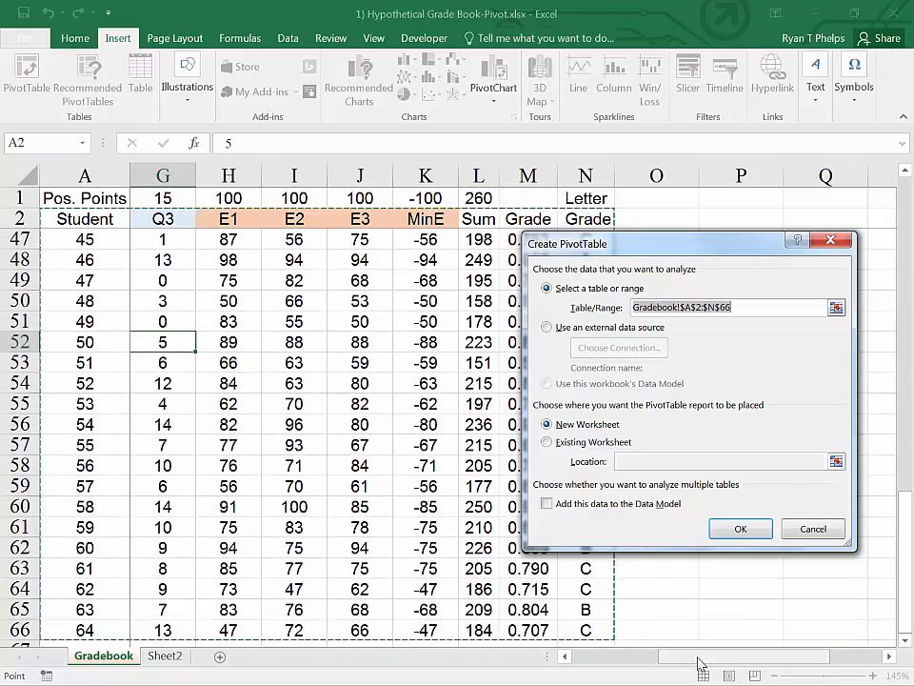
pyautogui.hscroll(3)
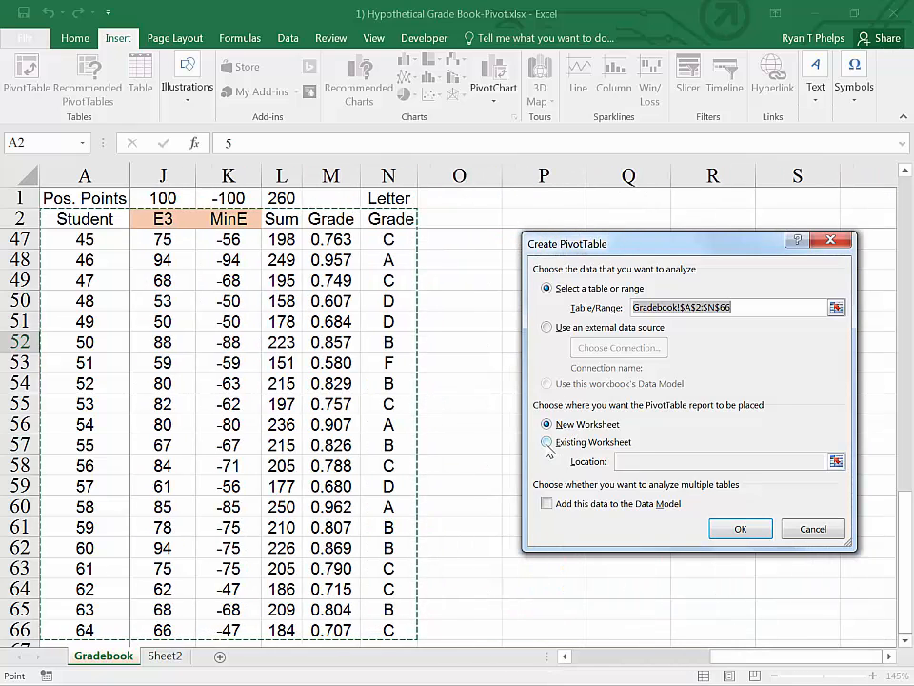
pyautogui.click(549, 442)
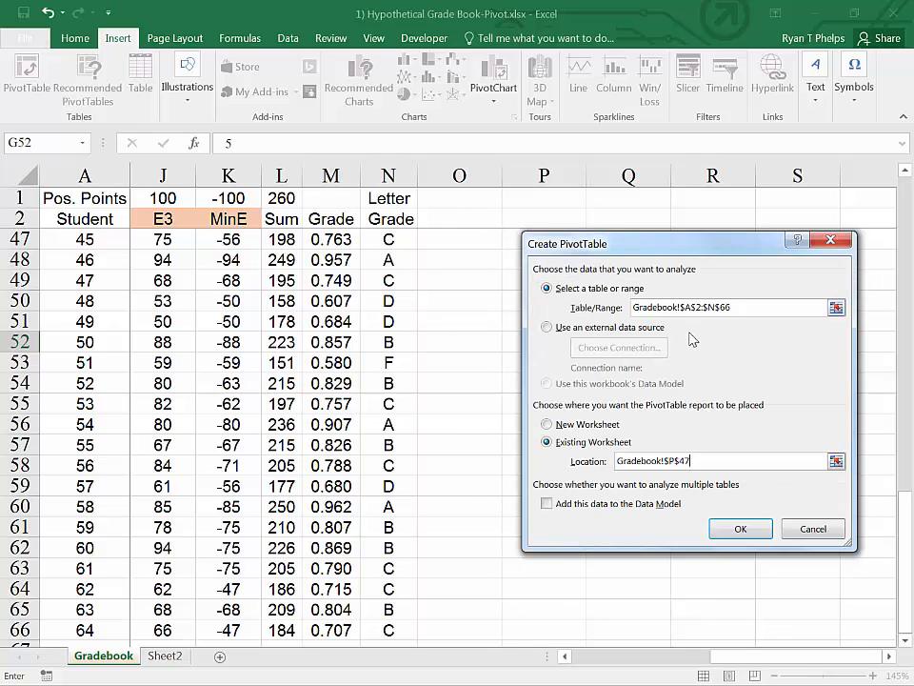
pyautogui.click(739, 530)
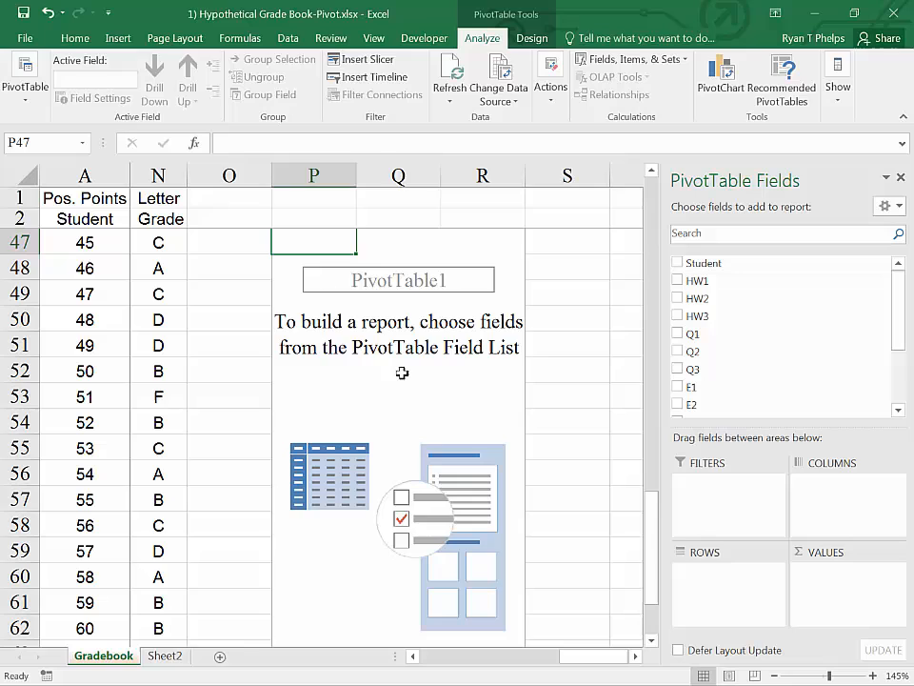
pyautogui.moveTo(728, 539)
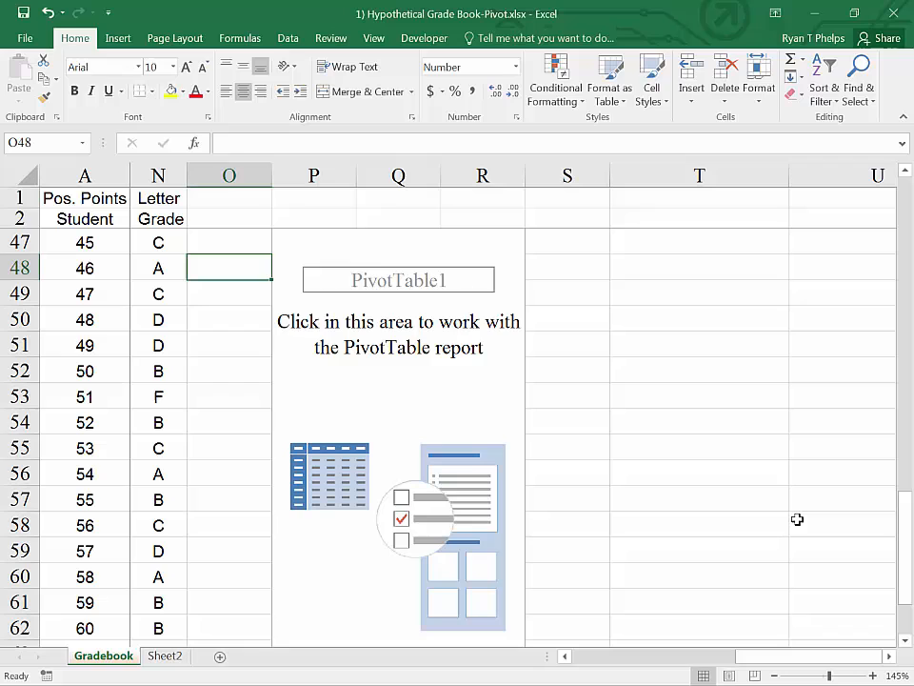
pyautogui.moveTo(347, 519)
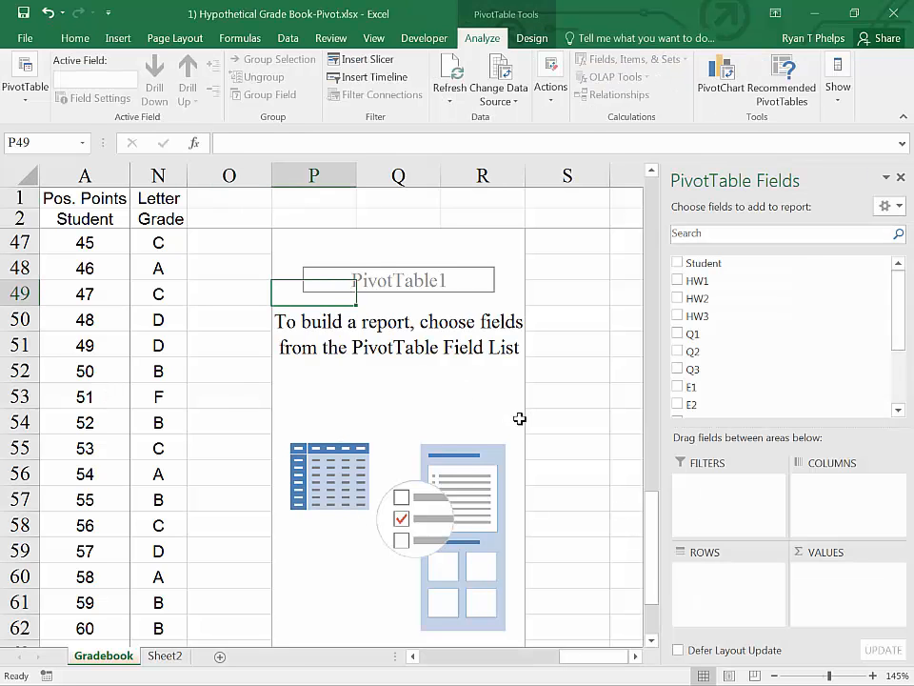
pyautogui.scroll(-3)
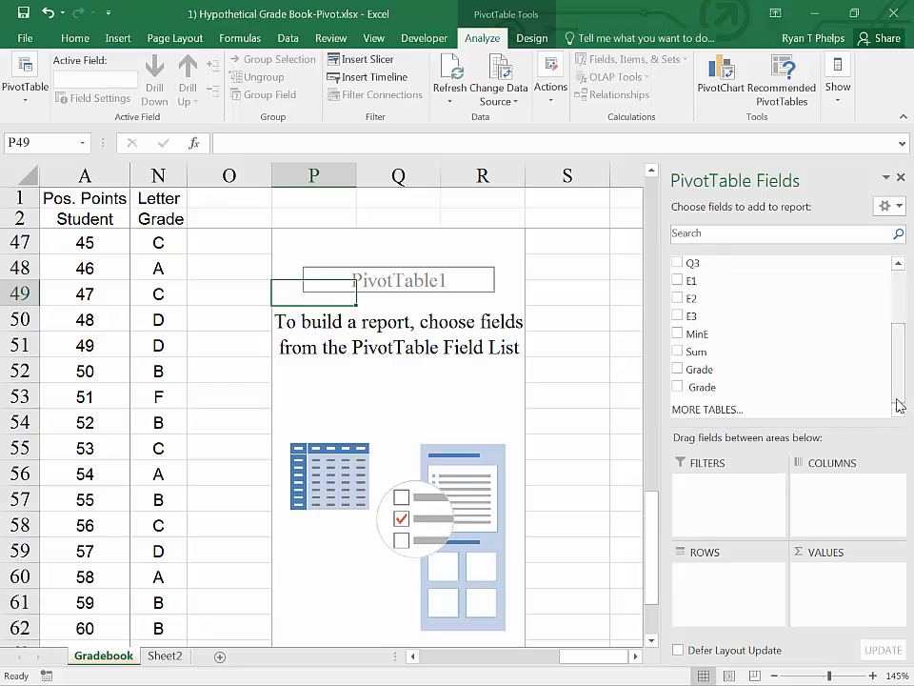
pyautogui.moveTo(156, 392)
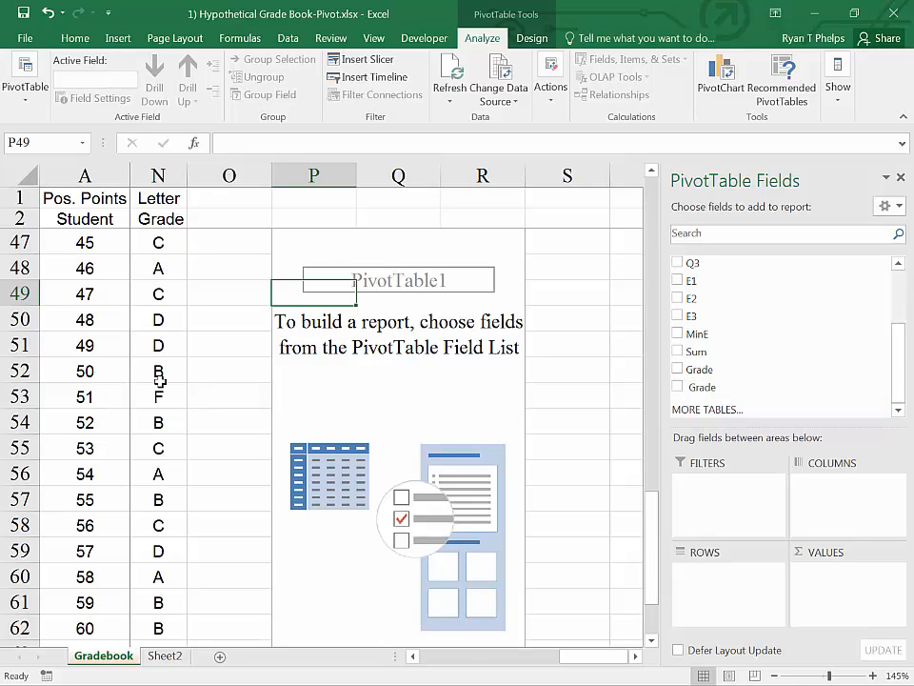
pyautogui.moveTo(160, 395)
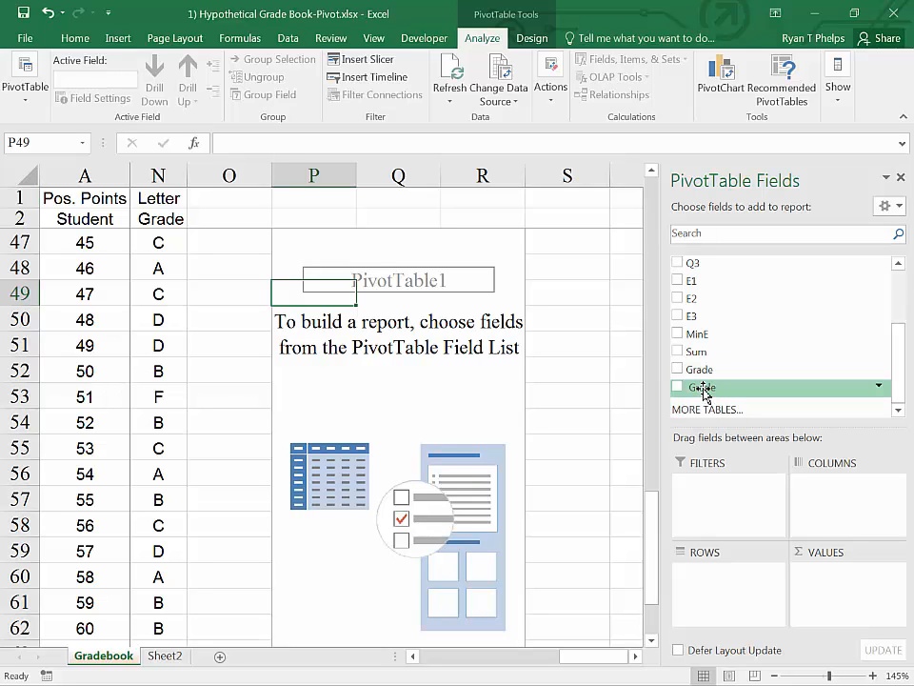
# Step: Put Grade in Rows and again in Values so each letter grade gets a count
pyautogui.click(678, 385)
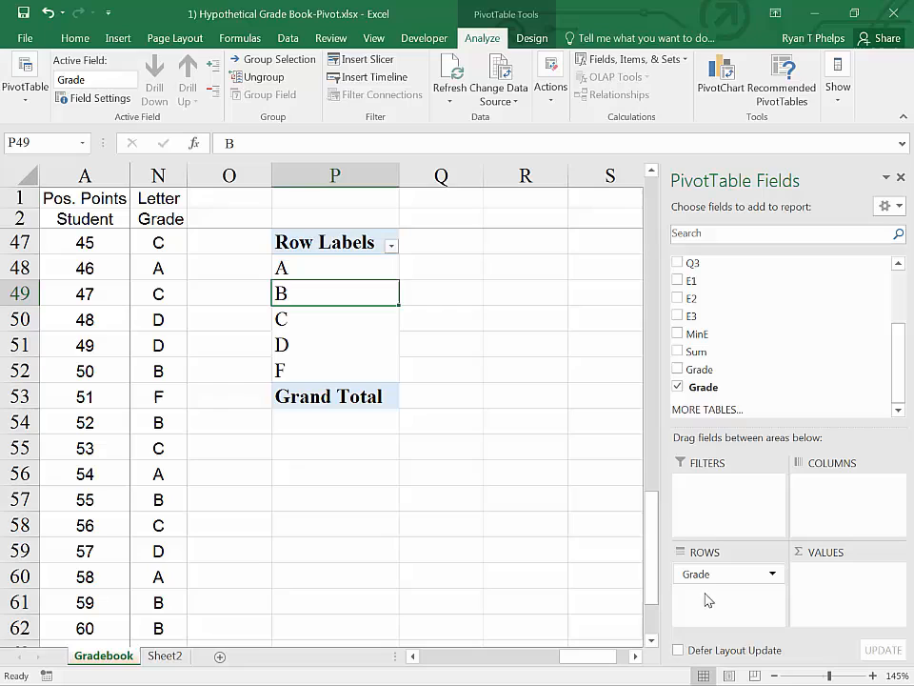
pyautogui.moveTo(720, 583)
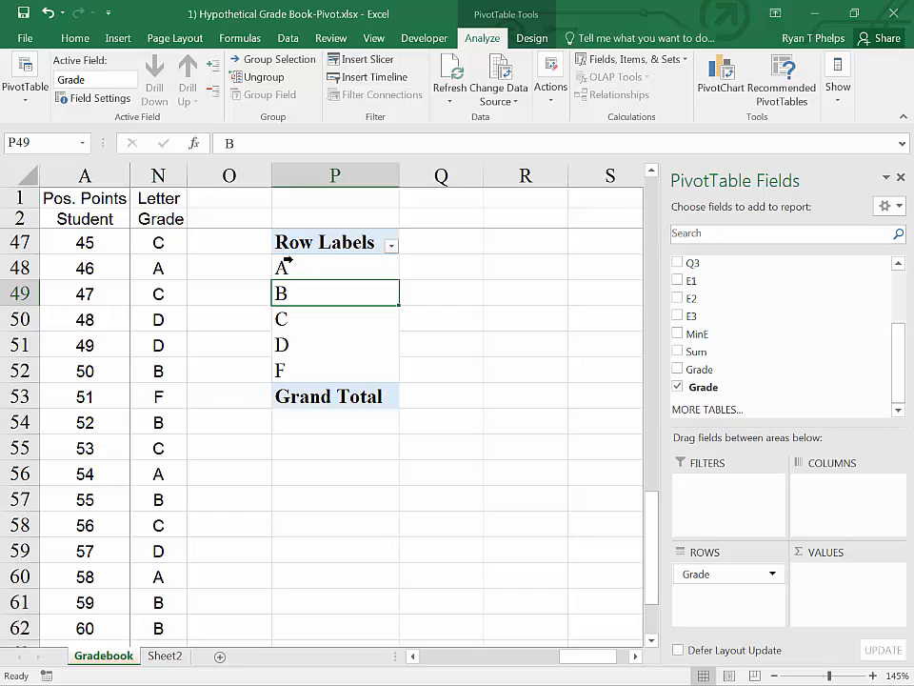
pyautogui.click(159, 175)
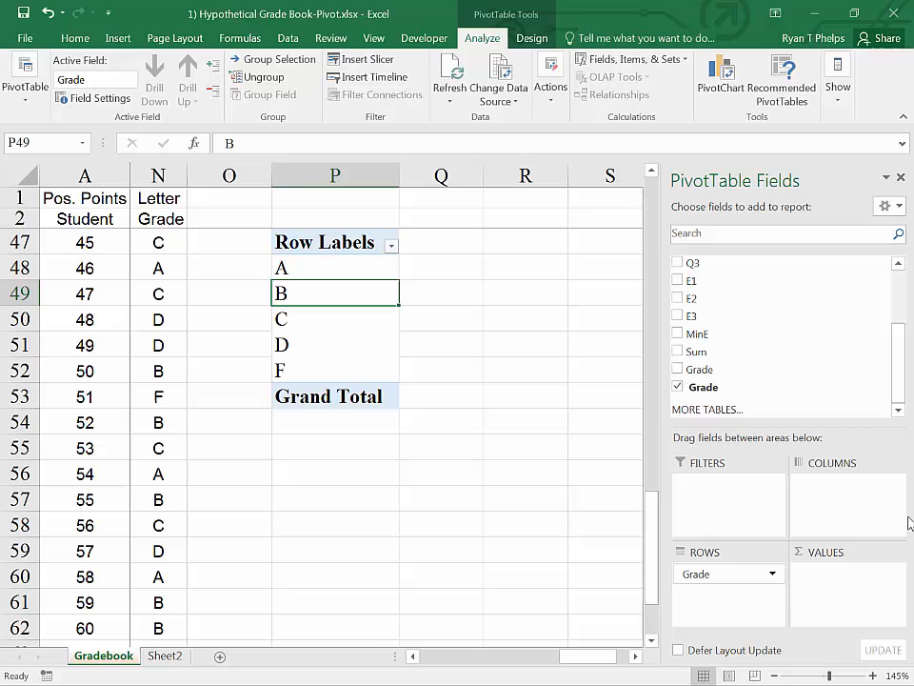
pyautogui.moveTo(701, 386)
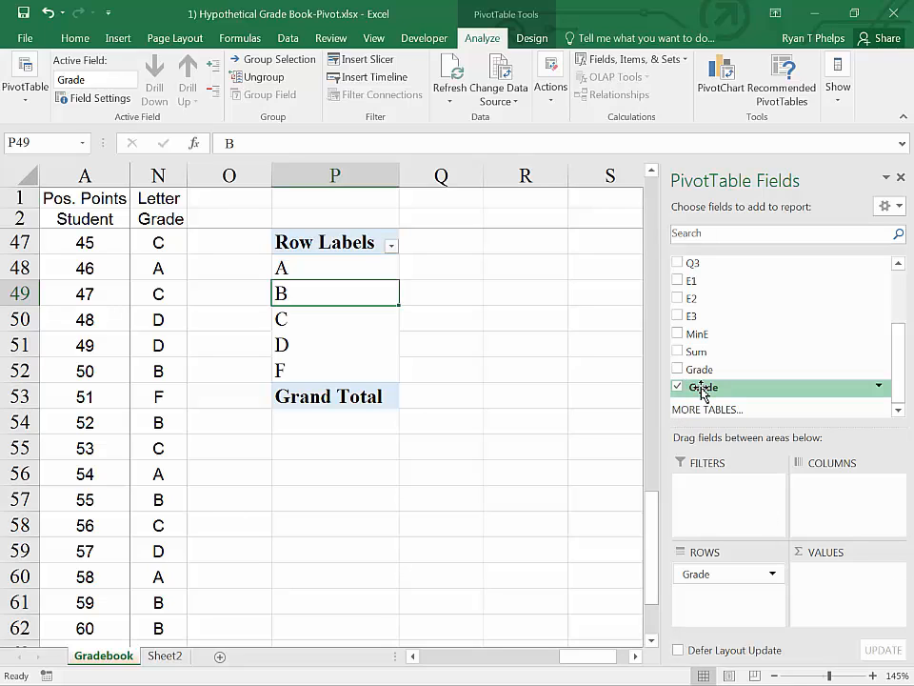
pyautogui.click(678, 387)
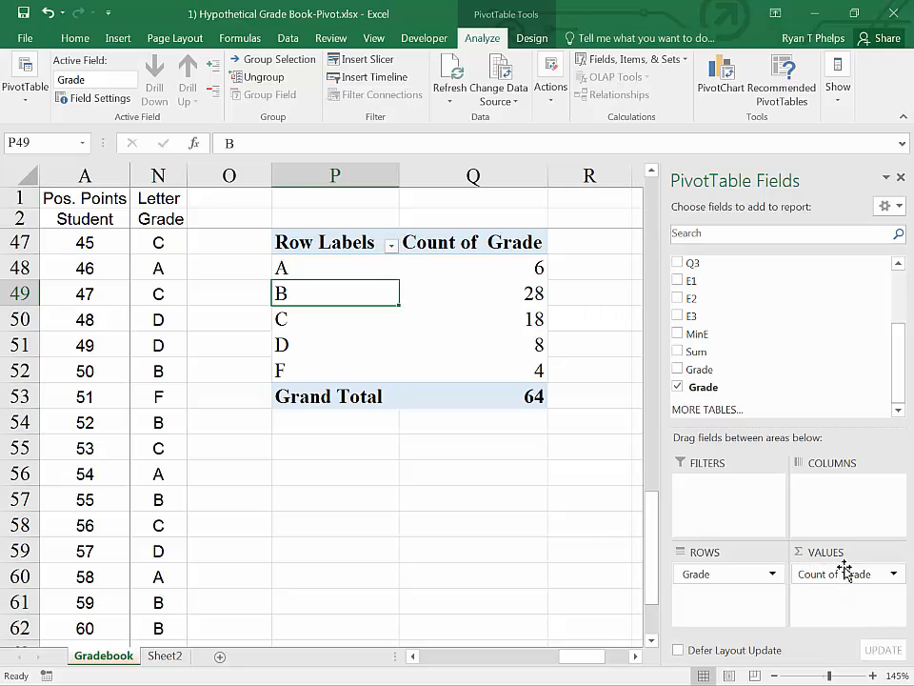
pyautogui.moveTo(823, 593)
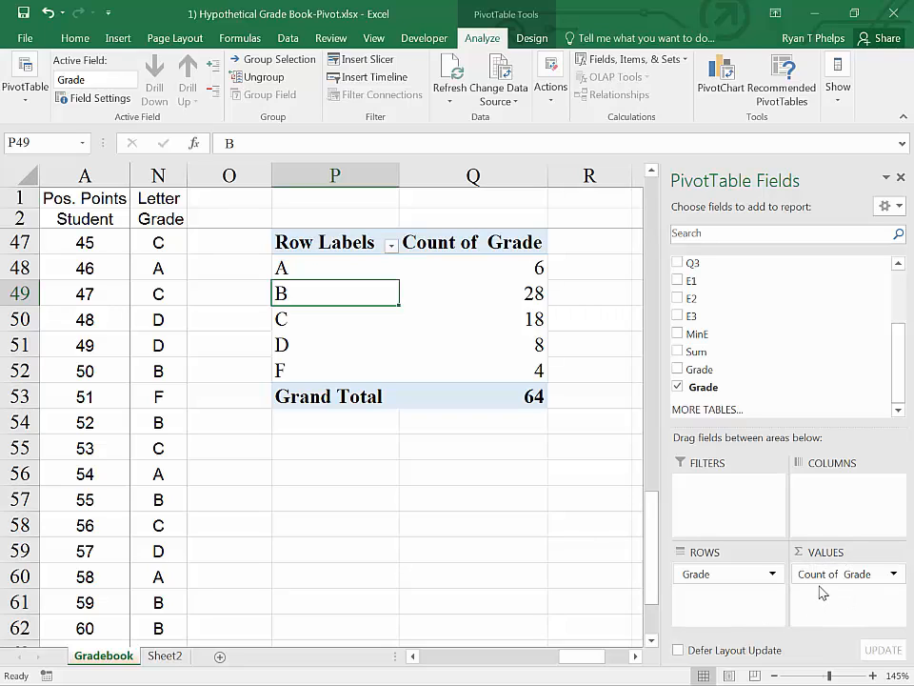
pyautogui.click(846, 573)
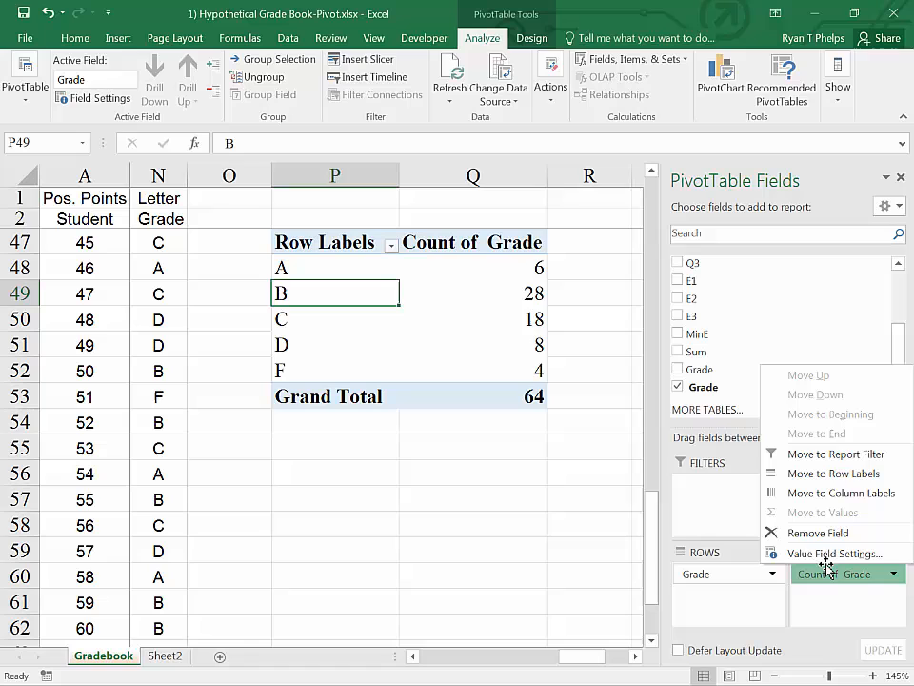
pyautogui.click(833, 552)
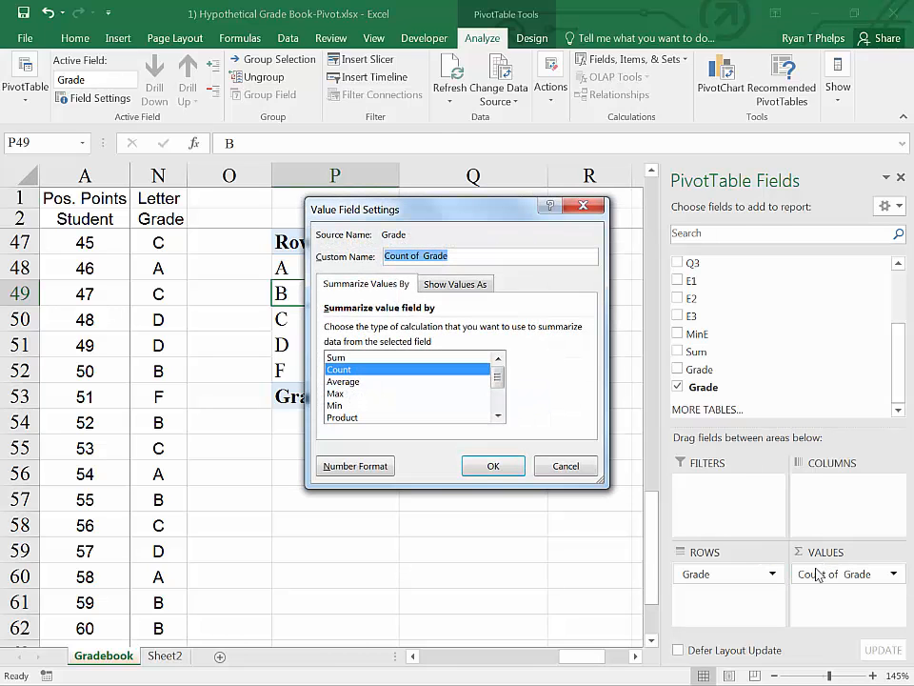
pyautogui.click(491, 464)
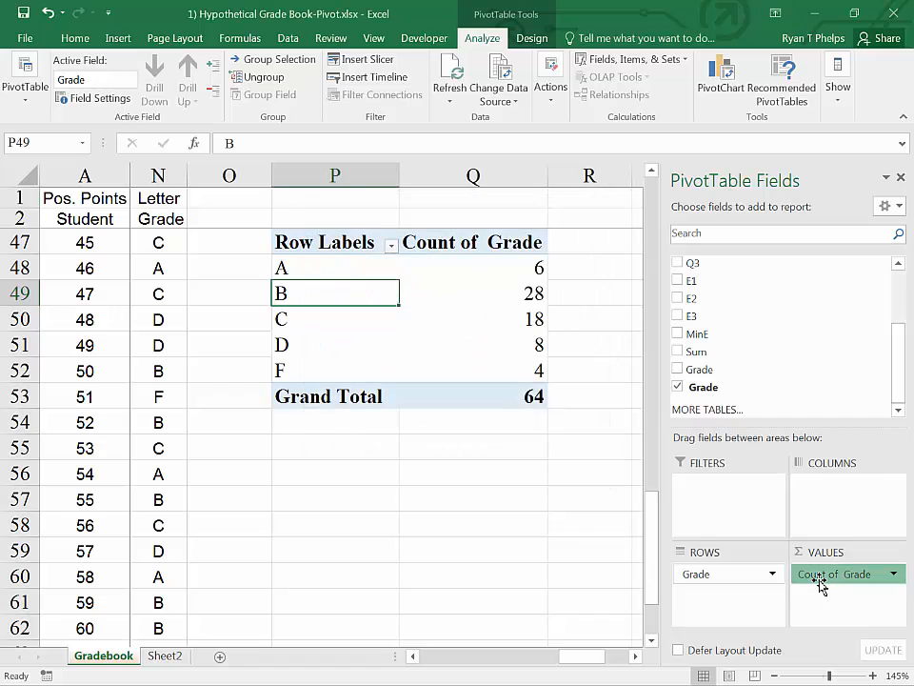
# Step: In Value Field Settings keep Count as the calculation and name the column Count
pyautogui.click(832, 574)
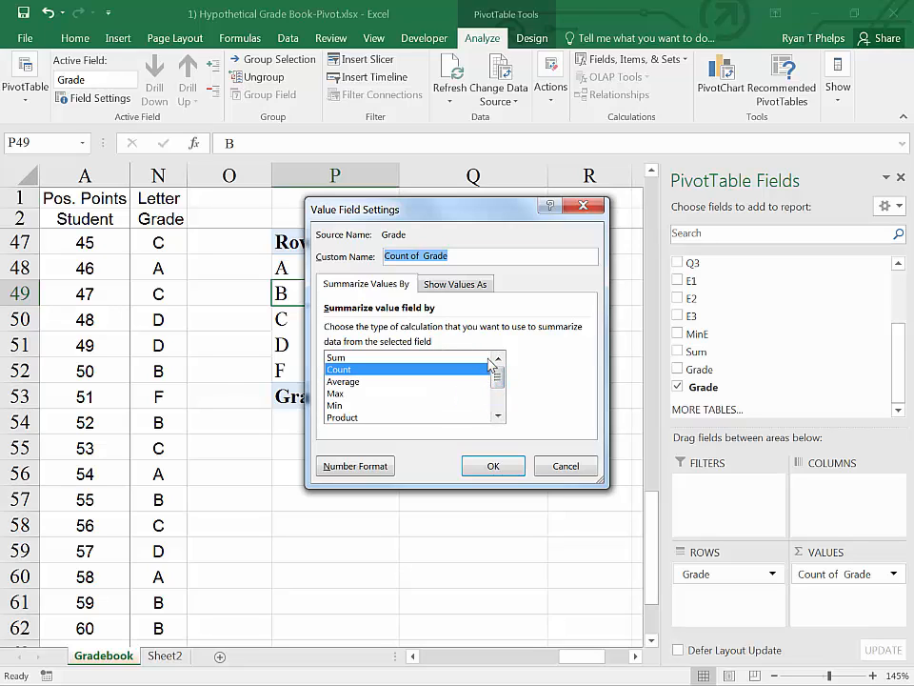
pyautogui.click(492, 465)
pyautogui.write('Count')
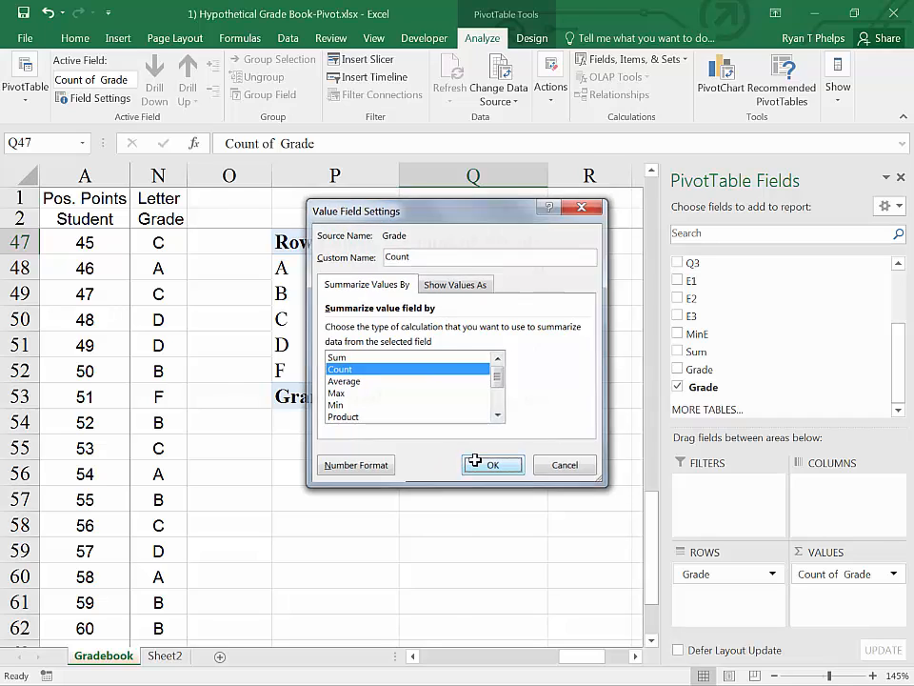
pyautogui.click(491, 464)
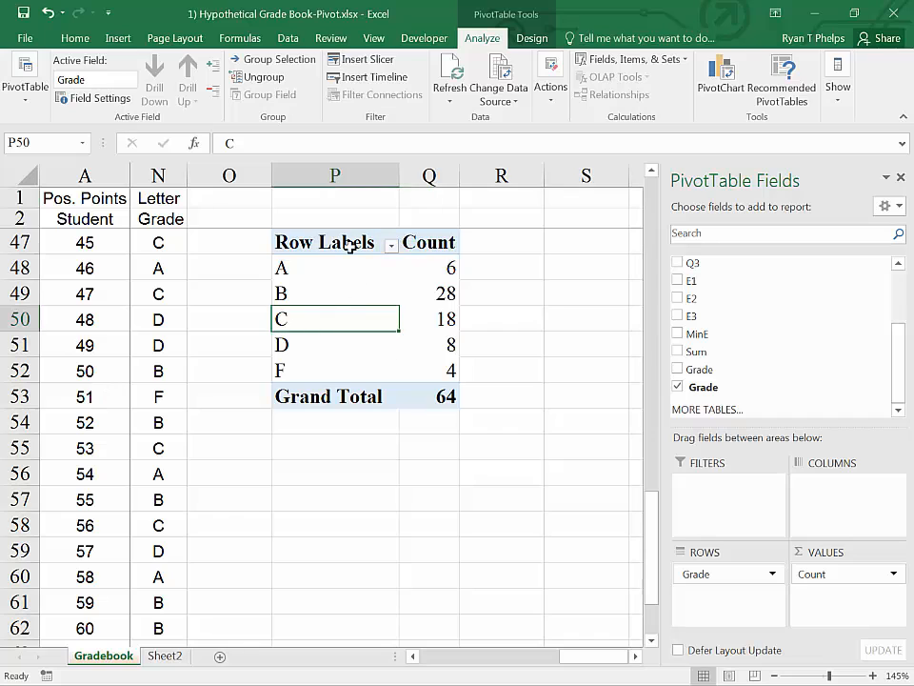
pyautogui.click(335, 242)
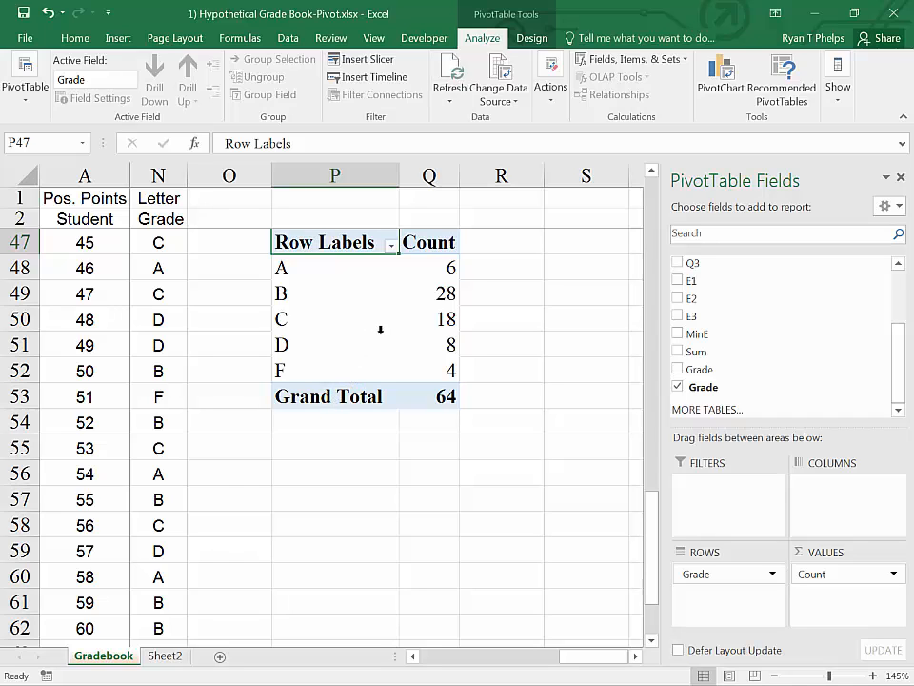
# Step: Show the pivot table in Outline Form from Report Layout so the row heading reads Grade
pyautogui.click(531, 39)
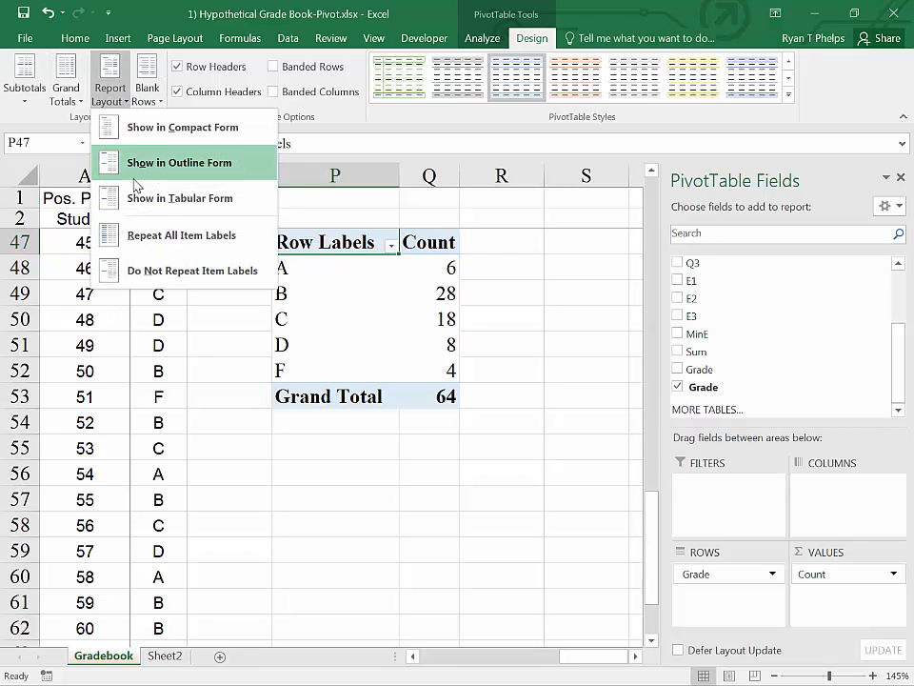
pyautogui.click(179, 162)
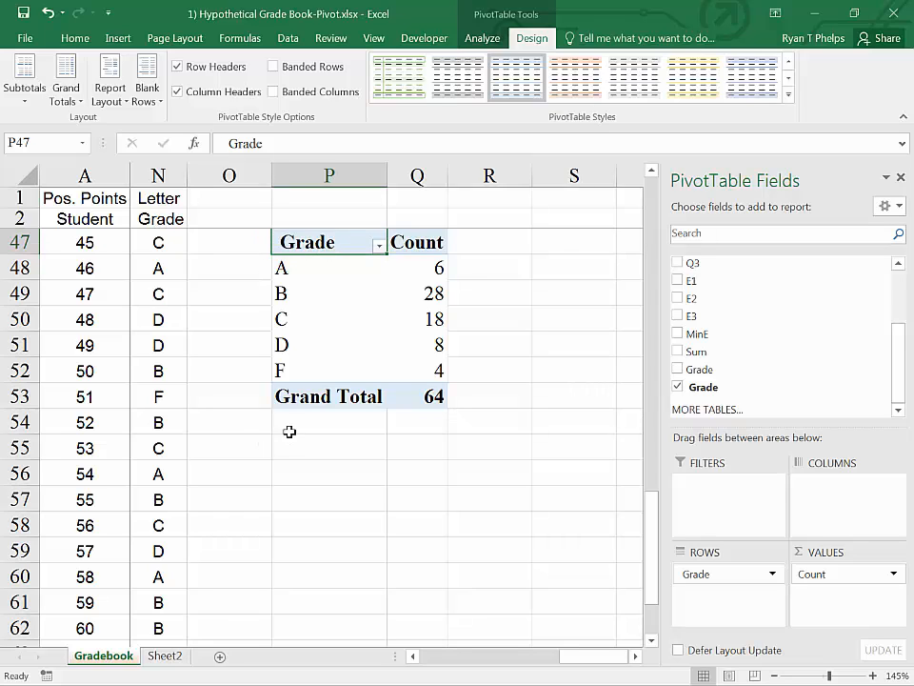
pyautogui.moveTo(347, 299)
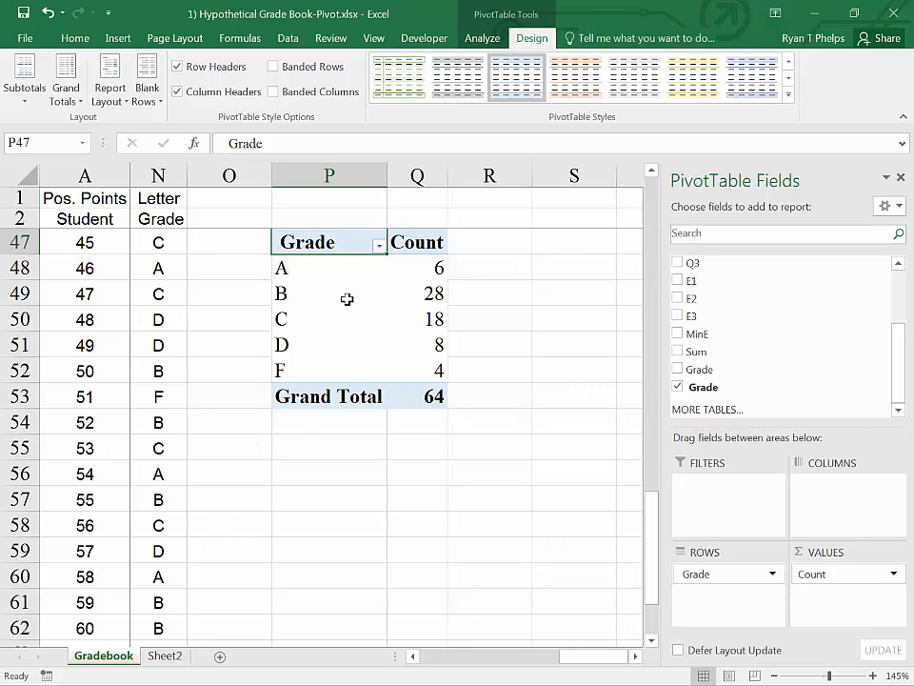
pyautogui.click(328, 267)
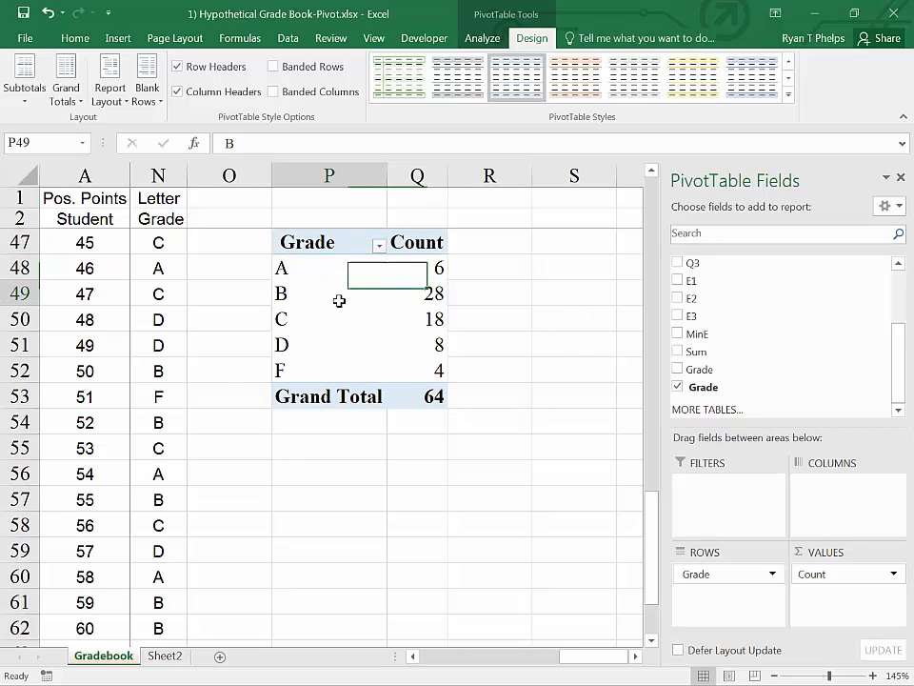
pyautogui.click(417, 293)
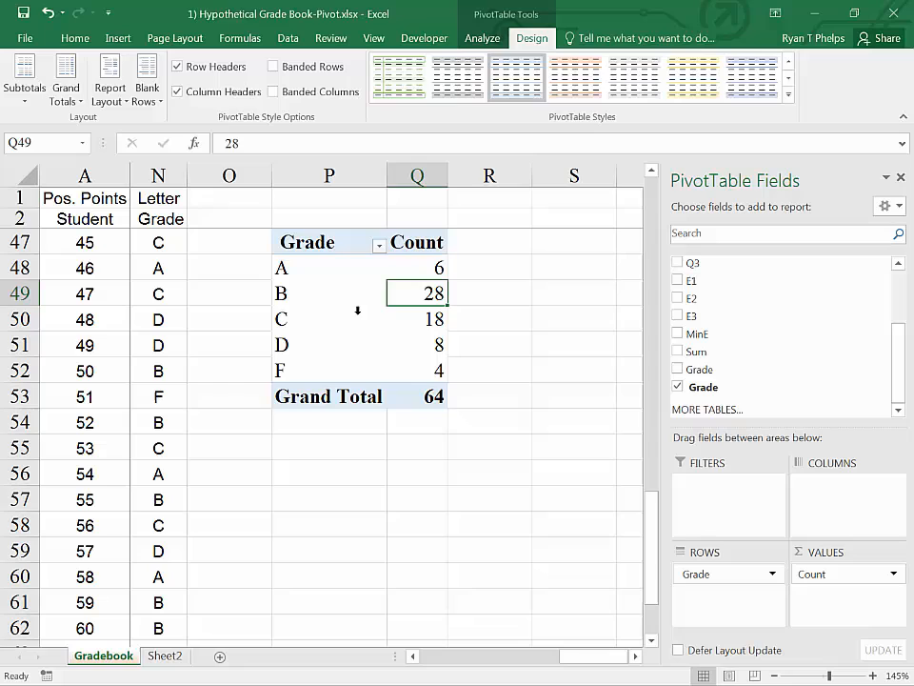
pyautogui.moveTo(416, 320)
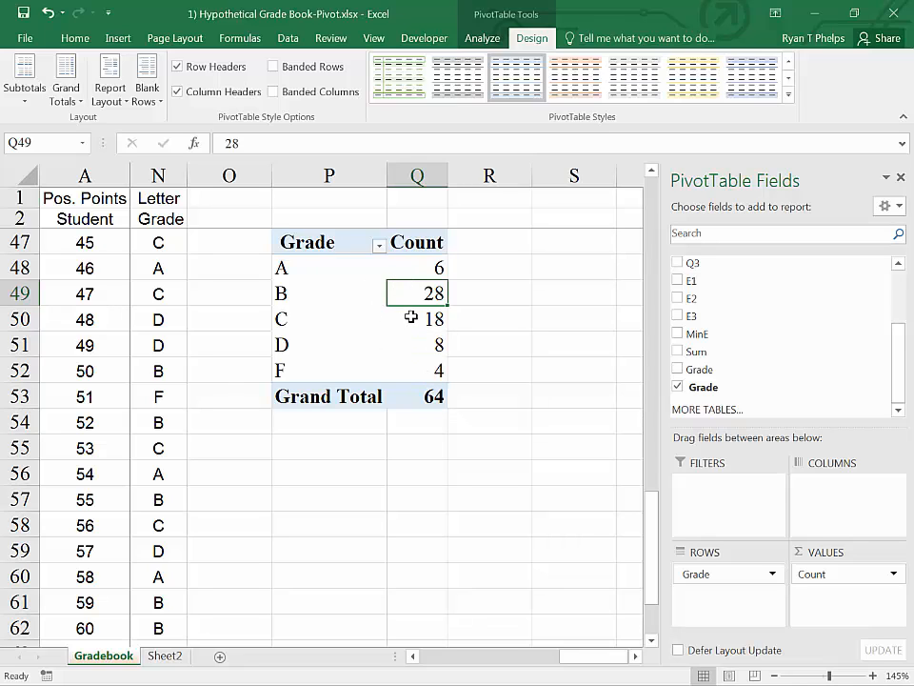
pyautogui.moveTo(359, 311)
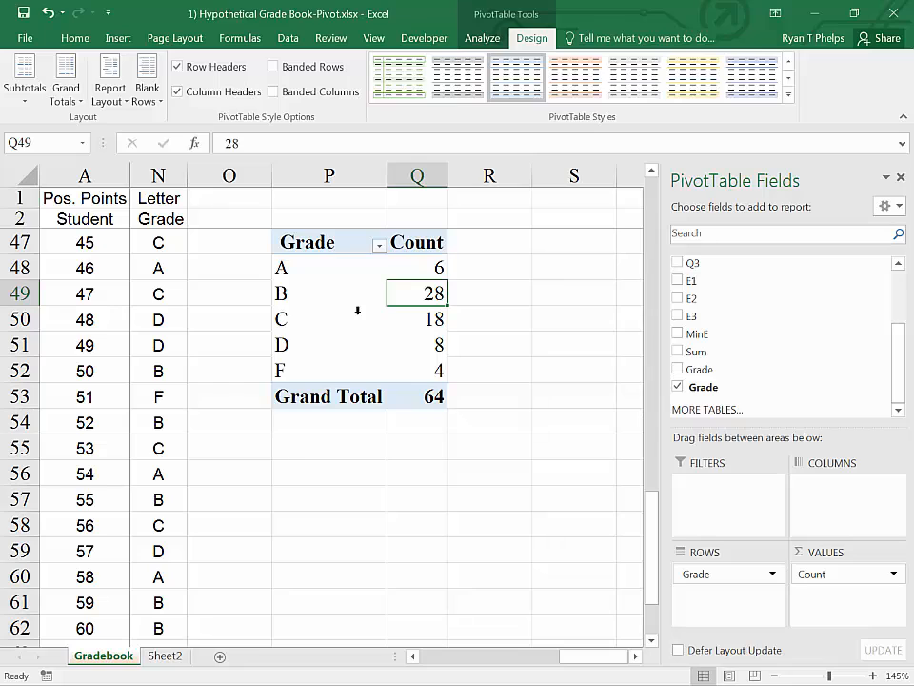
pyautogui.moveTo(431, 360)
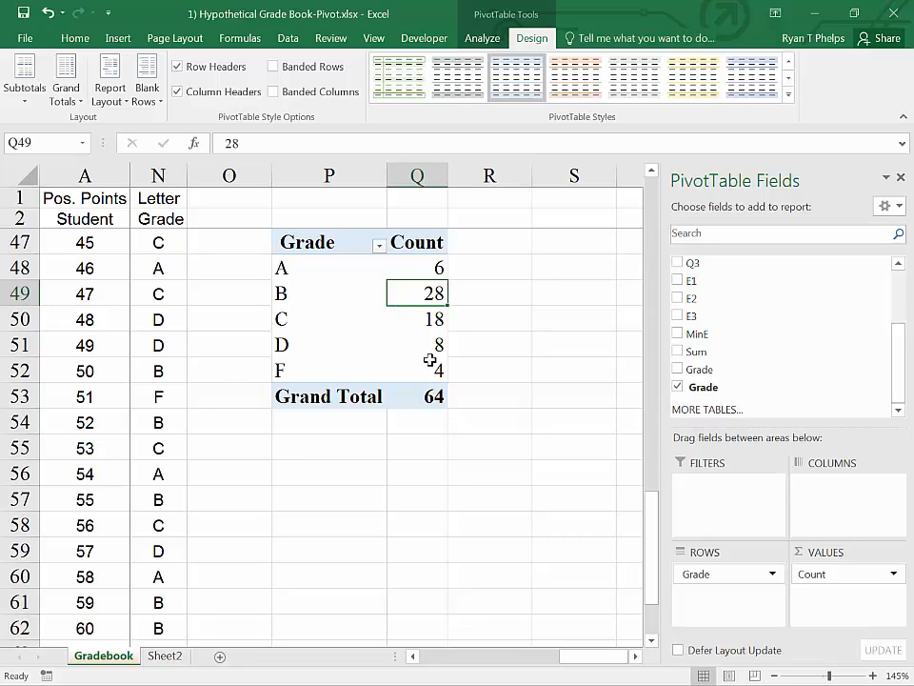
pyautogui.moveTo(707, 408)
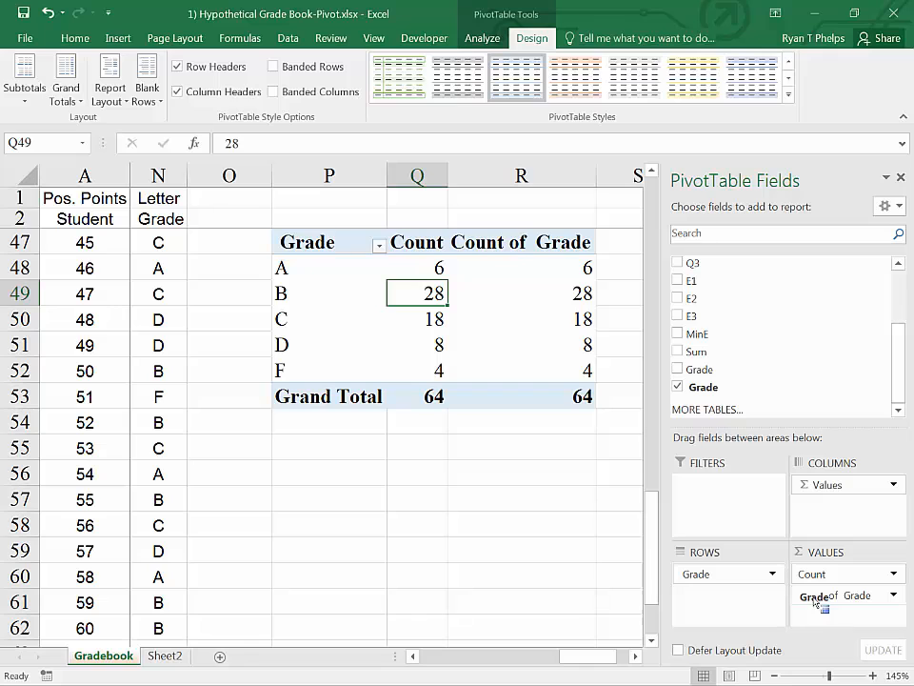
# Step: Set the second Grade value field to Show Values As % of Grand Total
pyautogui.click(848, 594)
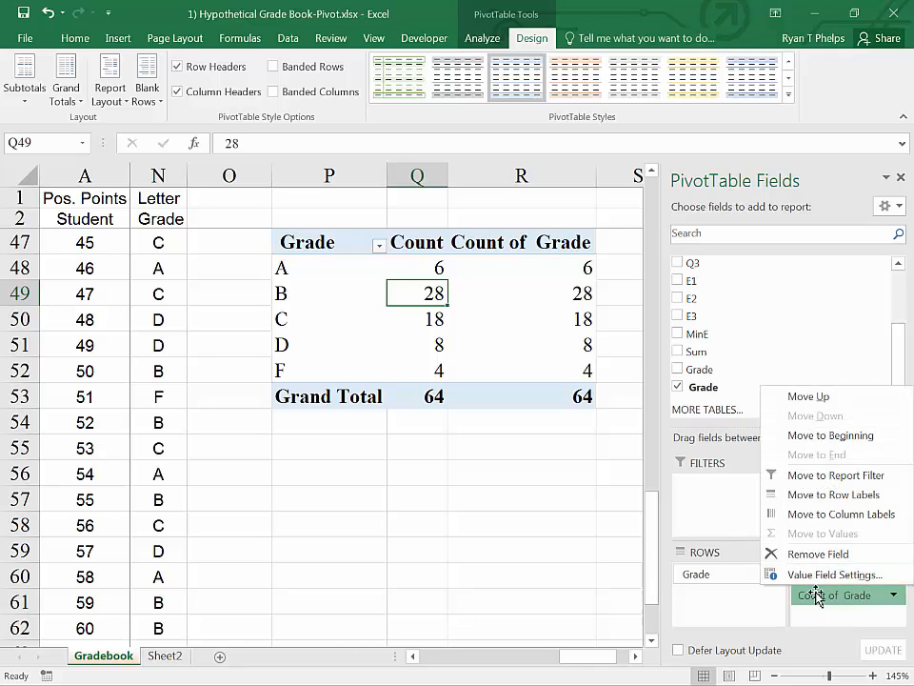
pyautogui.click(834, 575)
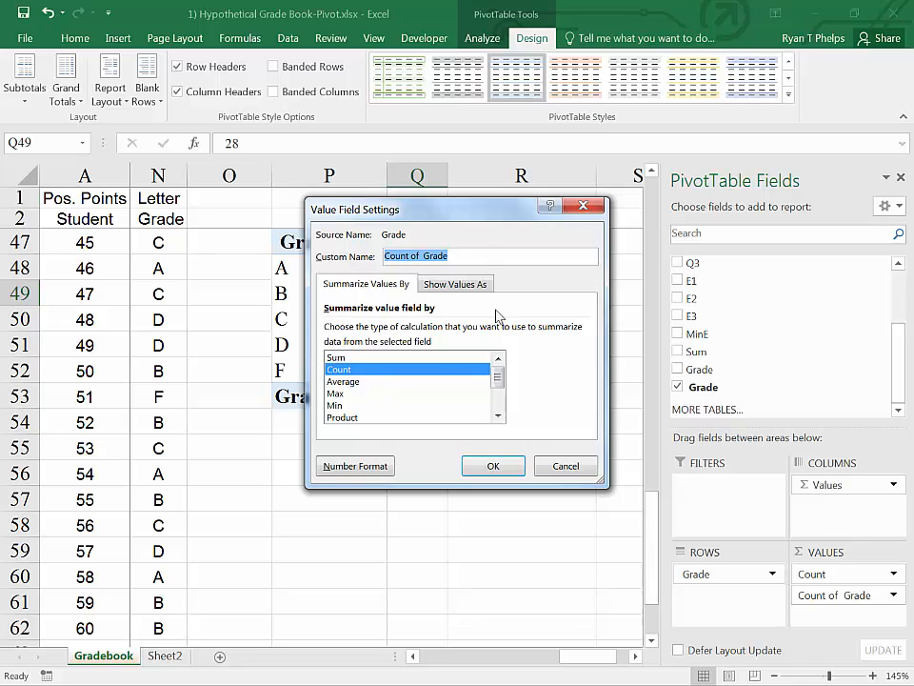
pyautogui.click(455, 282)
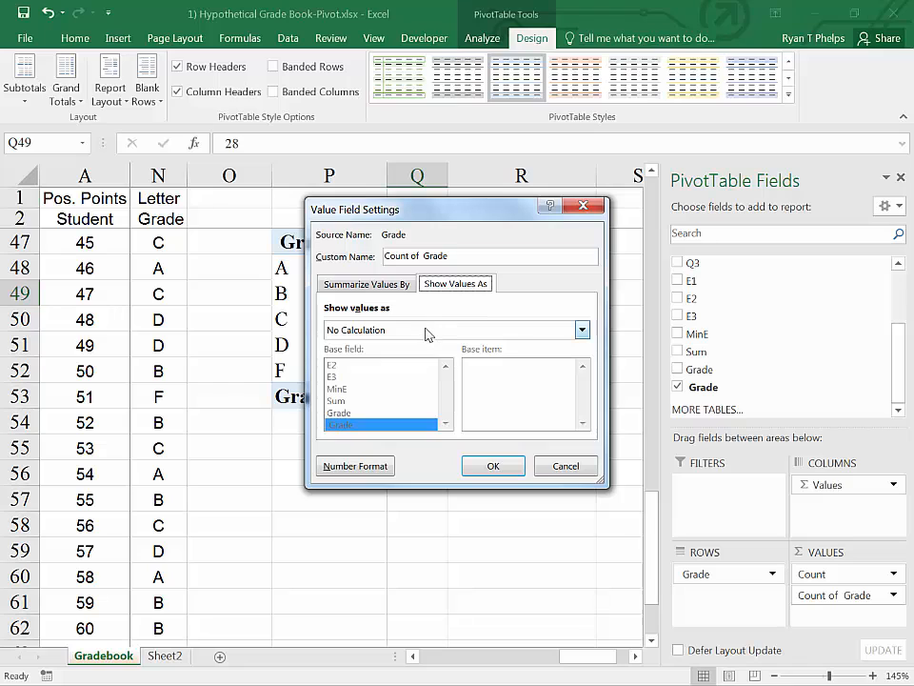
pyautogui.click(581, 330)
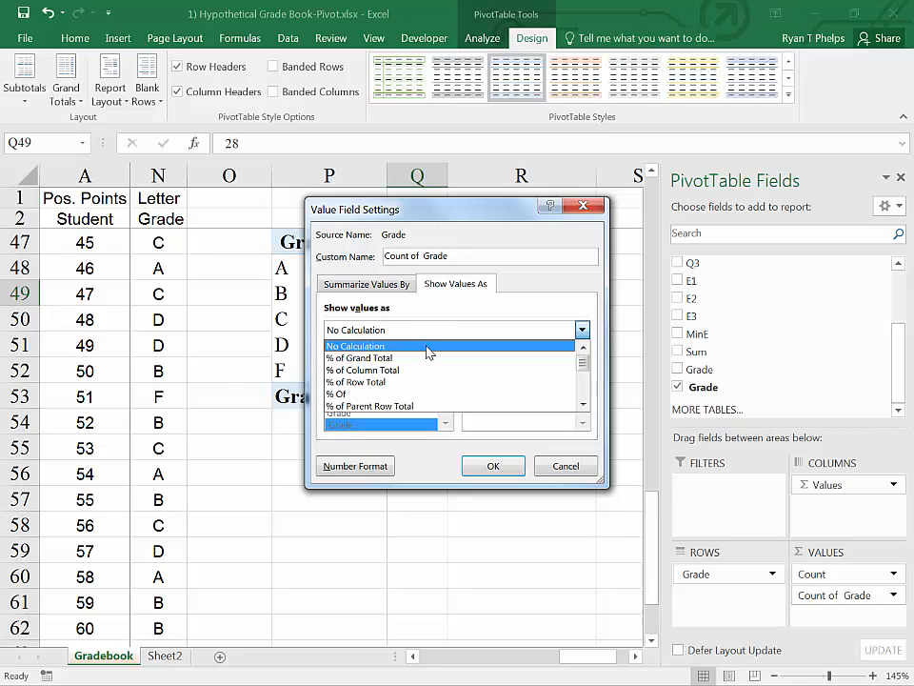
pyautogui.click(358, 358)
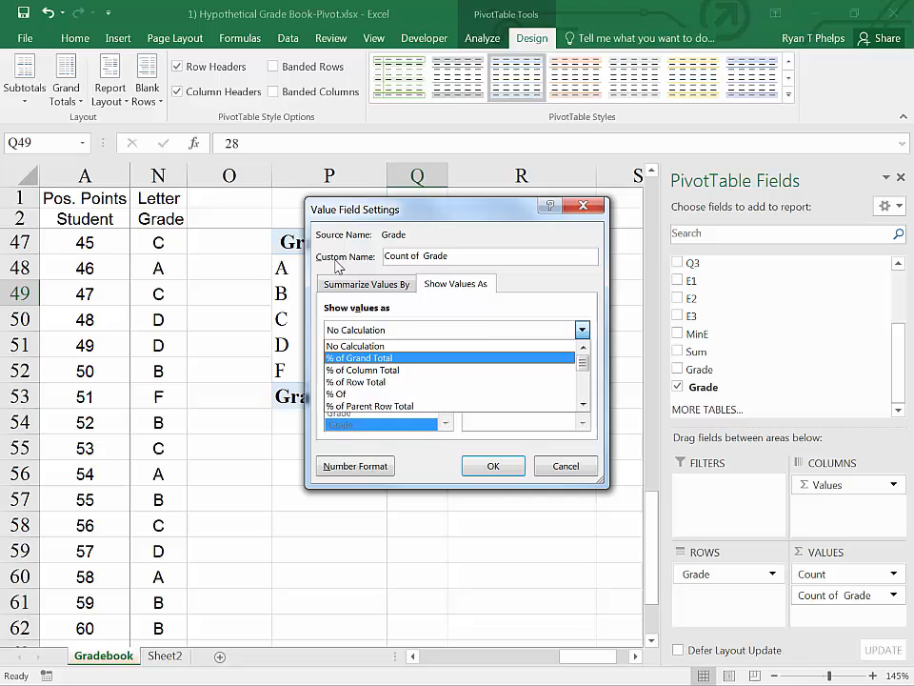
pyautogui.click(458, 284)
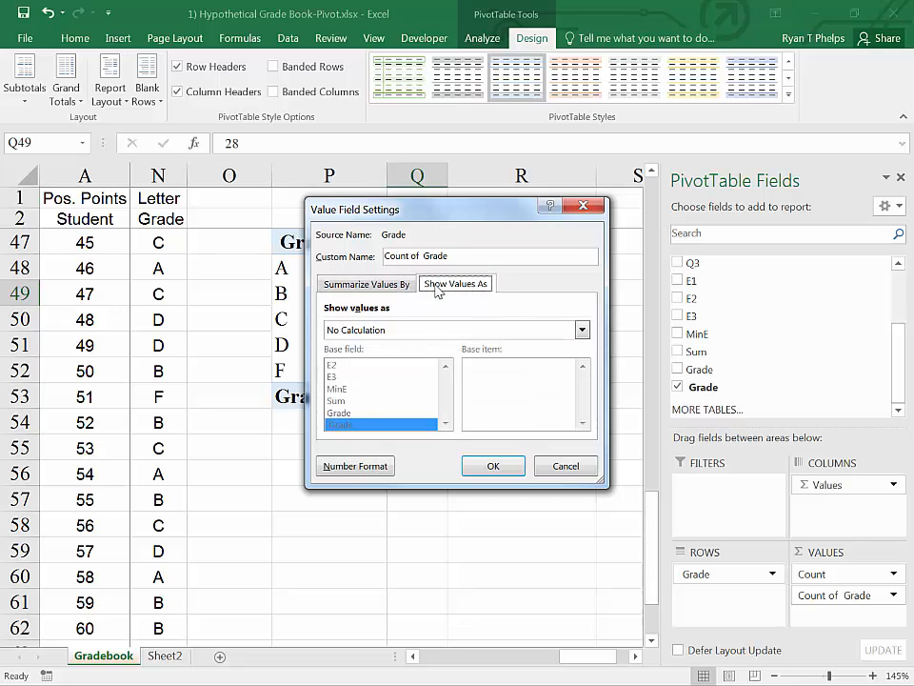
pyautogui.click(581, 329)
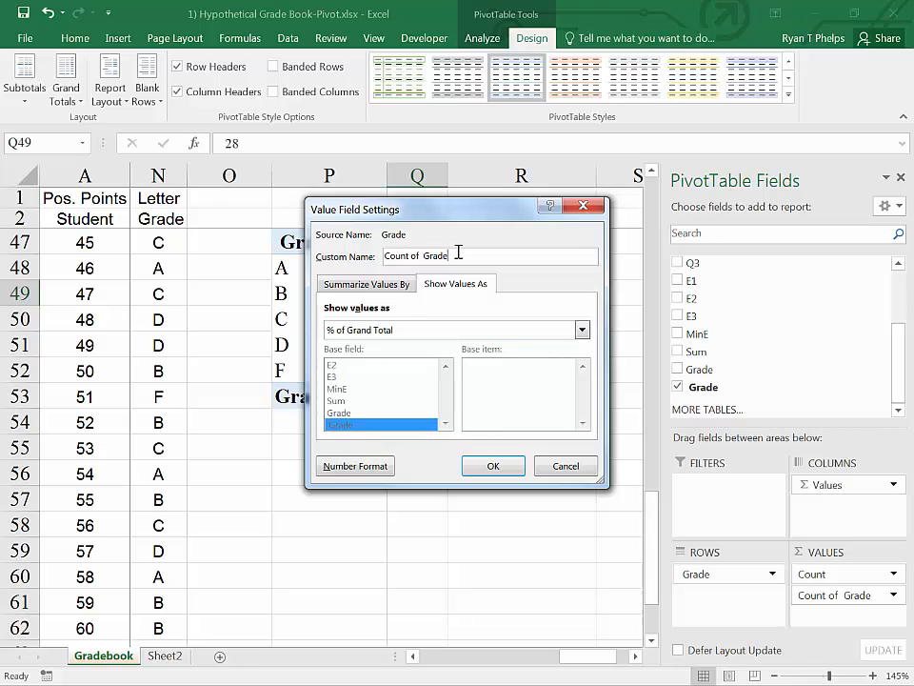
# Step: Rename that field % and confirm, giving B 43.75% of the 64 total
pyautogui.tripleClick(416, 255)
pyautogui.write('%')
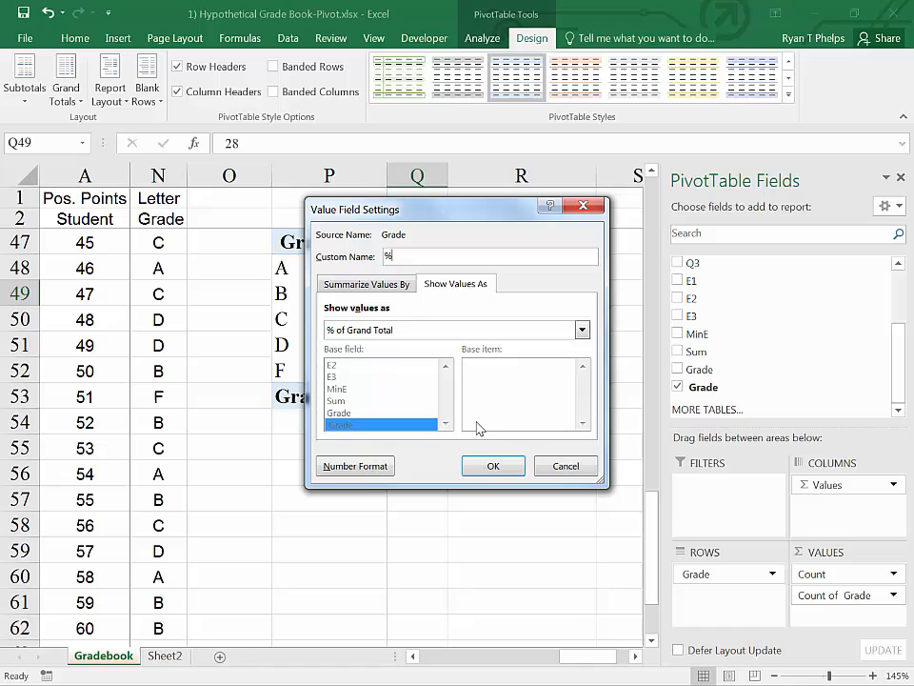
pyautogui.click(492, 465)
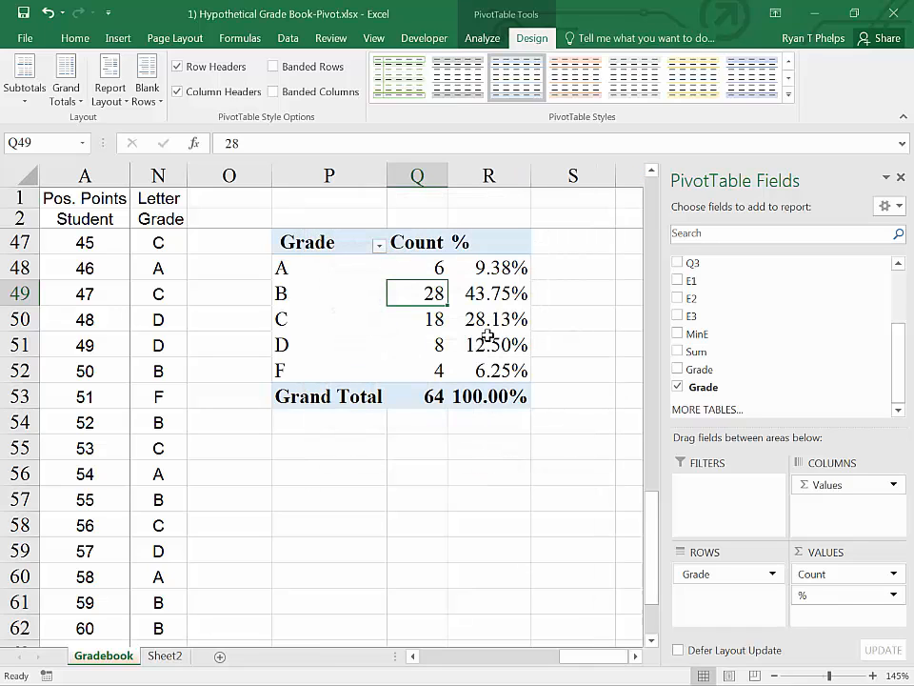
pyautogui.click(415, 267)
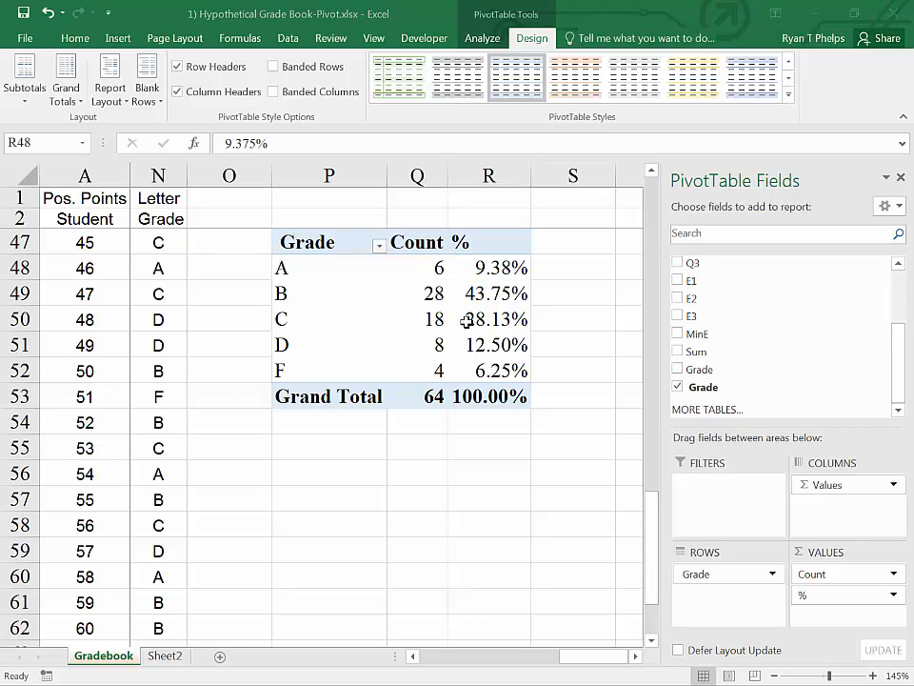
pyautogui.click(488, 266)
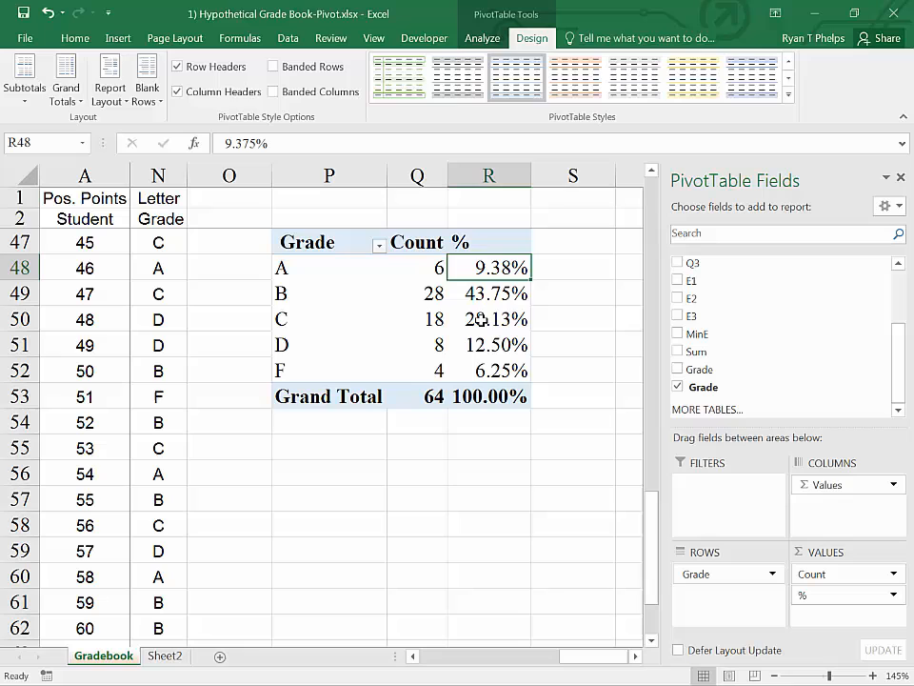
pyautogui.click(74, 38)
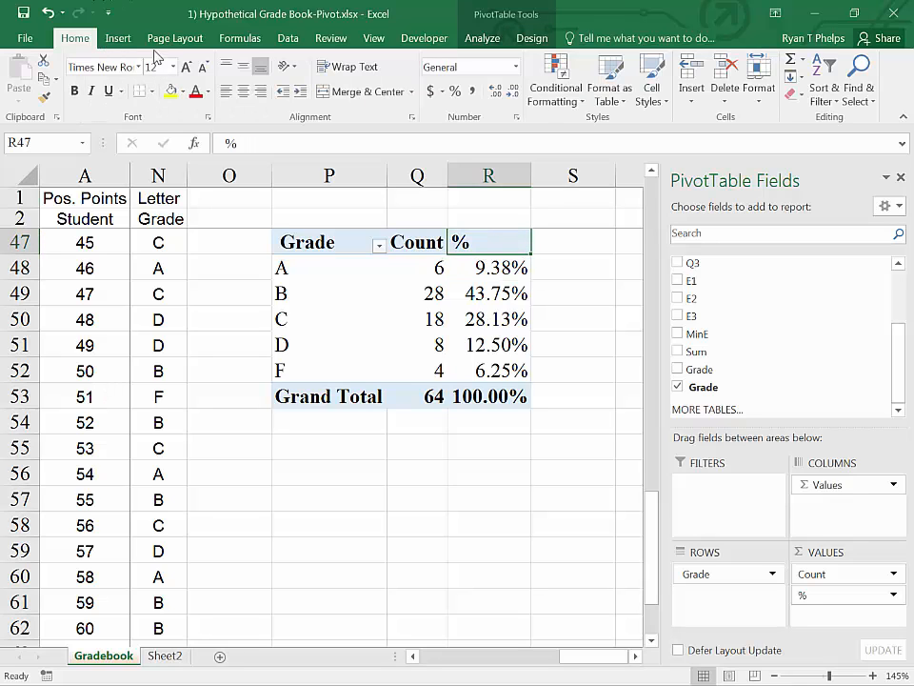
# Step: Right-align the % heading in R47
pyautogui.click(571, 358)
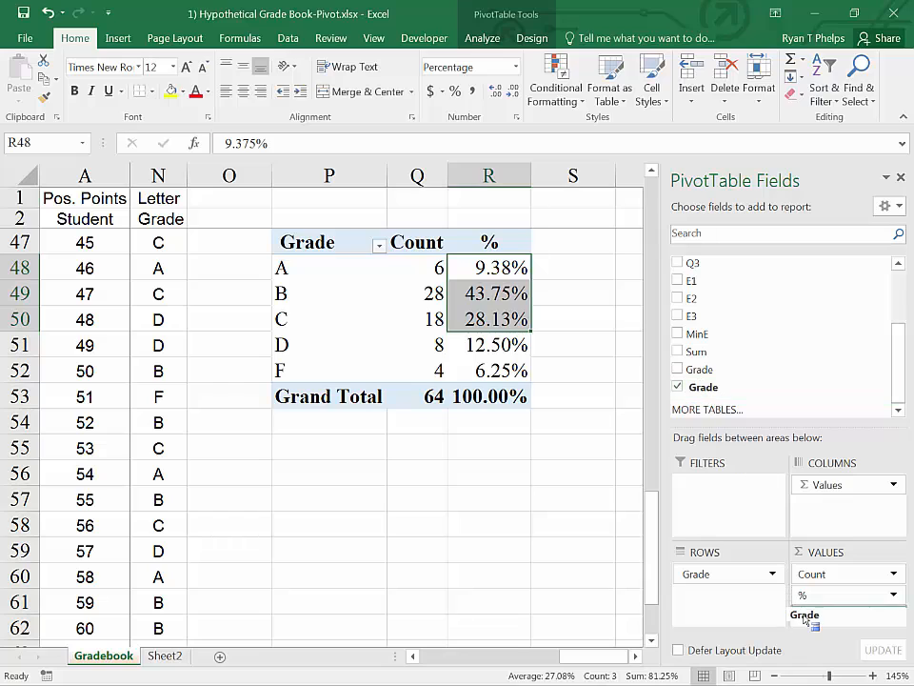
# Step: Show the third Grade value as % Running Total In Grade (A 9.38%, B 53.13%, F 100%)
pyautogui.click(804, 615)
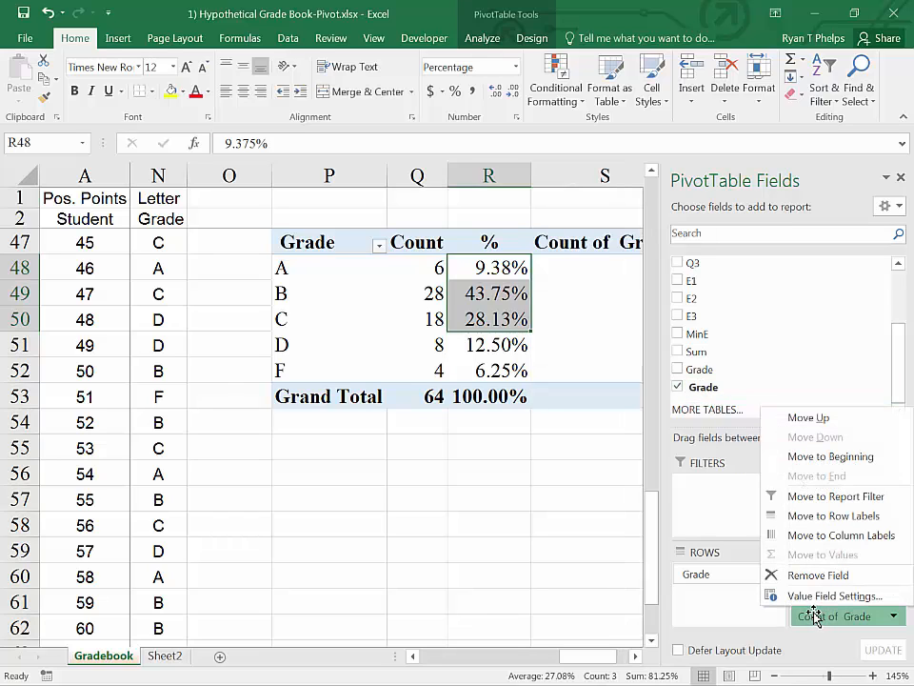
pyautogui.moveTo(815, 594)
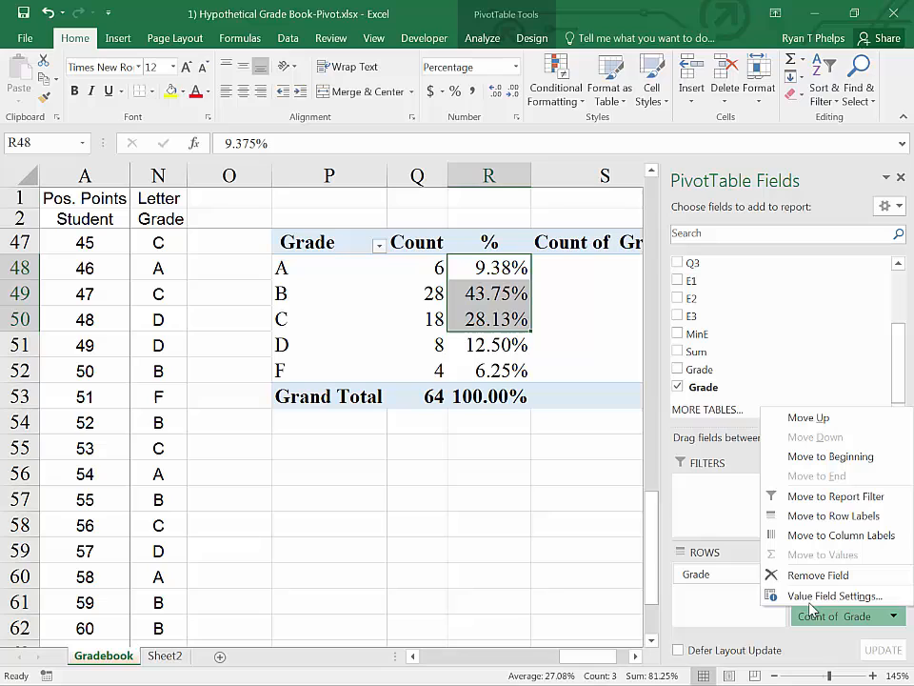
pyautogui.moveTo(834, 594)
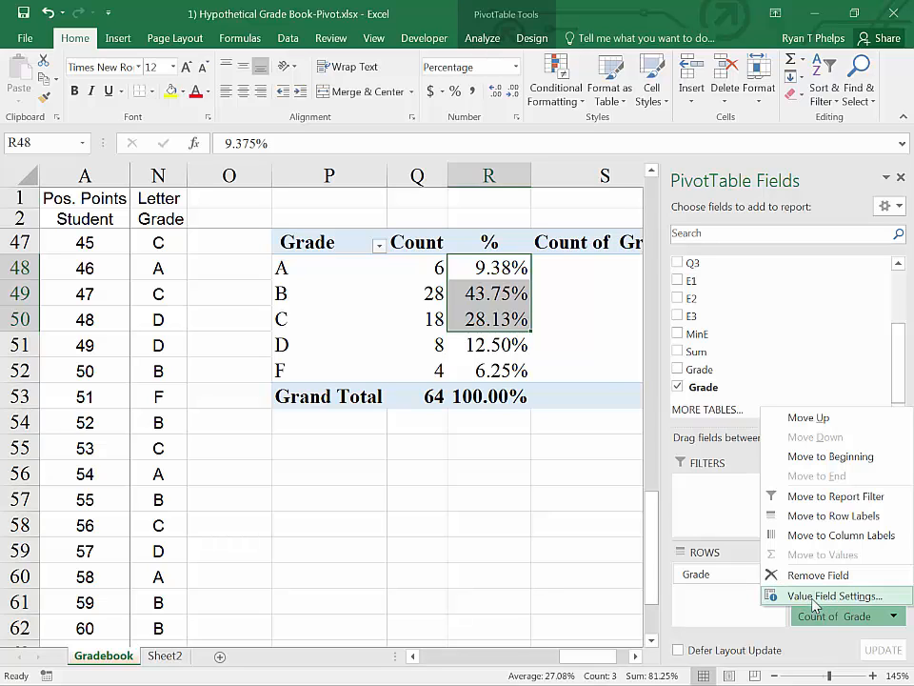
pyautogui.click(834, 594)
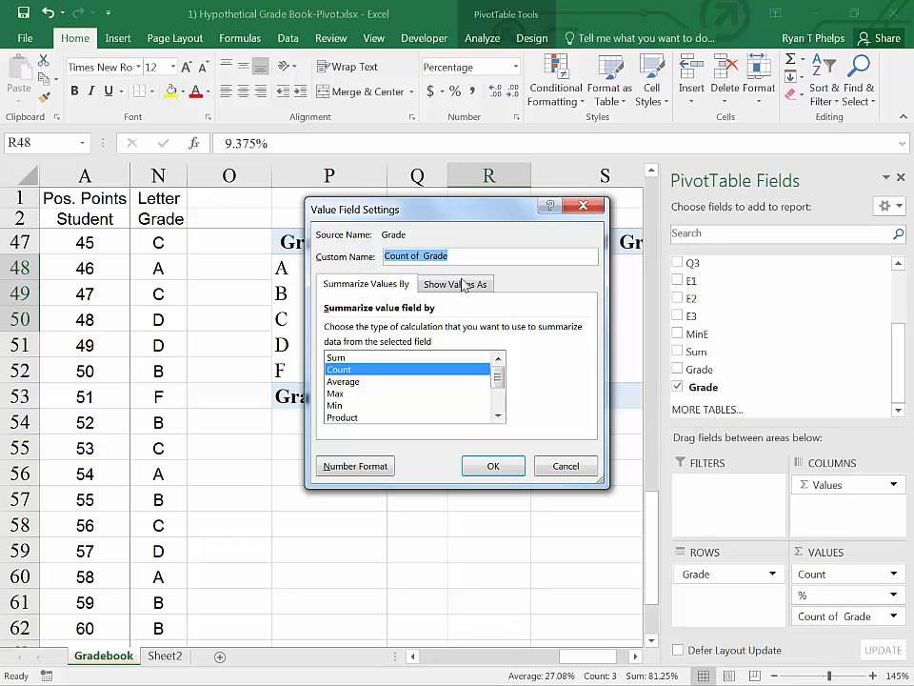
pyautogui.click(455, 282)
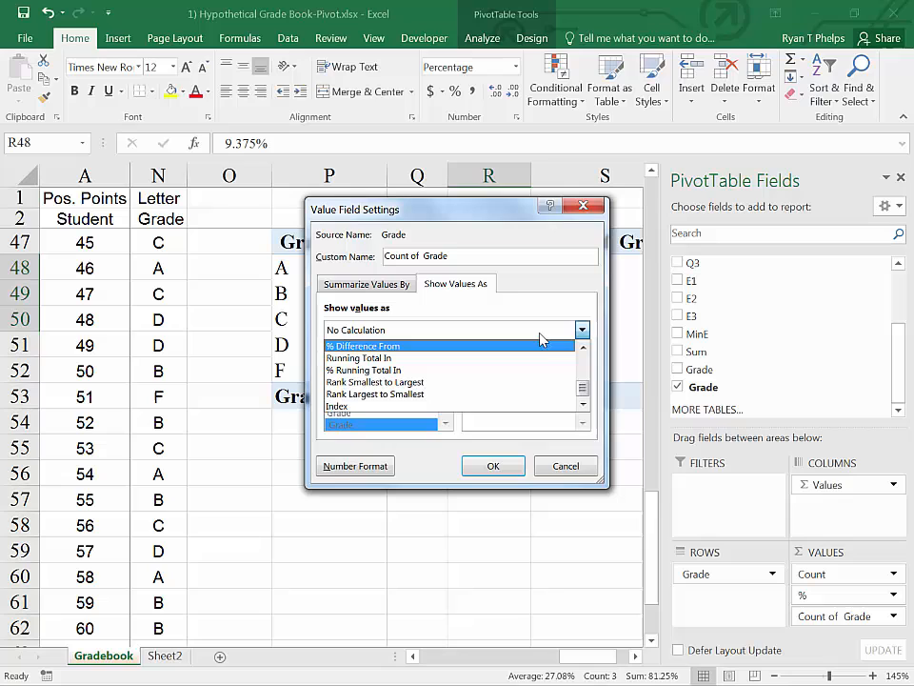
pyautogui.moveTo(362, 369)
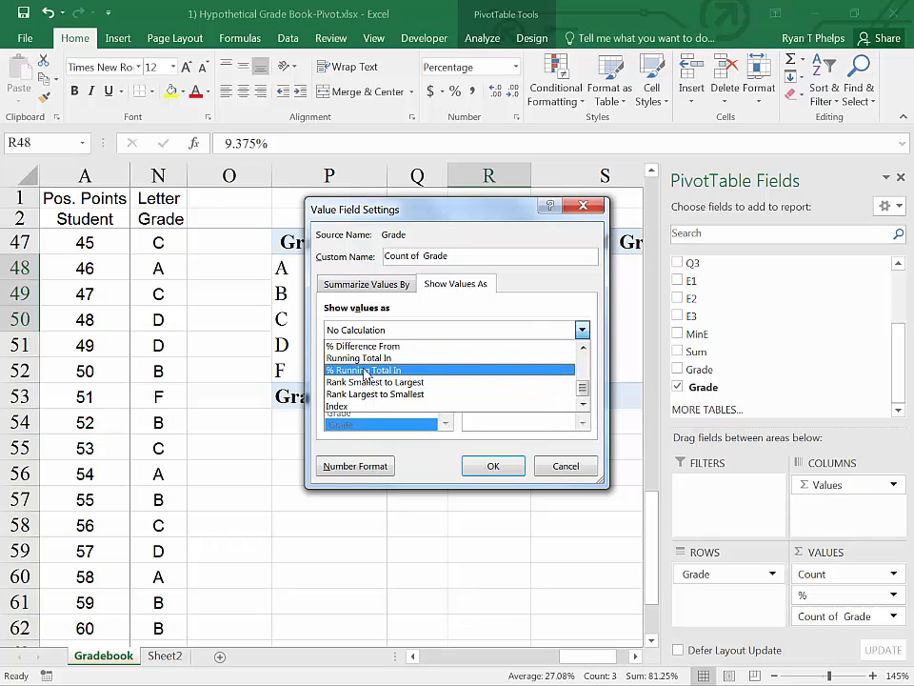
pyautogui.click(362, 369)
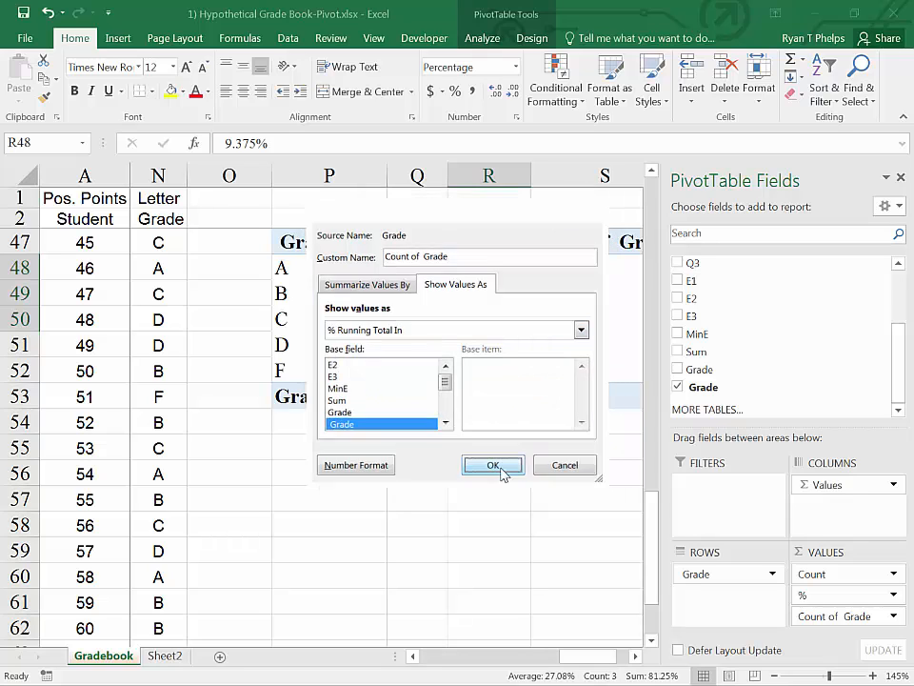
pyautogui.click(491, 465)
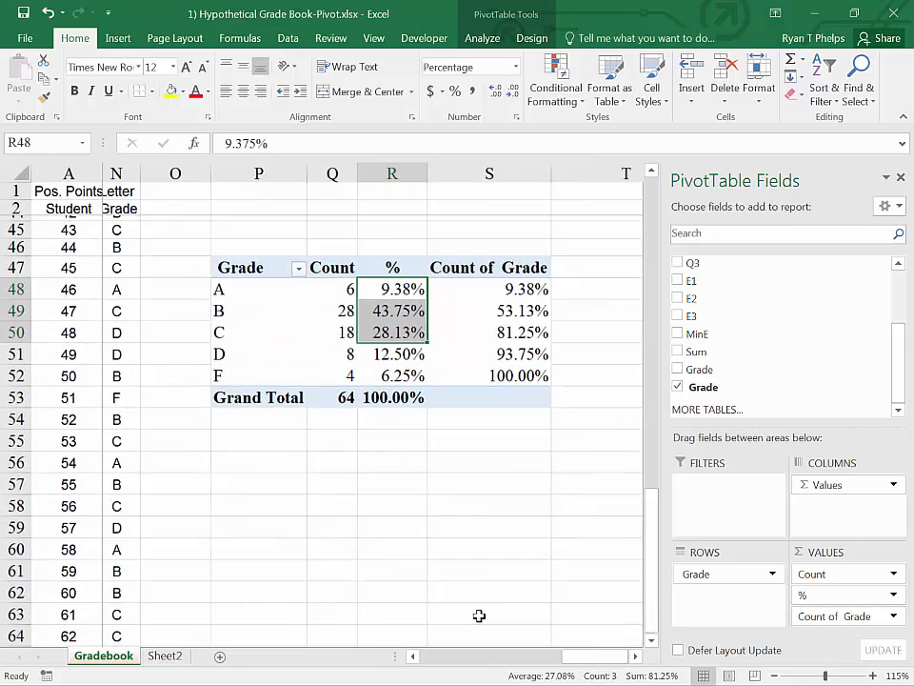
pyautogui.scroll(-3)
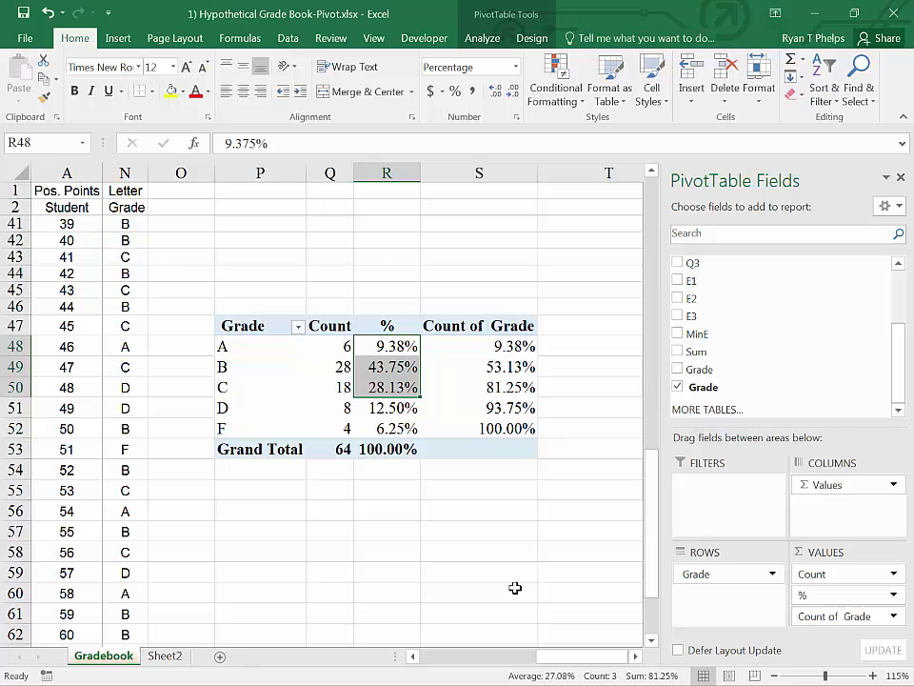
pyautogui.click(480, 386)
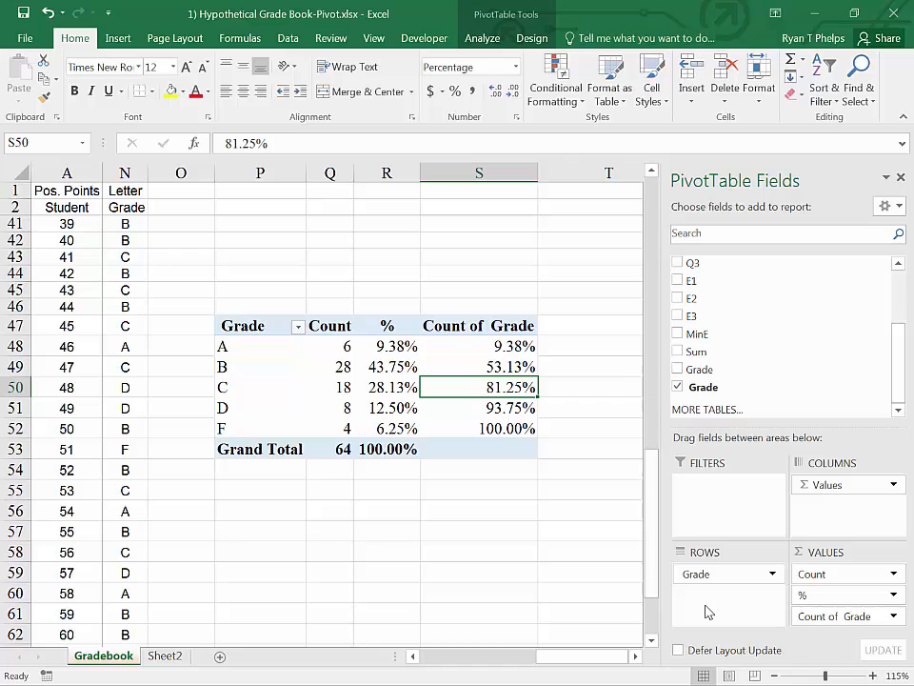
# Step: Insert a second pivot table from Gradebook!$A$2:$N$66 on this sheet at P56
pyautogui.scroll(-3)
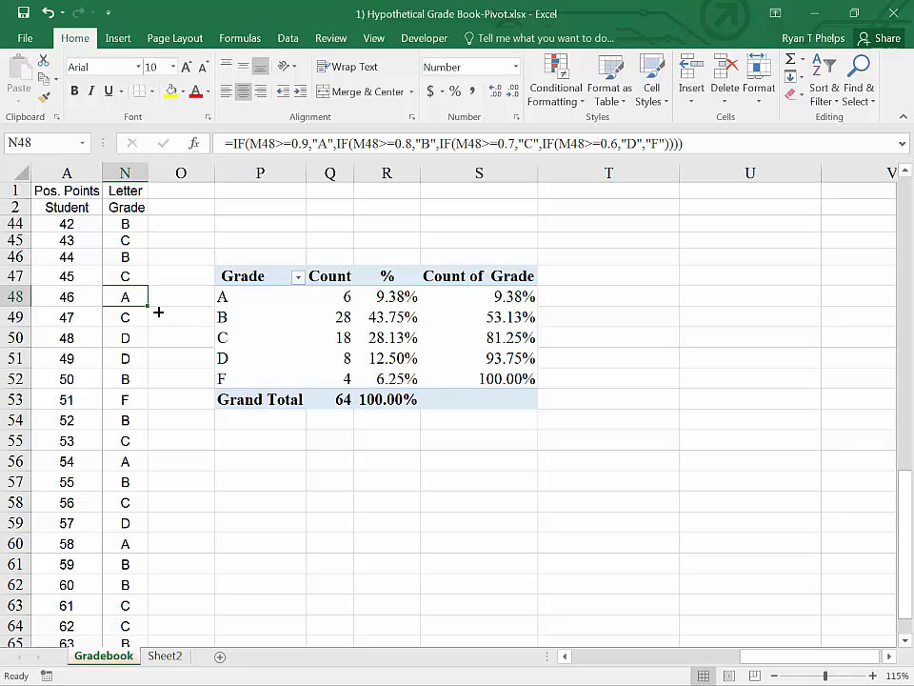
pyautogui.moveTo(50, 297)
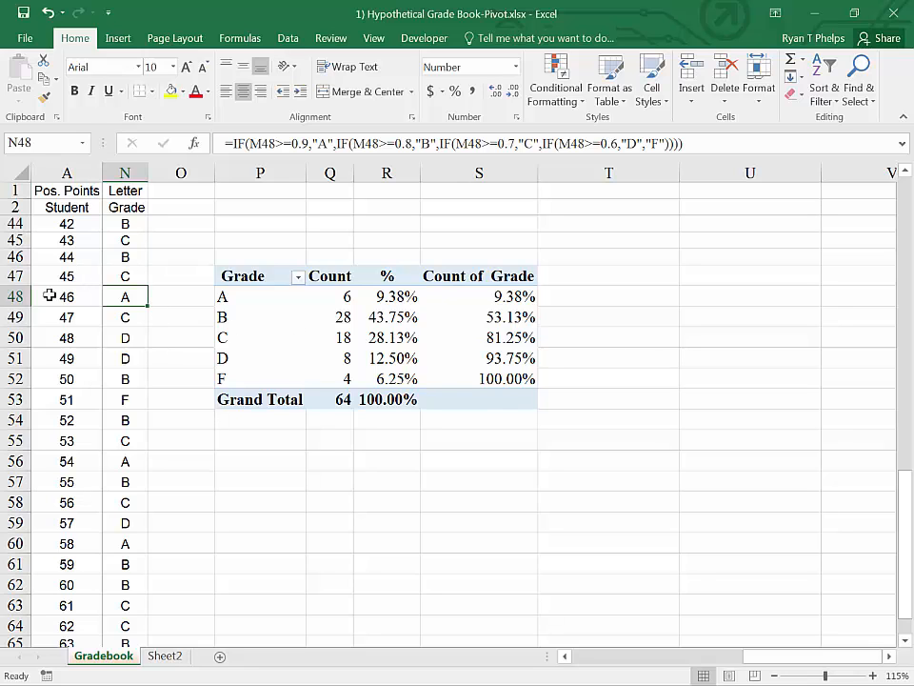
pyautogui.click(67, 297)
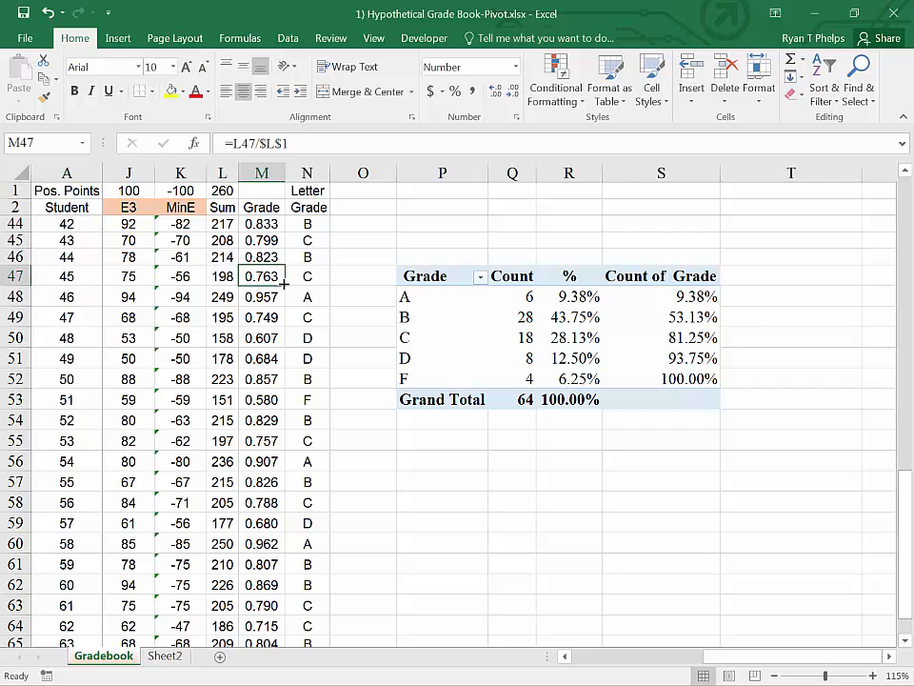
pyautogui.moveTo(655, 571)
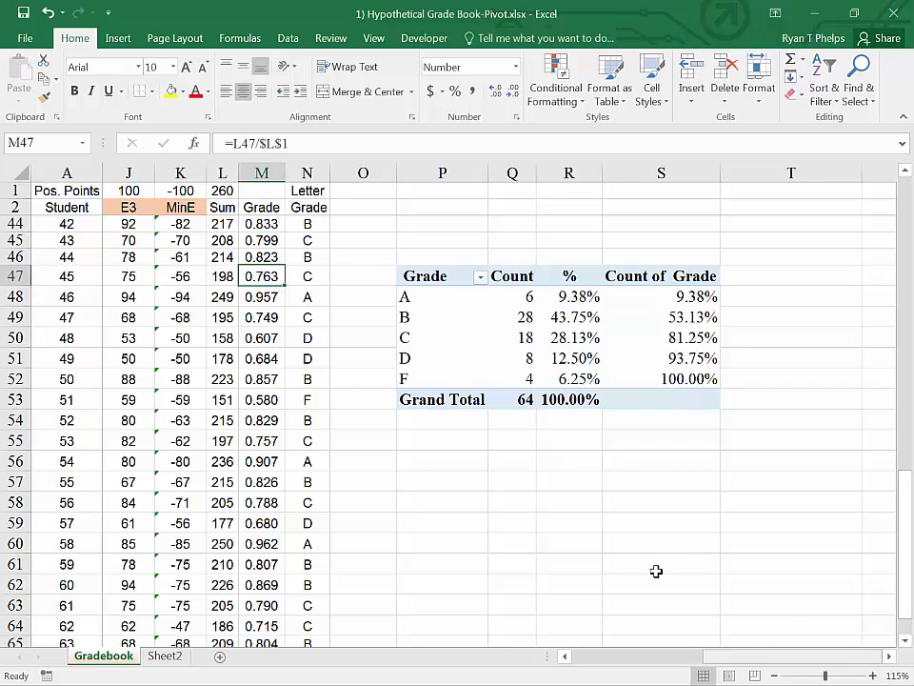
pyautogui.click(116, 39)
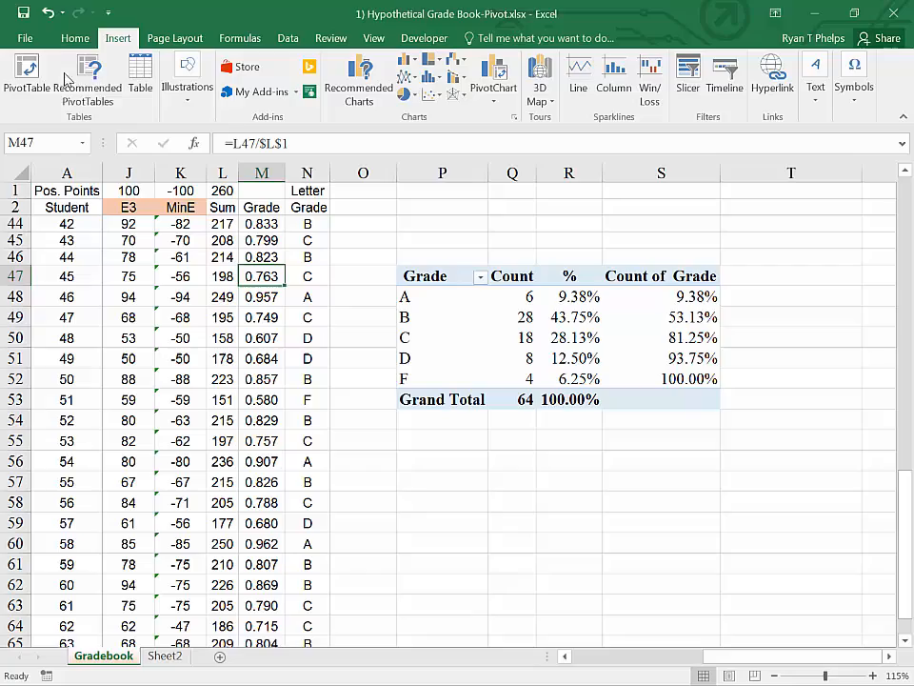
pyautogui.click(26, 76)
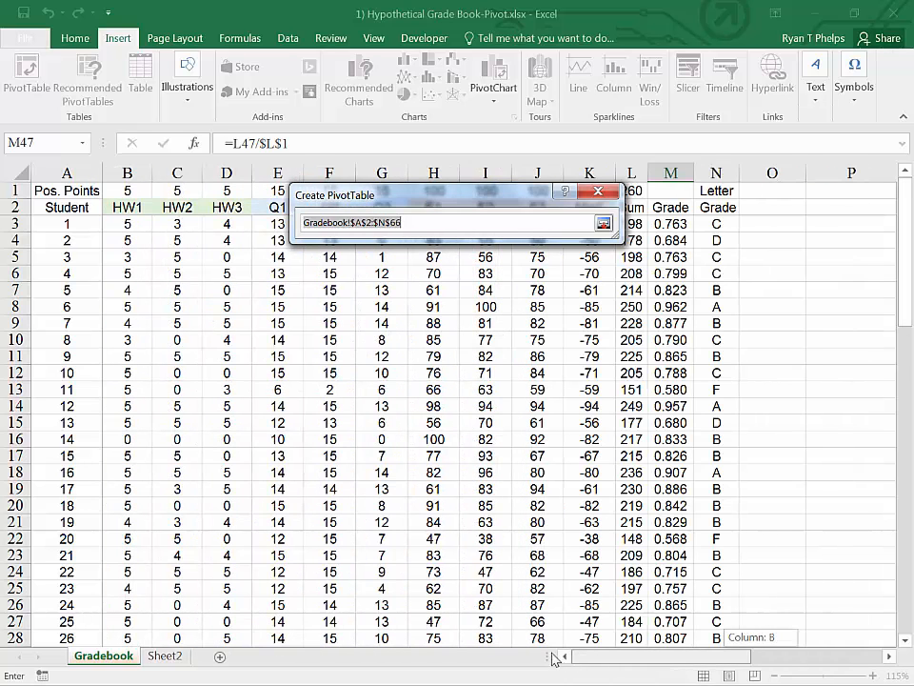
pyautogui.moveTo(560, 324)
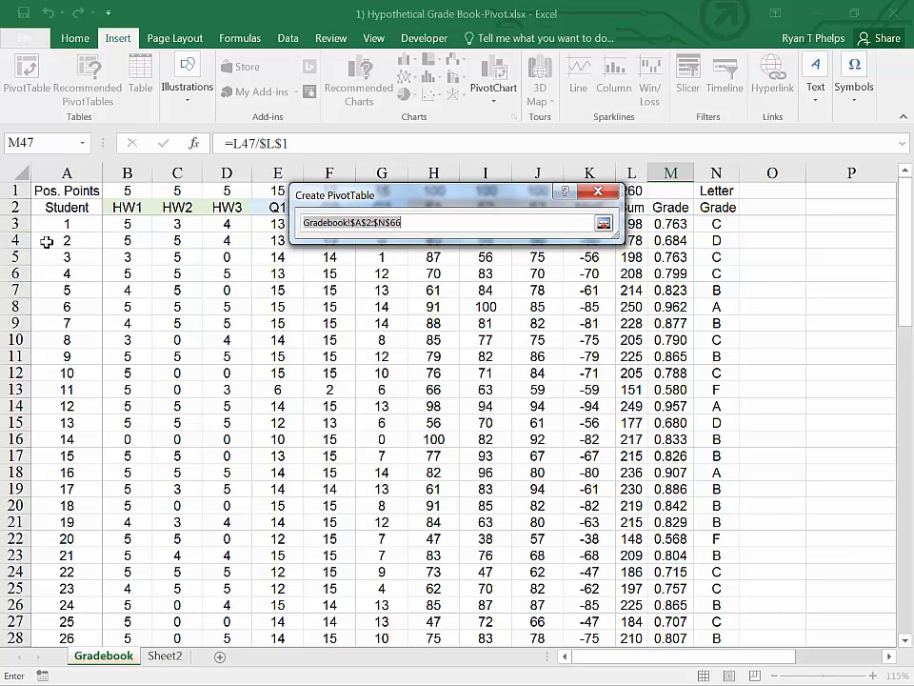
pyautogui.click(67, 206)
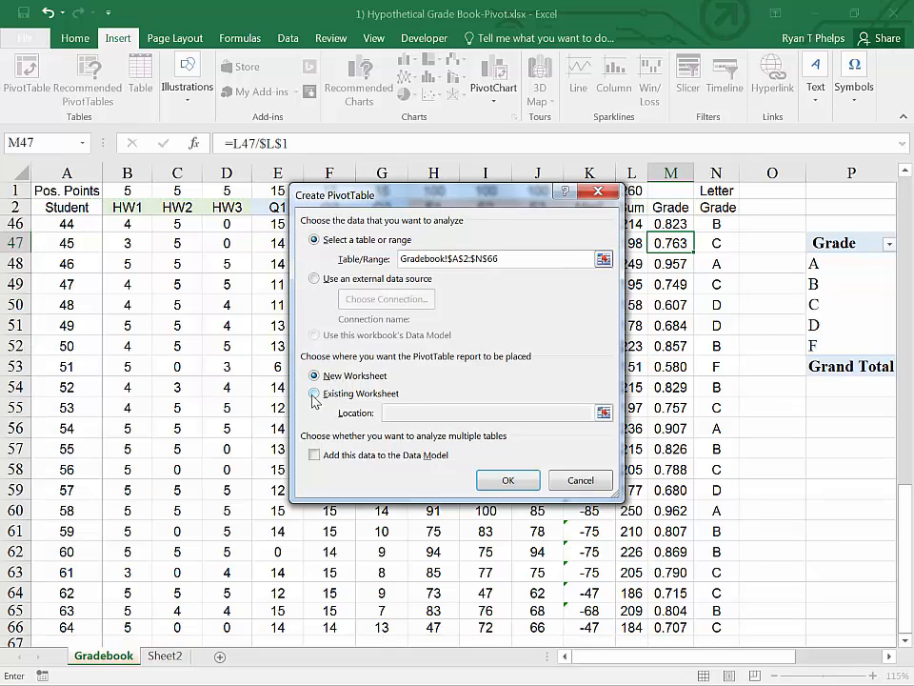
pyautogui.click(314, 393)
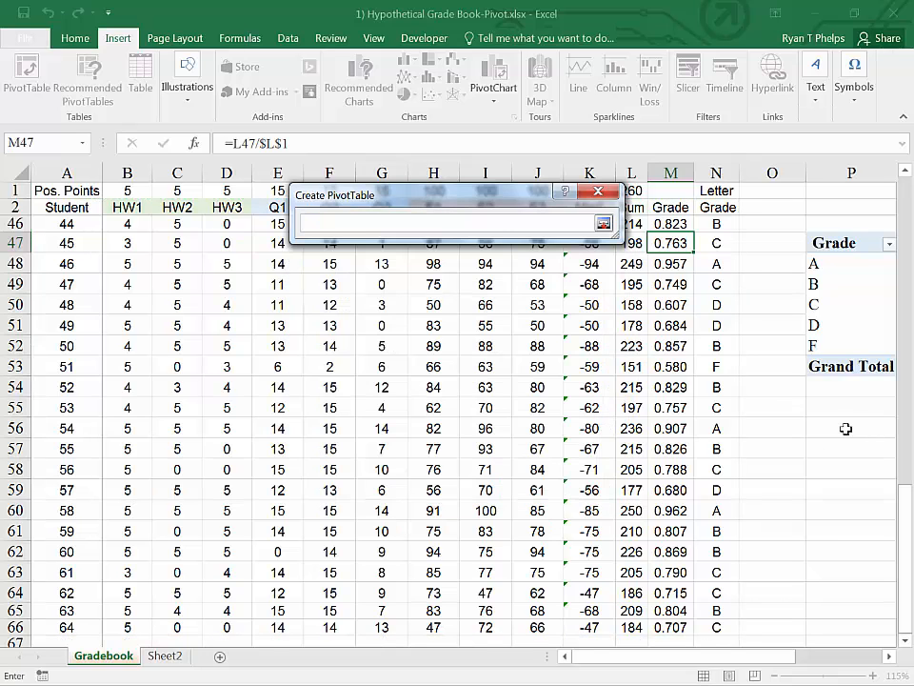
pyautogui.click(849, 427)
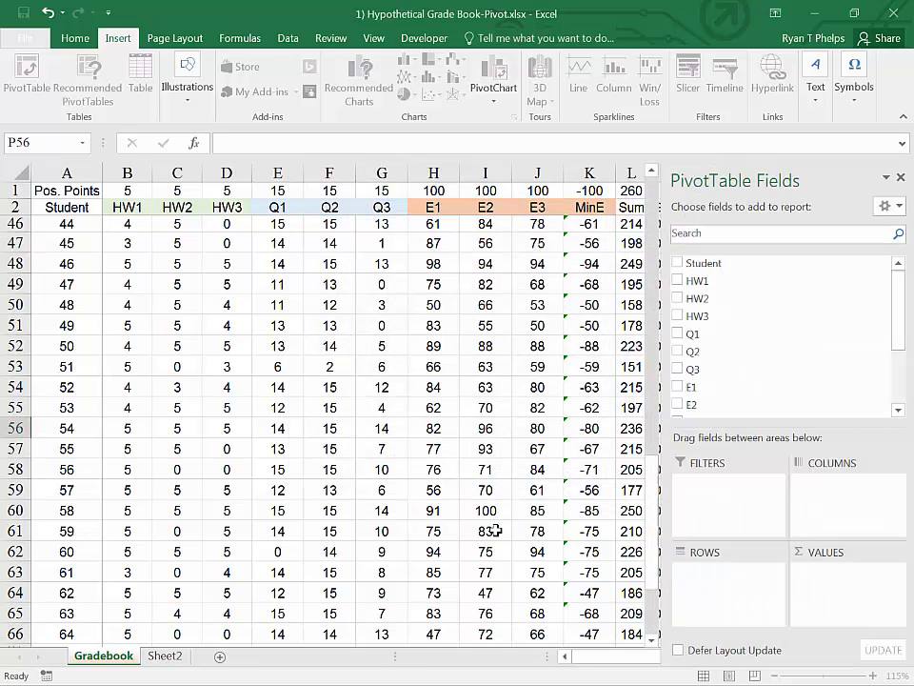
# Step: Add numeric Grade to Rows and Values and summarize the value as Count instead of Sum
pyautogui.click(486, 529)
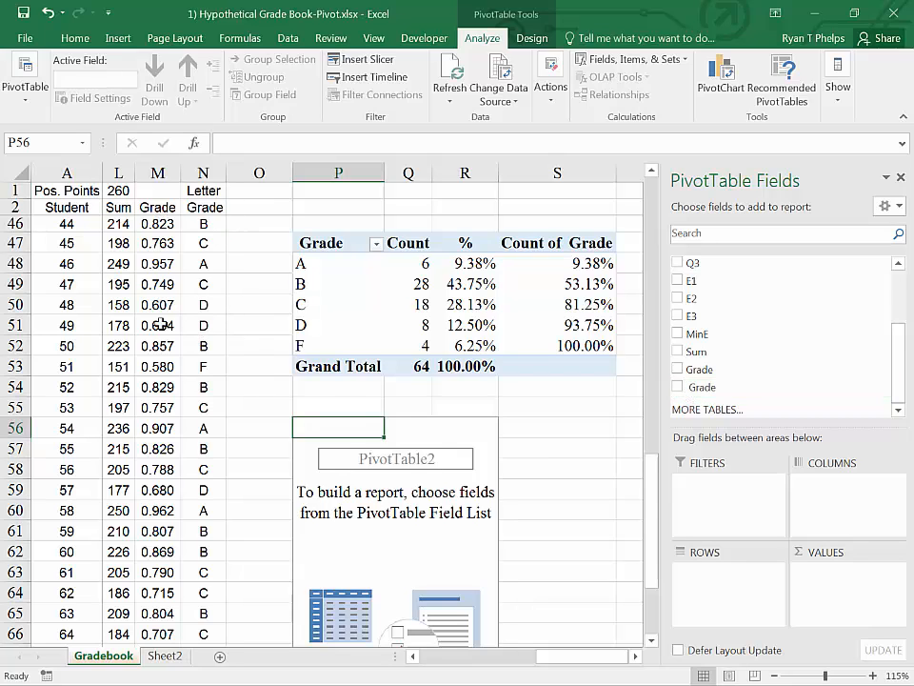
pyautogui.moveTo(701, 370)
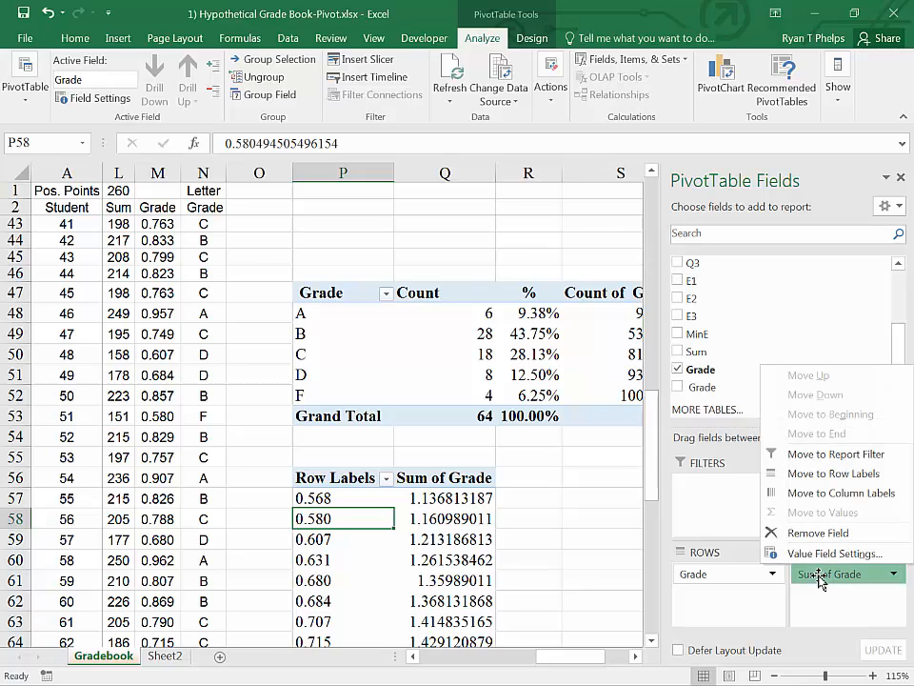
pyautogui.click(832, 552)
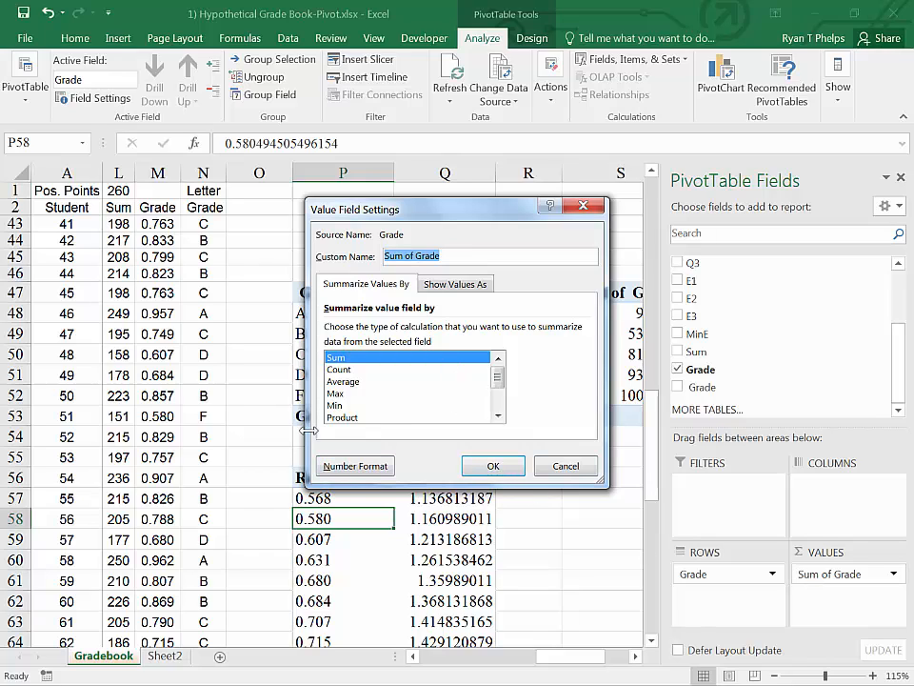
pyautogui.click(339, 369)
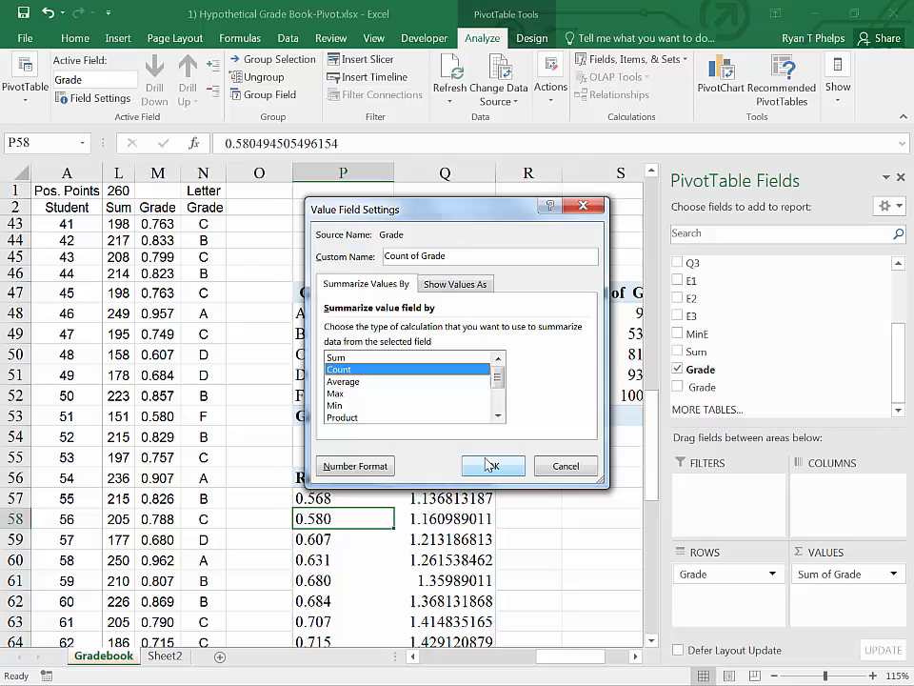
pyautogui.click(493, 464)
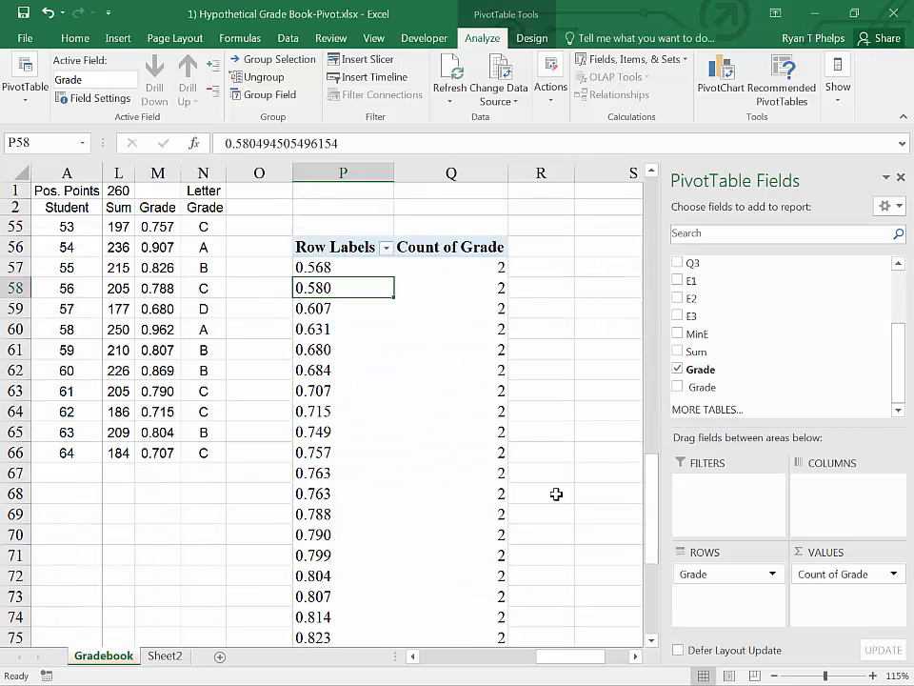
pyautogui.scroll(-3)
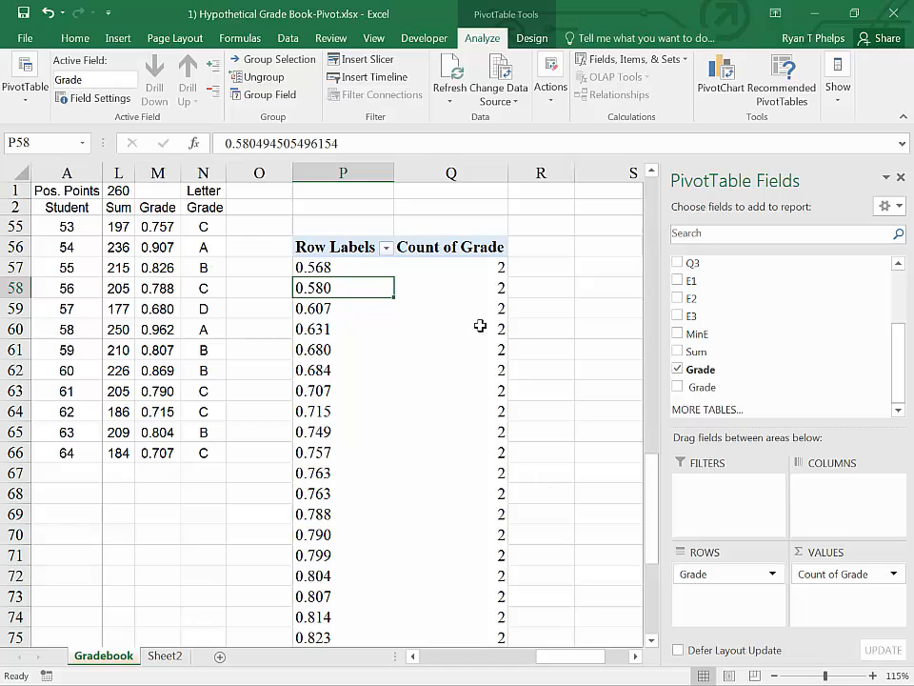
pyautogui.moveTo(313, 372)
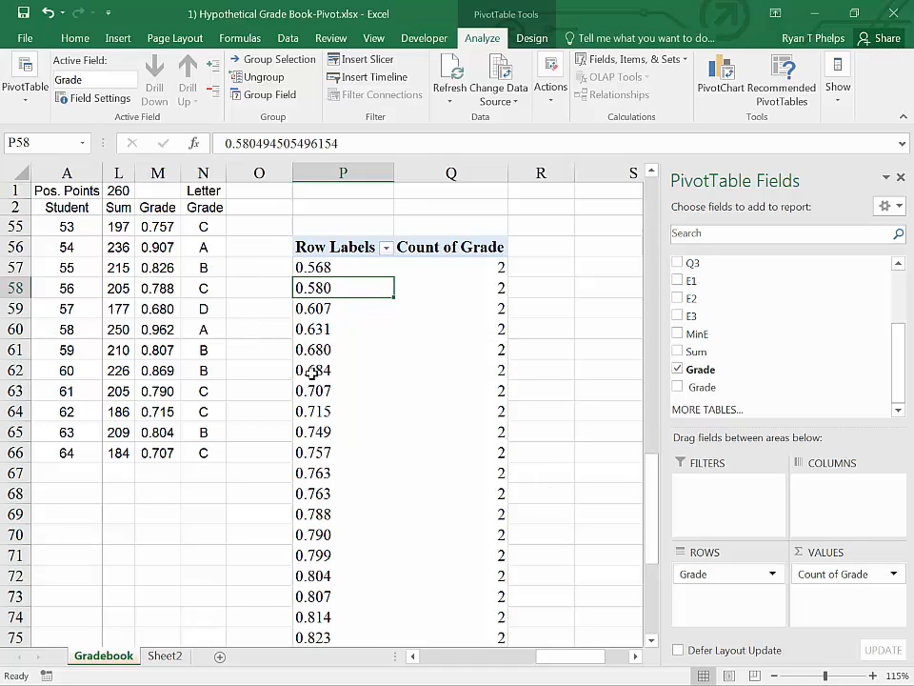
pyautogui.moveTo(324, 333)
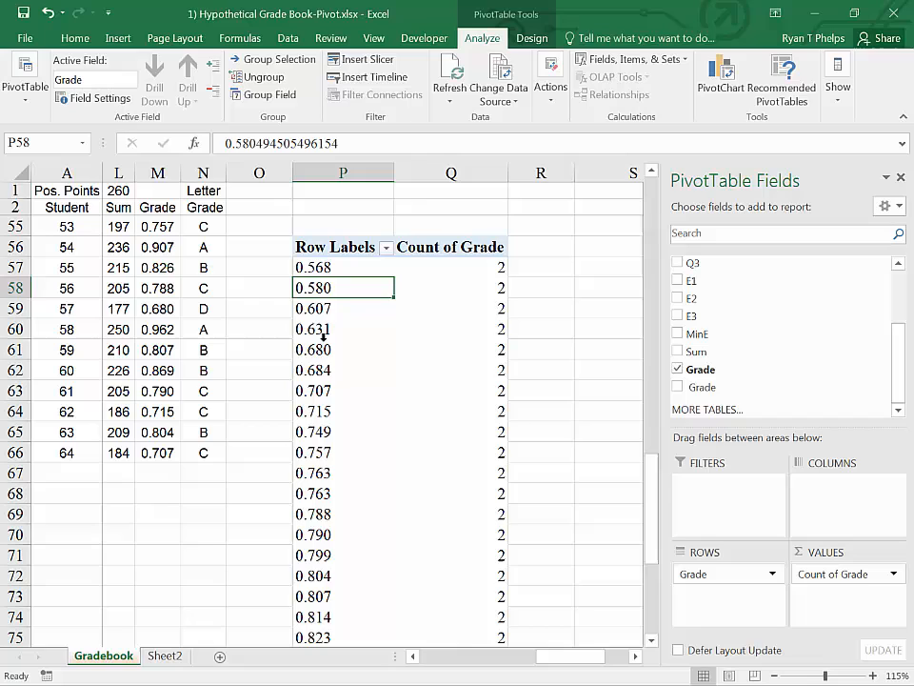
# Step: Group the numeric grade rows starting at 0.5, ending at 1, by 0.1
pyautogui.rightClick(312, 350)
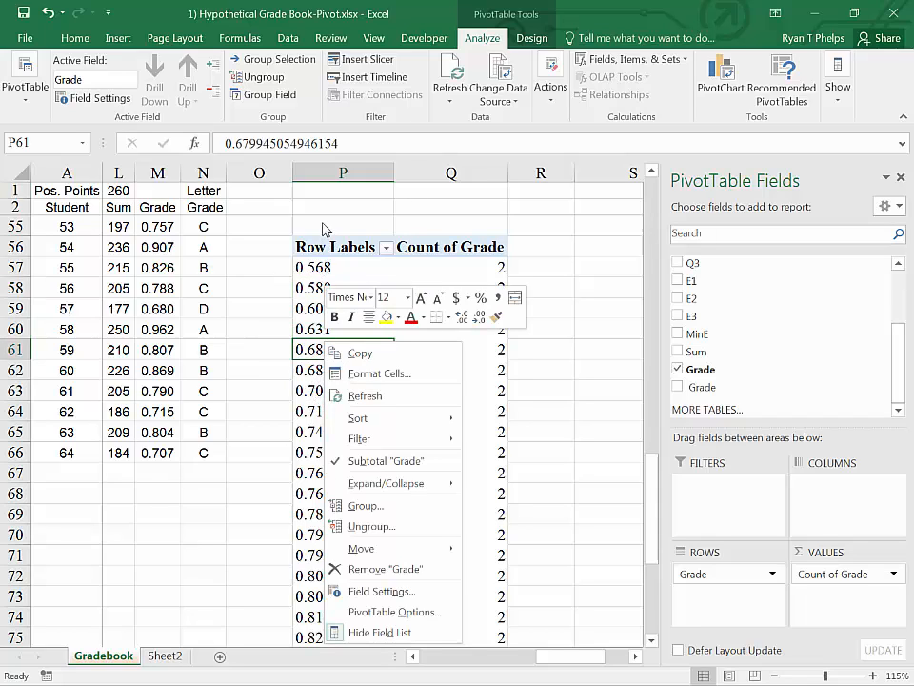
pyautogui.moveTo(366, 505)
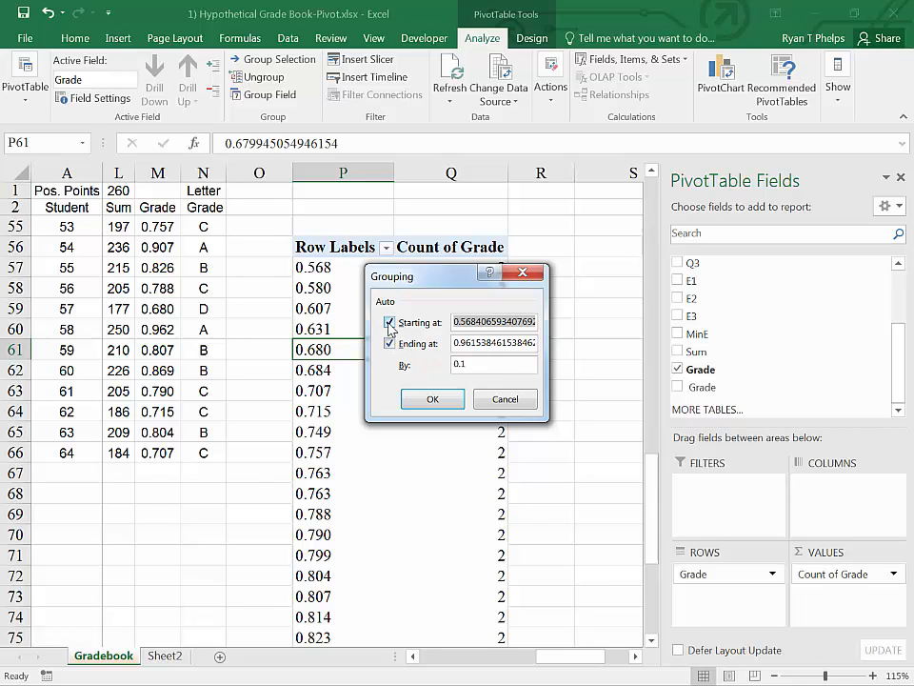
pyautogui.click(389, 322)
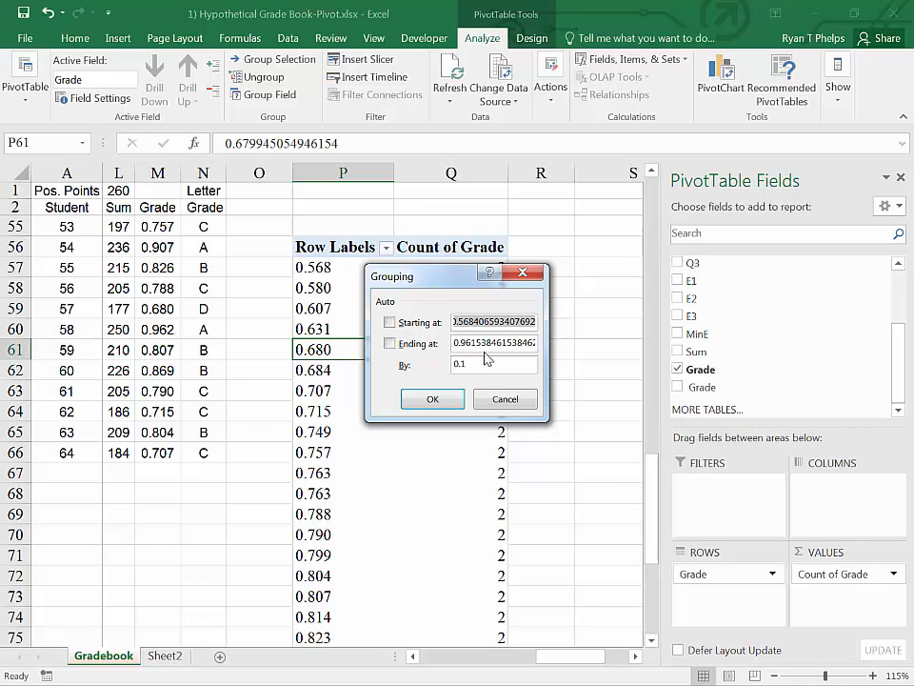
pyautogui.write('.5')
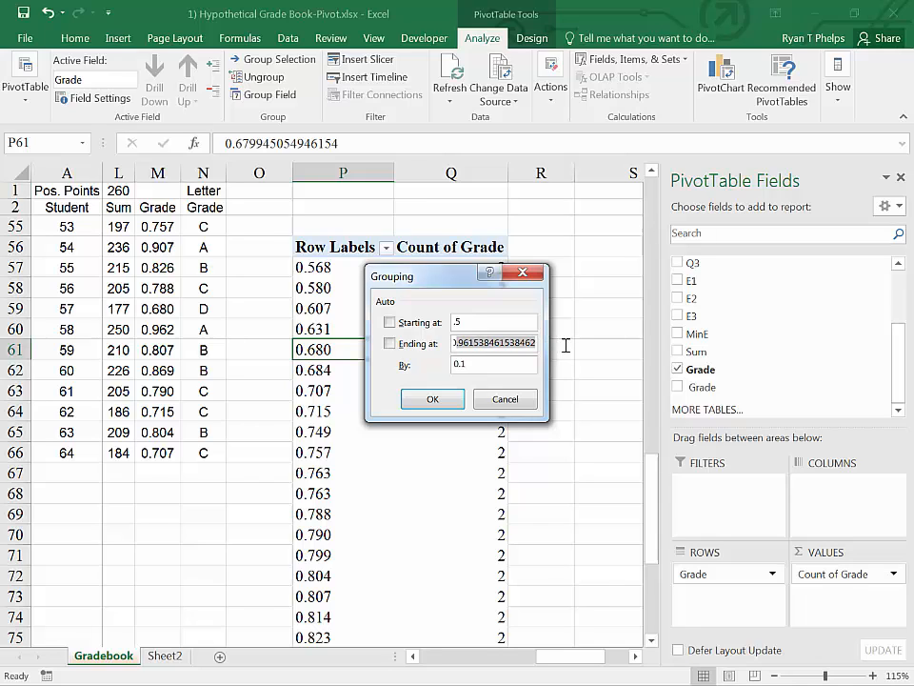
pyautogui.write('1')
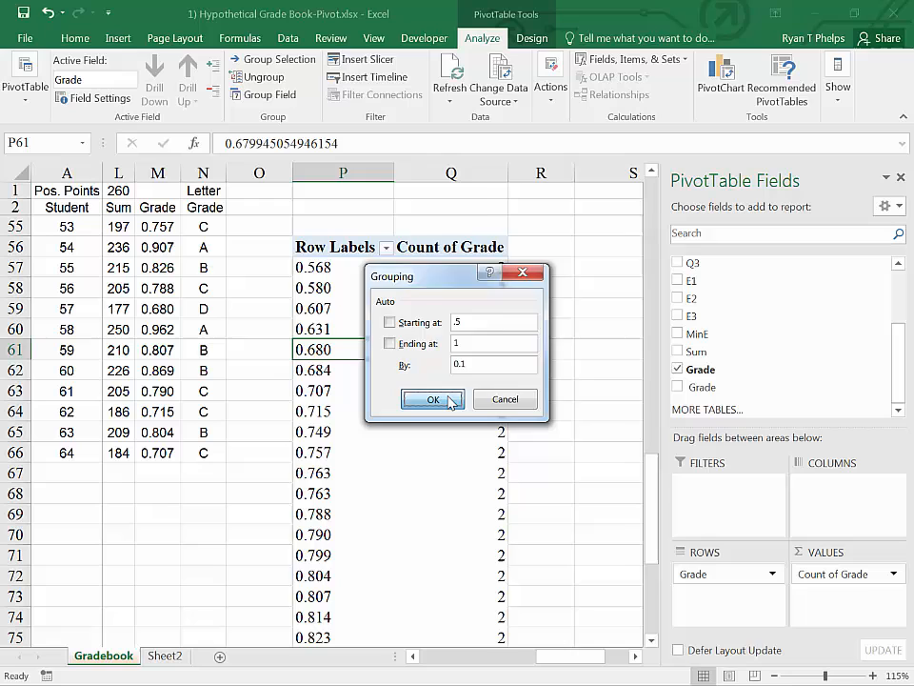
pyautogui.click(432, 400)
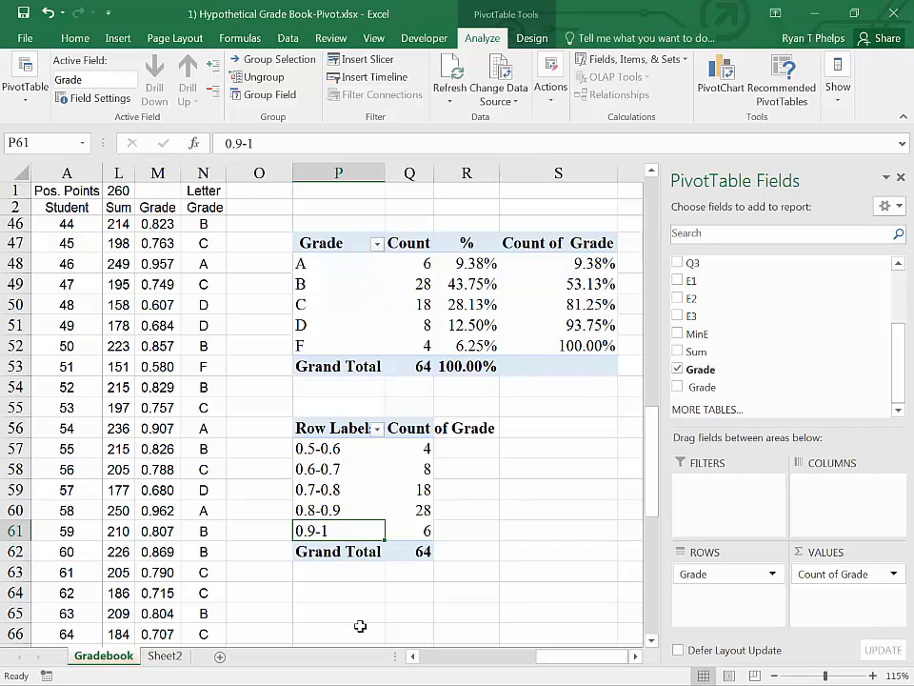
pyautogui.moveTo(381, 468)
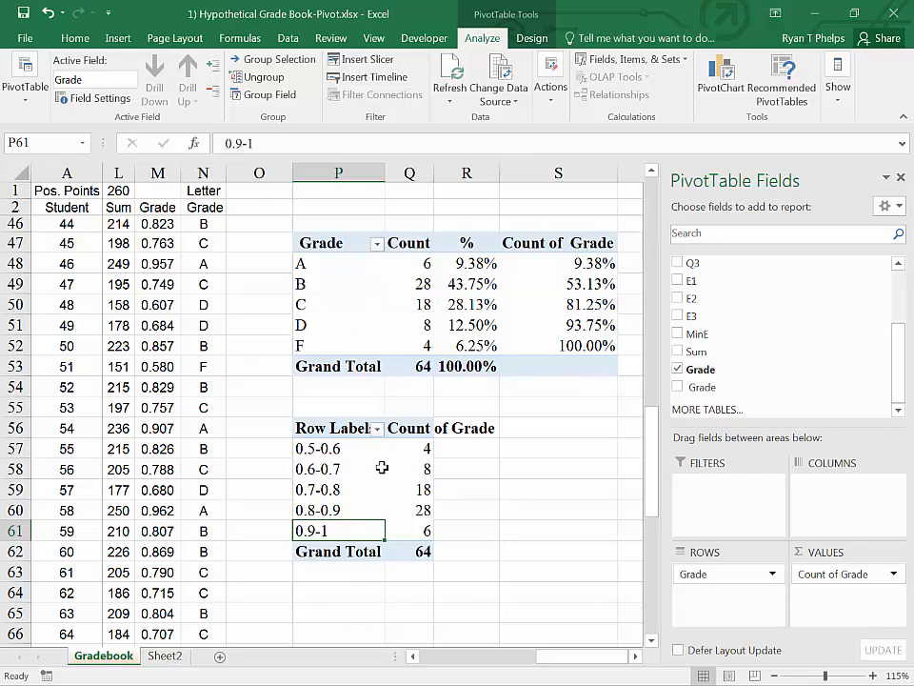
# Step: Sort the grade bins Largest to Smallest so 0.9-1 is listed first
pyautogui.click(376, 427)
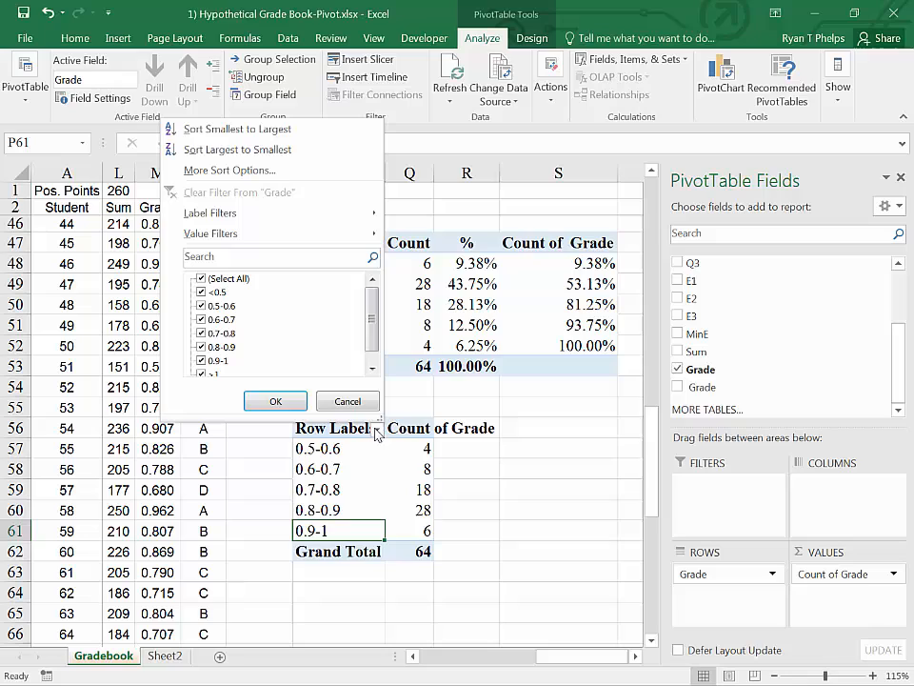
pyautogui.moveTo(312, 286)
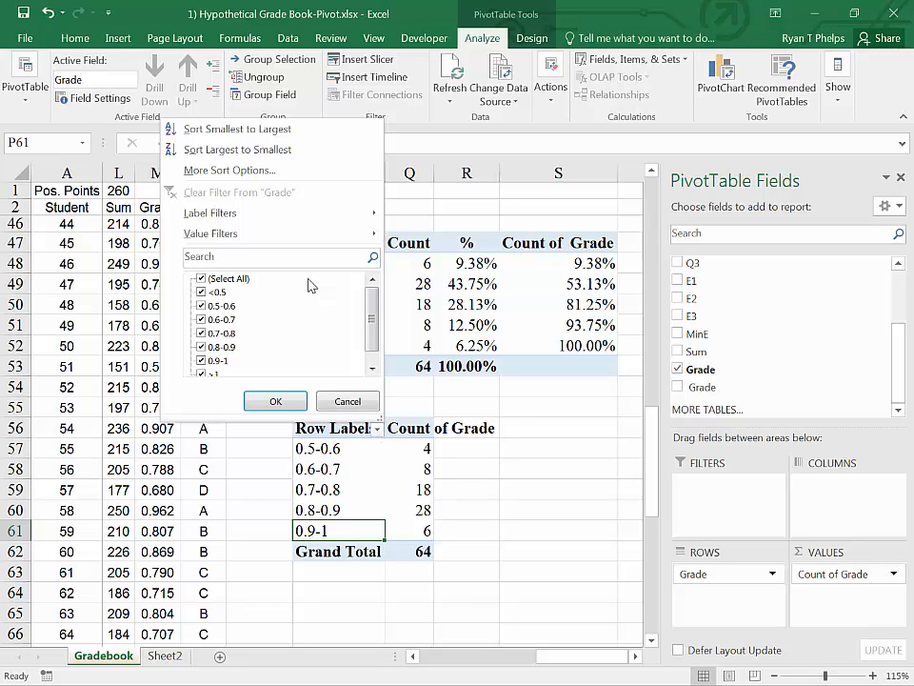
pyautogui.moveTo(236, 149)
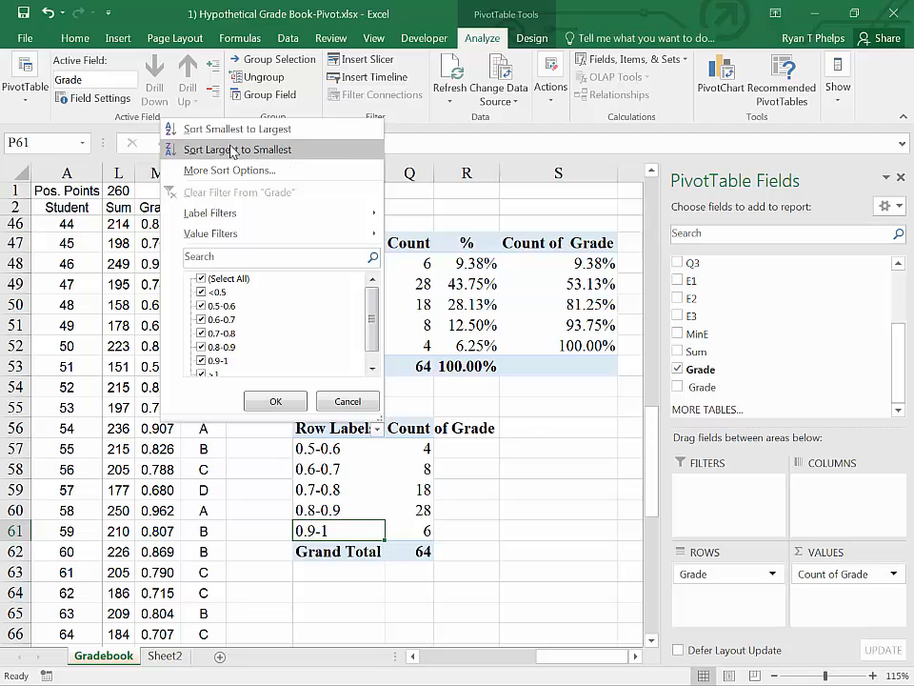
pyautogui.click(238, 148)
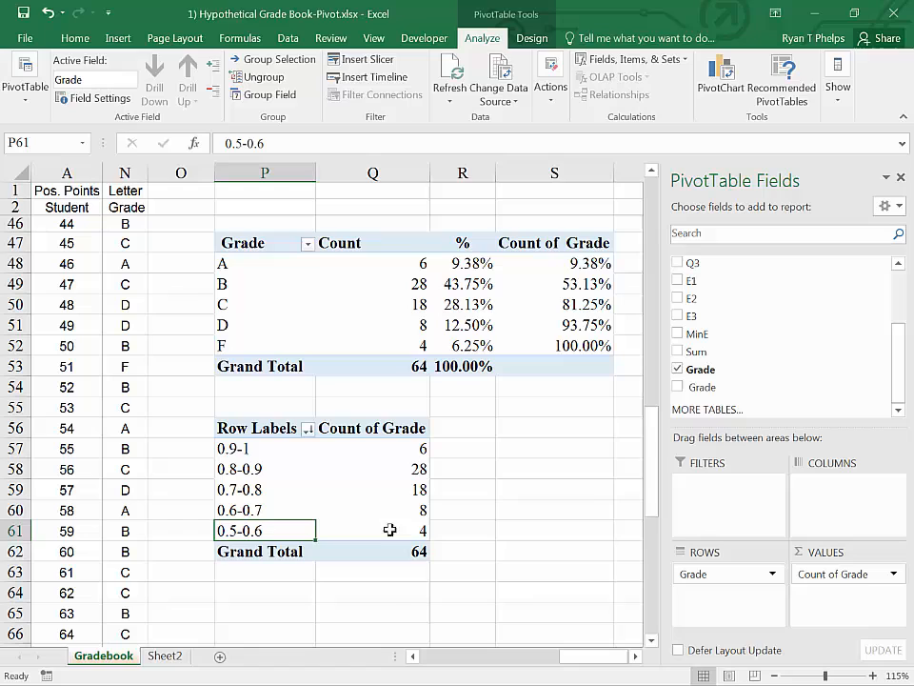
pyautogui.click(265, 426)
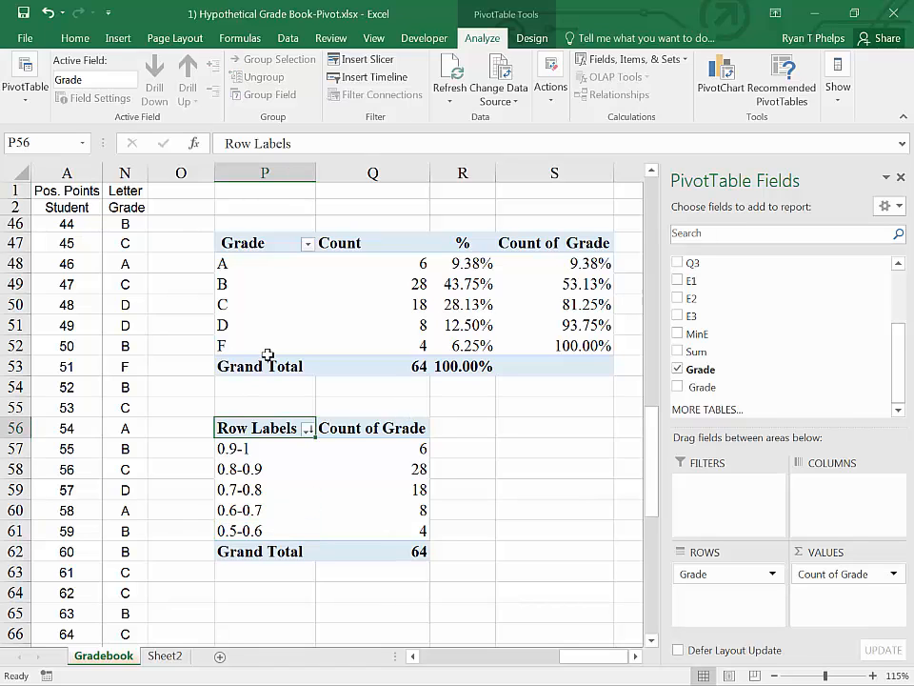
pyautogui.moveTo(271, 309)
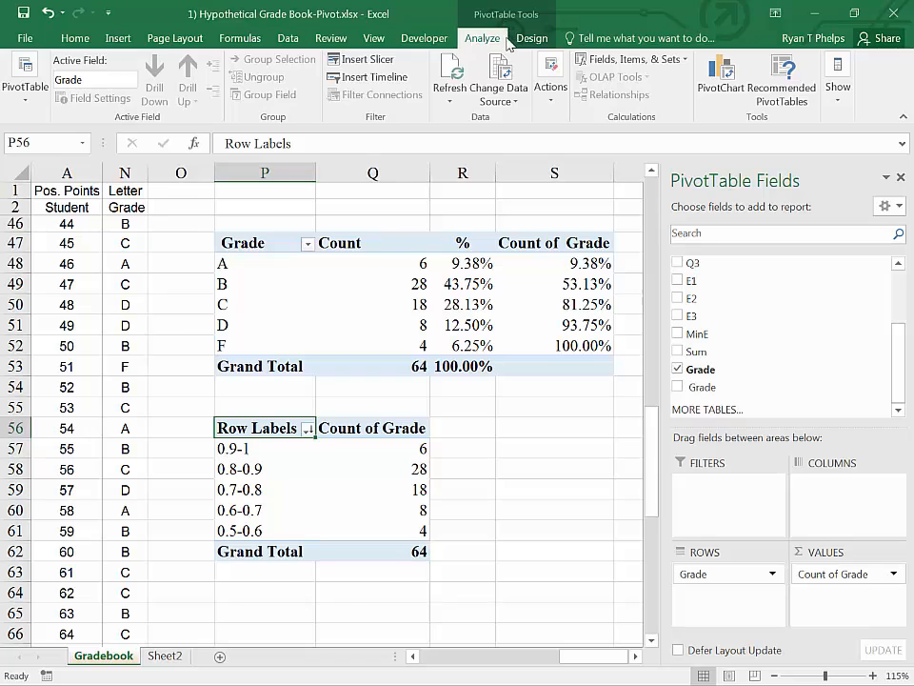
# Step: Set the grouped pivot table's report layout to Show in Outline Form from the Design ribbon
pyautogui.click(531, 38)
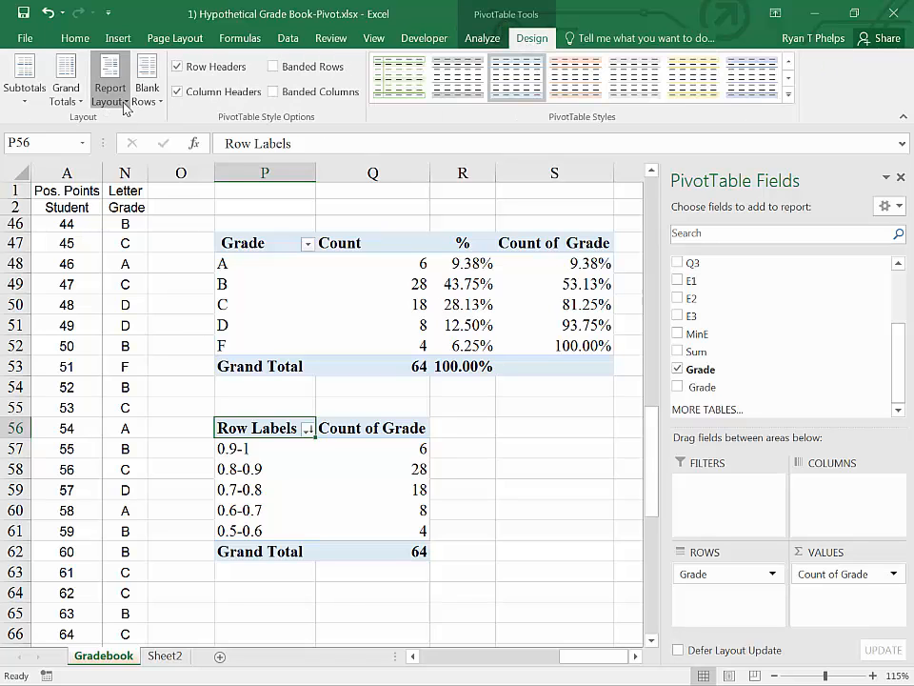
pyautogui.click(109, 80)
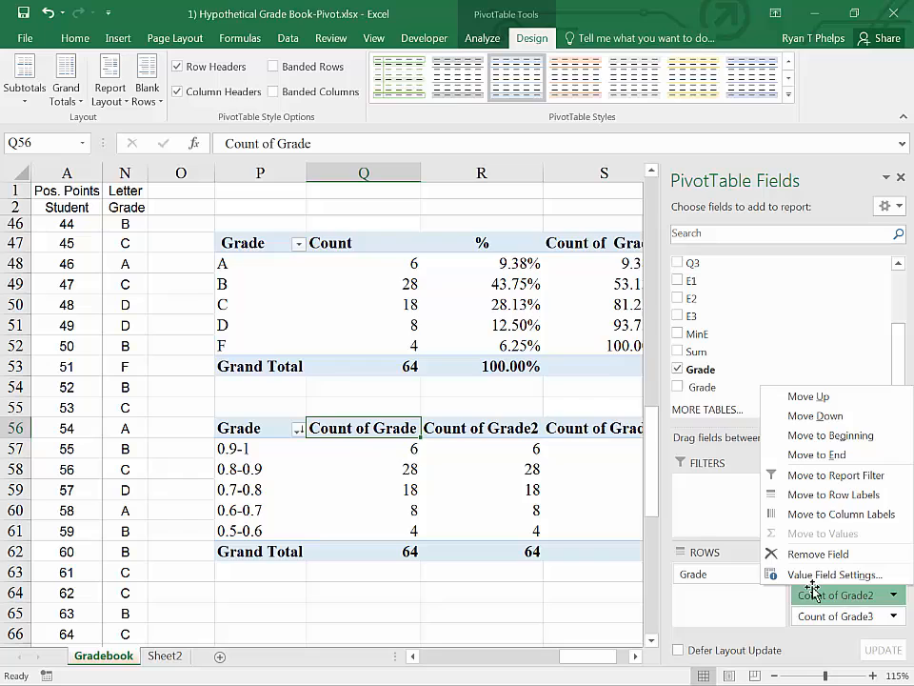
# Step: Show Count of Grade2 as % of Grand Total and name the field '%'
pyautogui.click(834, 574)
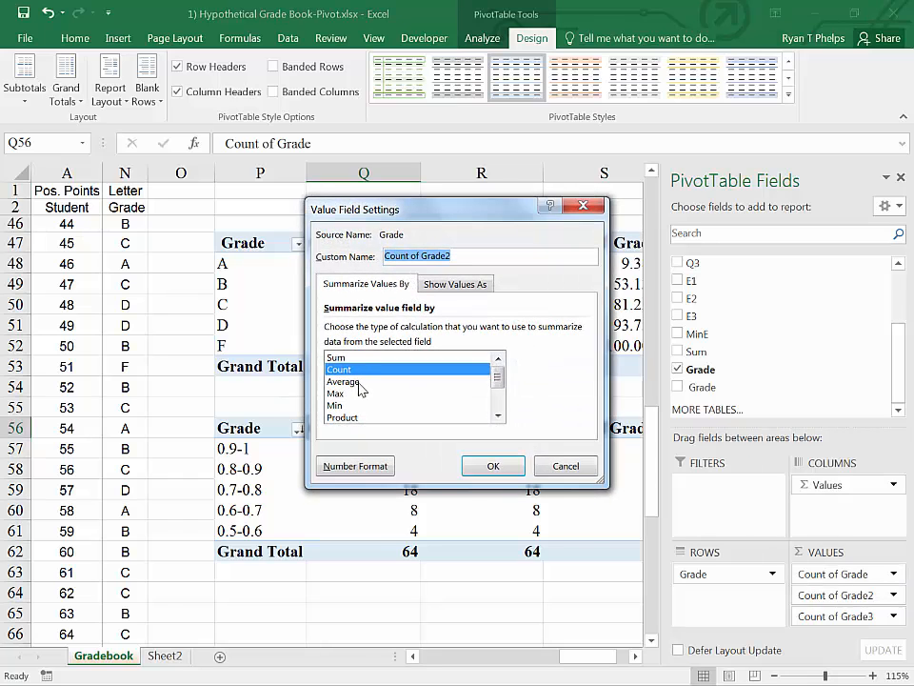
pyautogui.click(455, 282)
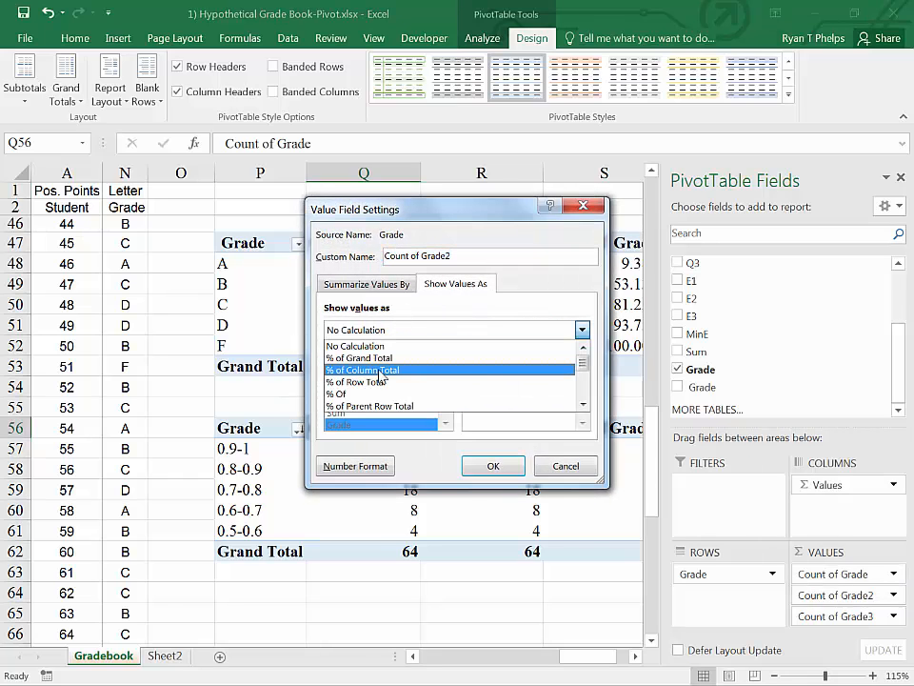
pyautogui.click(360, 358)
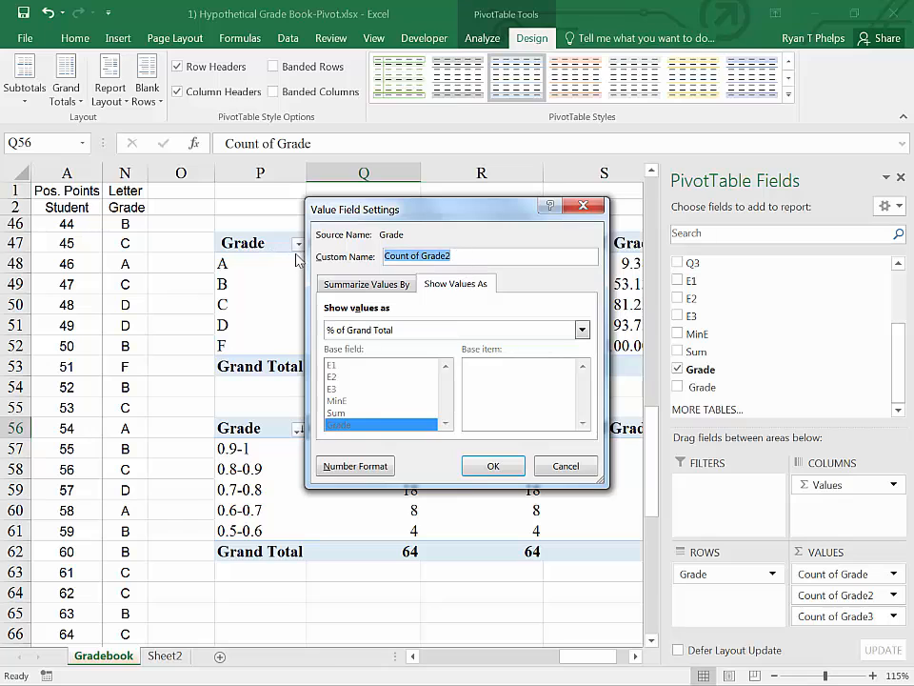
pyautogui.write('%')
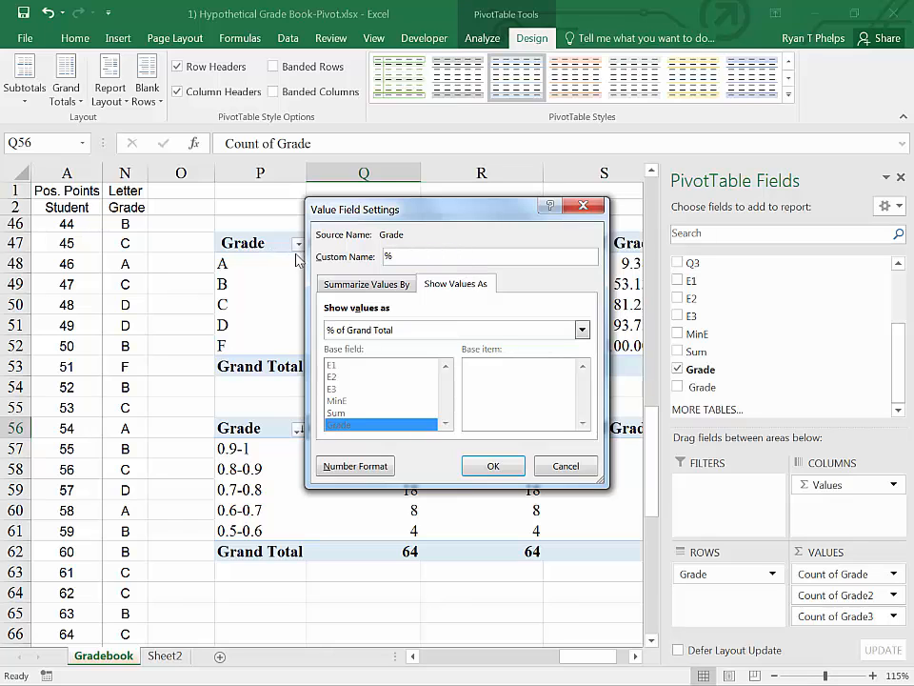
pyautogui.click(494, 465)
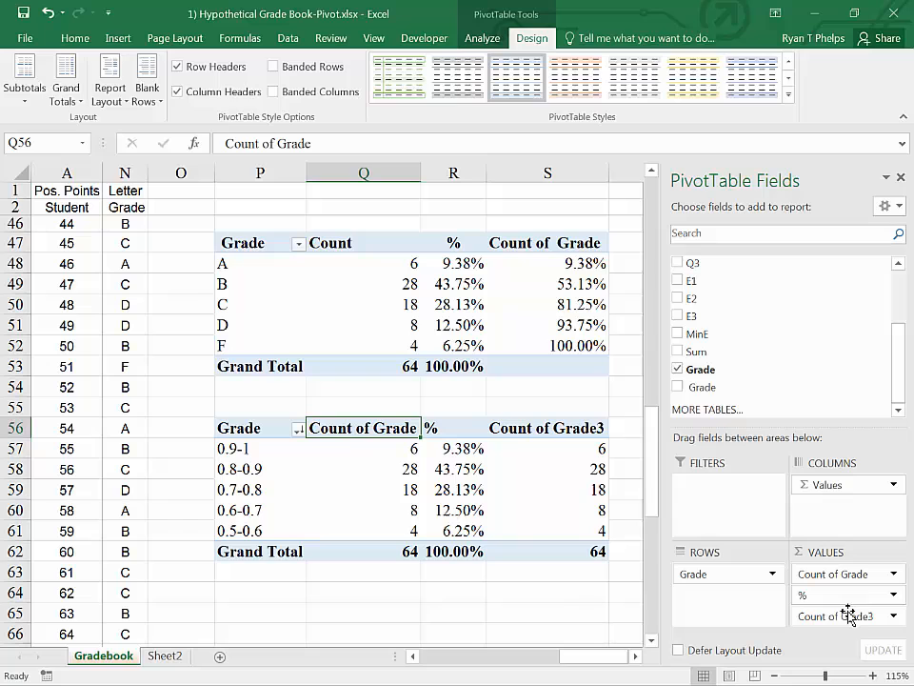
# Step: Show Count of Grade3 as % Running Total In Grade and name it 'Cumulative'
pyautogui.click(847, 615)
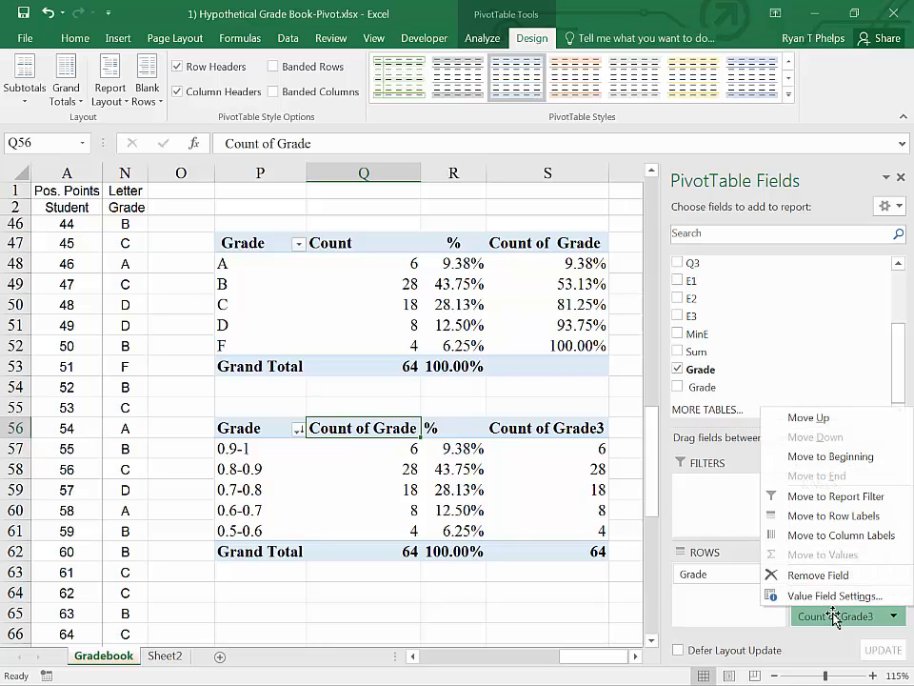
pyautogui.click(836, 594)
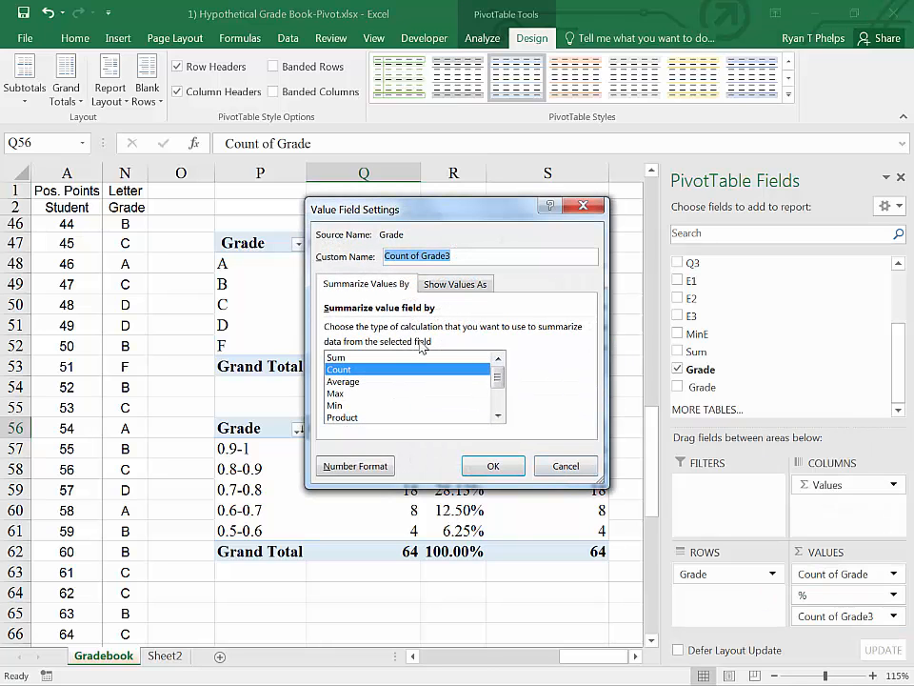
pyautogui.click(456, 282)
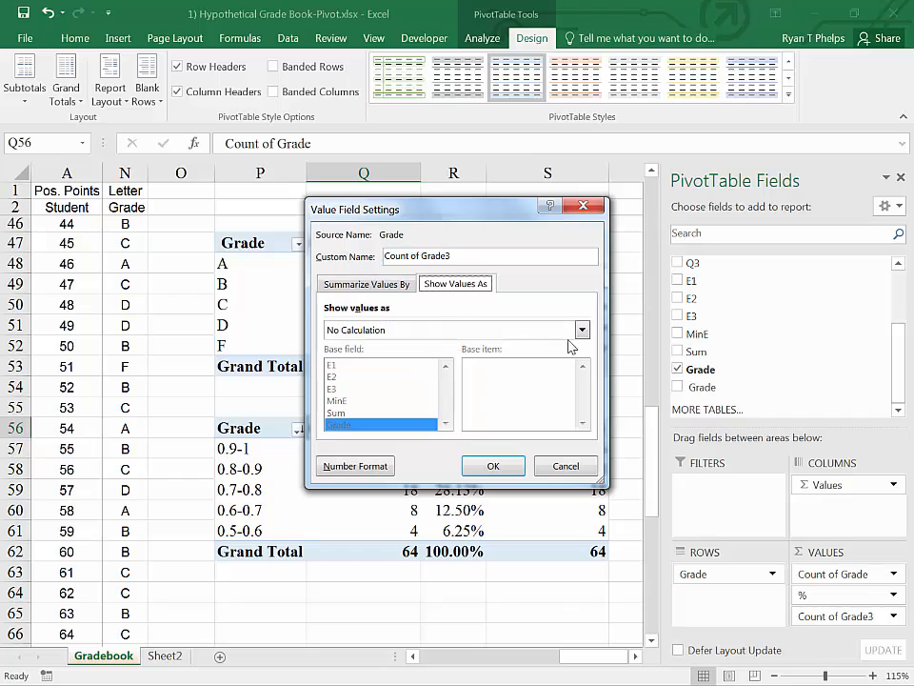
pyautogui.click(583, 330)
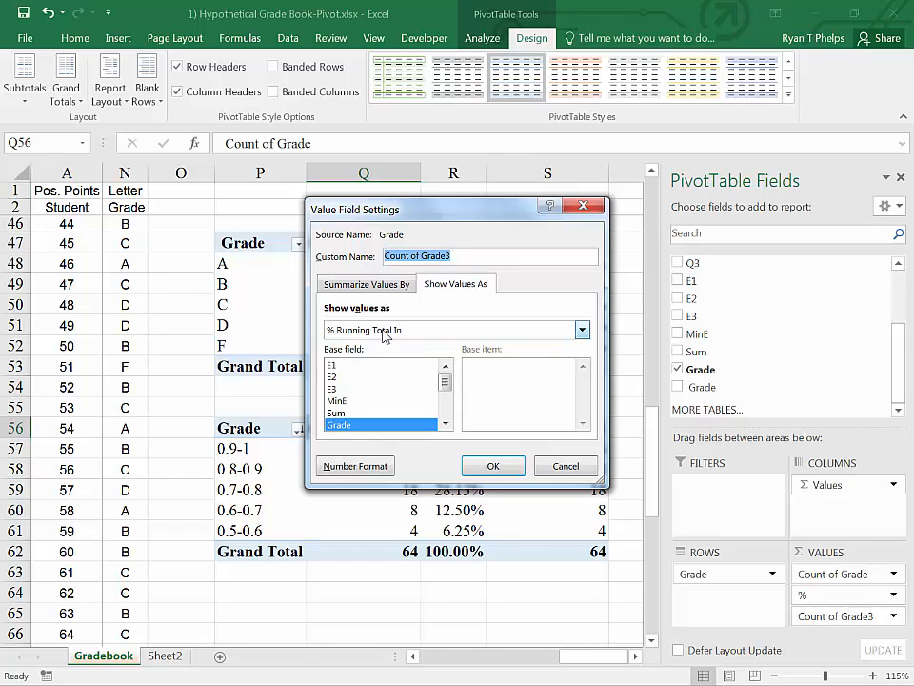
pyautogui.write('Cumulative')
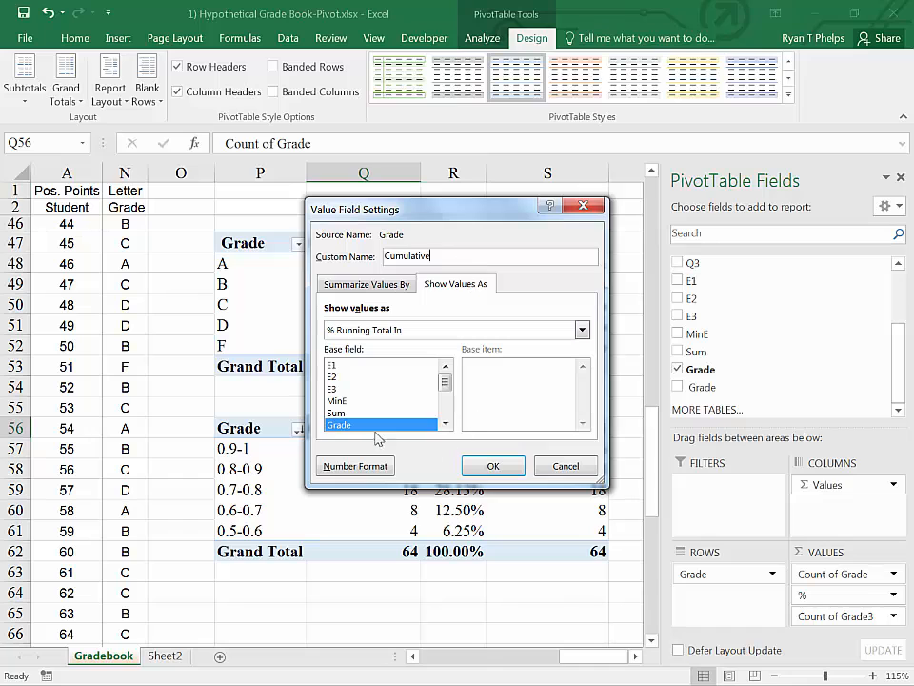
pyautogui.click(491, 464)
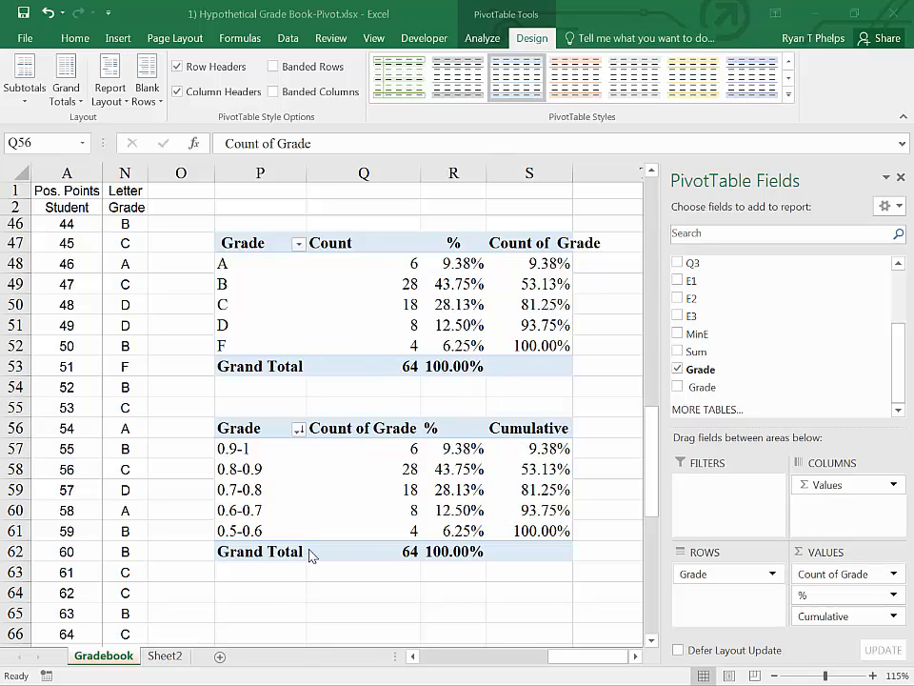
pyautogui.moveTo(544, 506)
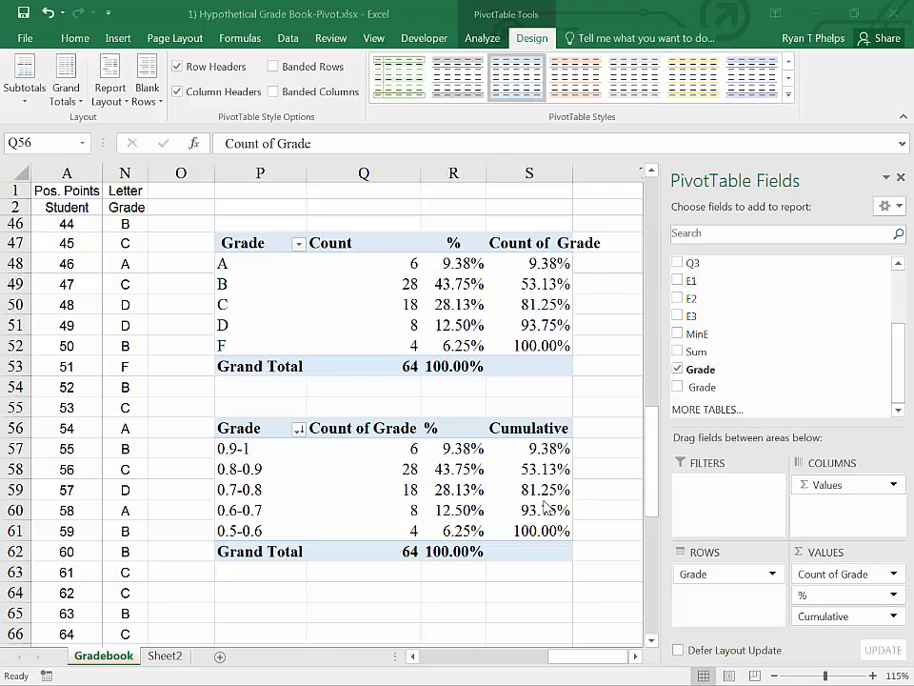
pyautogui.moveTo(477, 503)
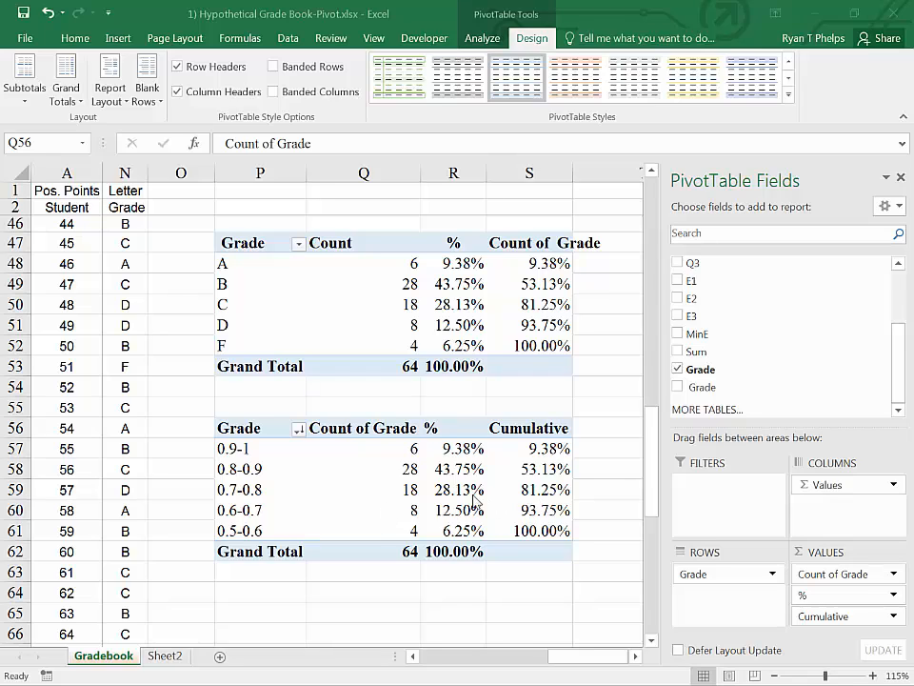
pyautogui.moveTo(252, 307)
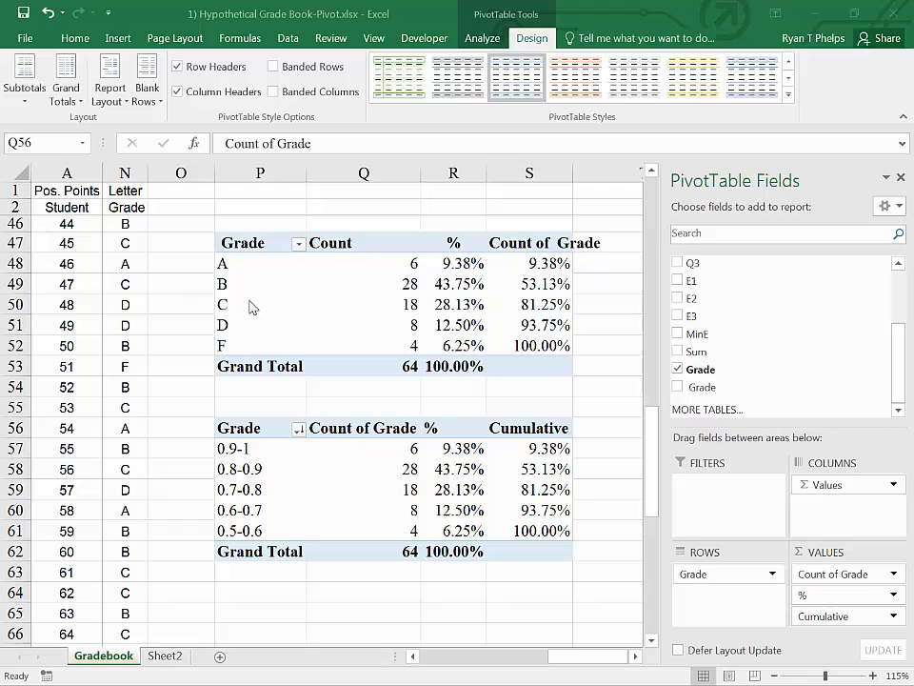
pyautogui.moveTo(290, 480)
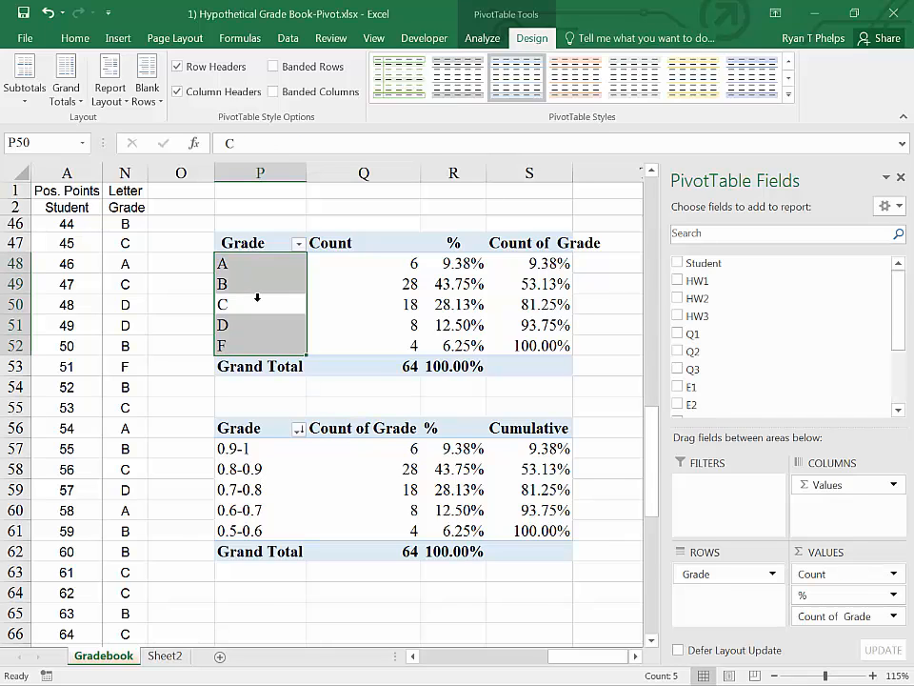
# Step: Enable Classic PivotTable layout for the letter-grade table in PivotTable Options > Display
pyautogui.click(259, 304)
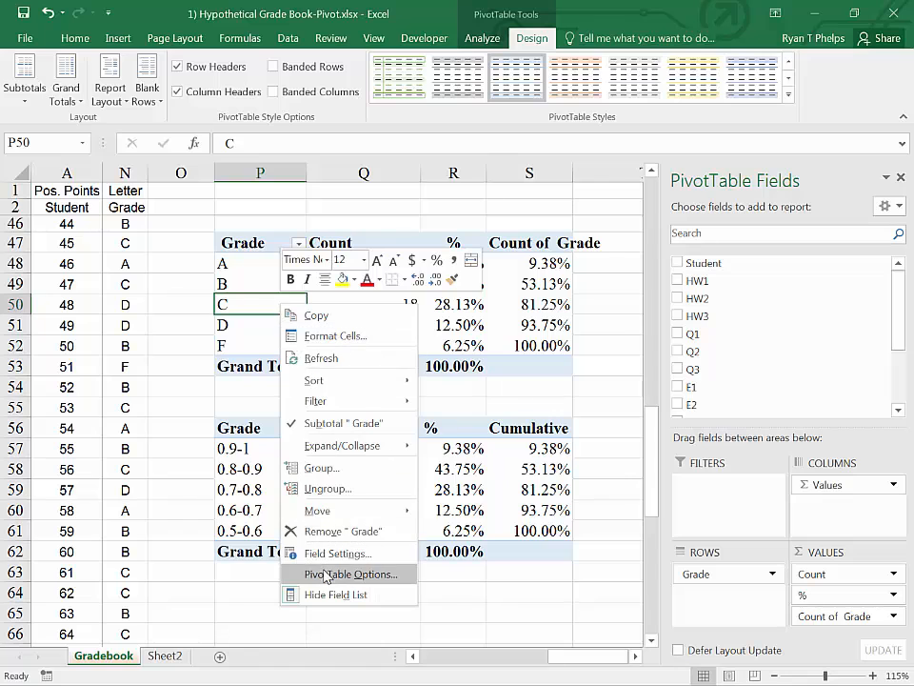
pyautogui.click(351, 574)
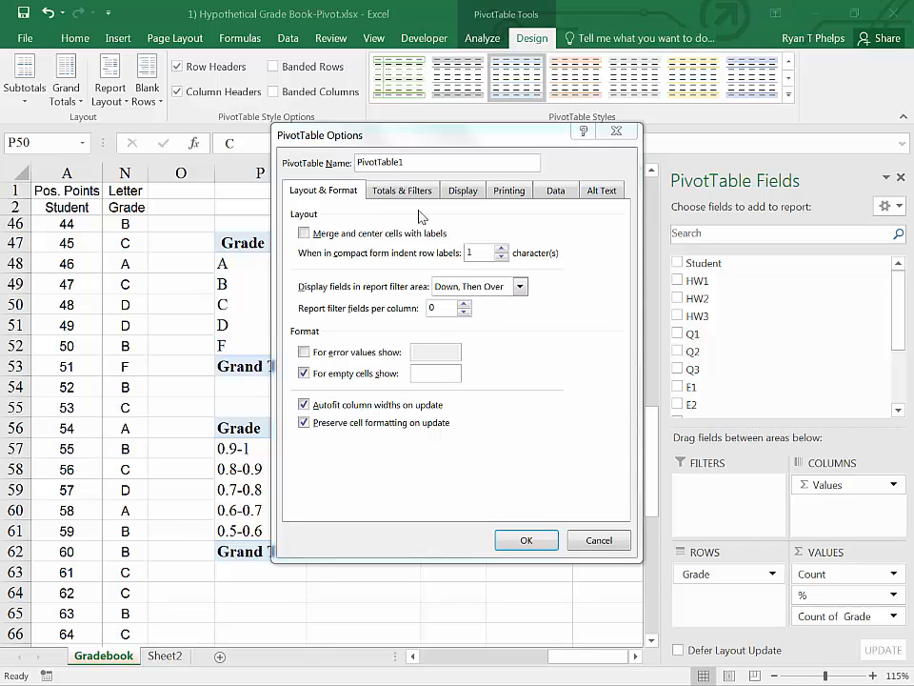
pyautogui.click(463, 190)
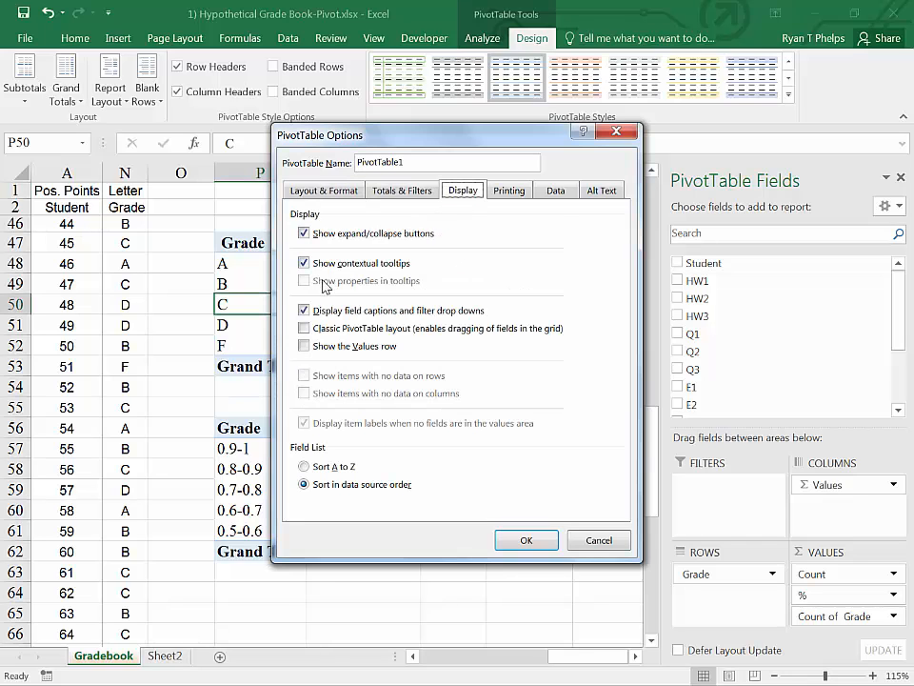
pyautogui.click(305, 328)
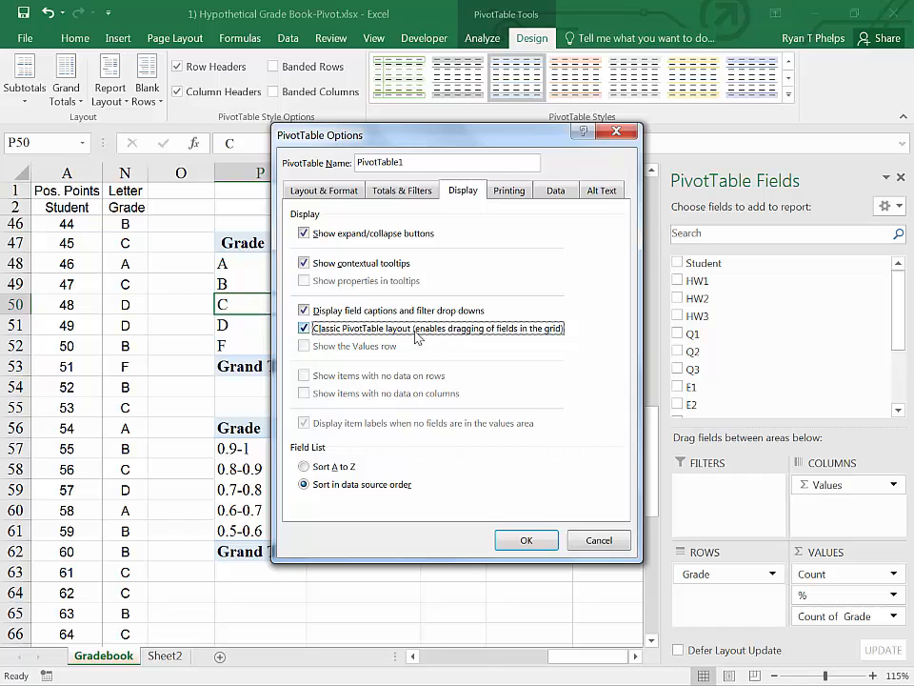
pyautogui.moveTo(526, 541)
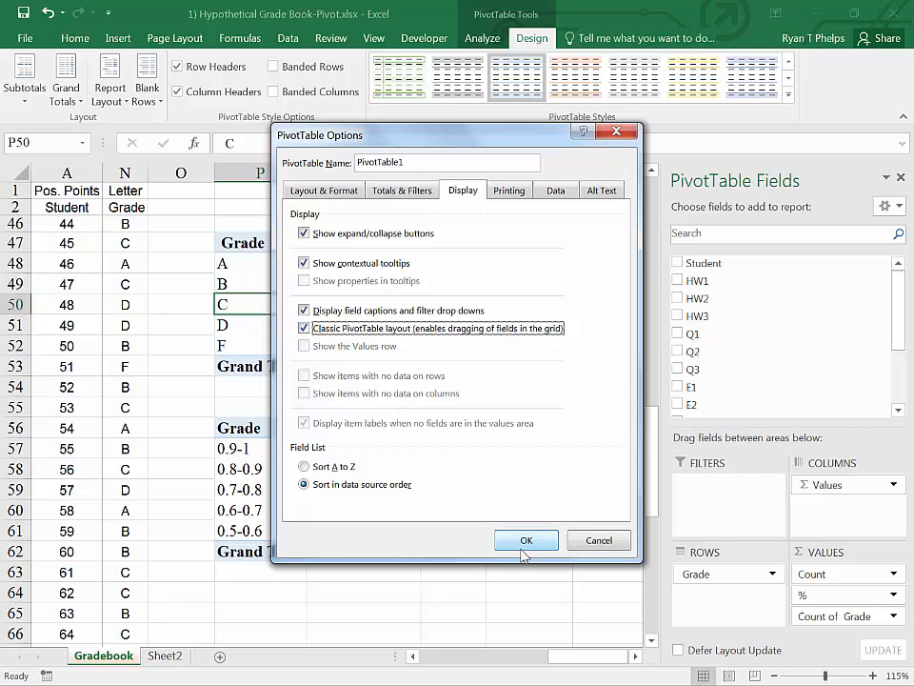
pyautogui.click(526, 541)
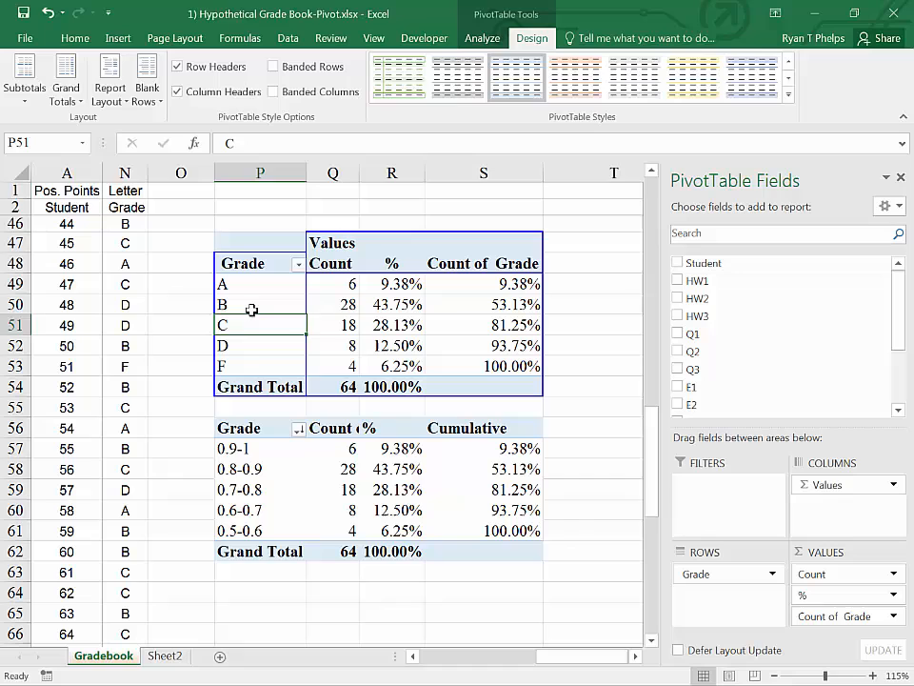
pyautogui.click(259, 305)
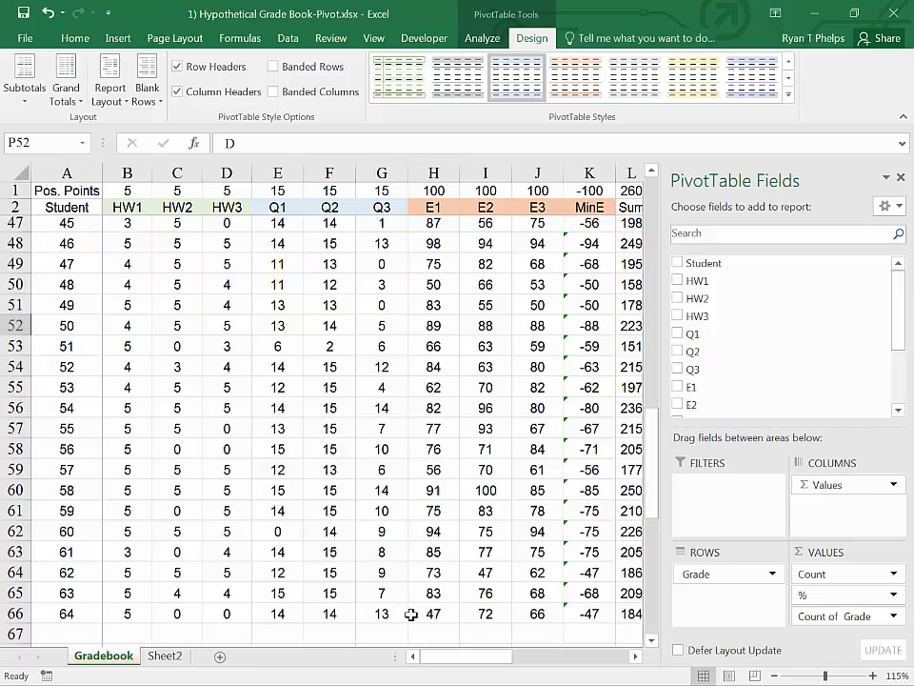
# Step: Scroll the Gradebook sheet so the pivot tables sit beside the student data, C now before B
pyautogui.scroll(-3)
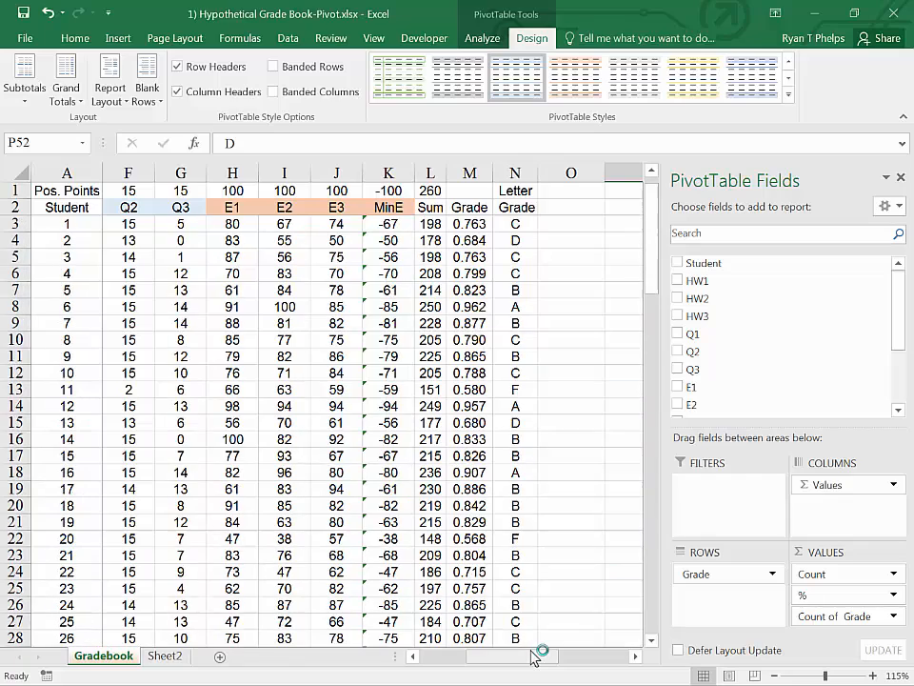
pyautogui.click(67, 305)
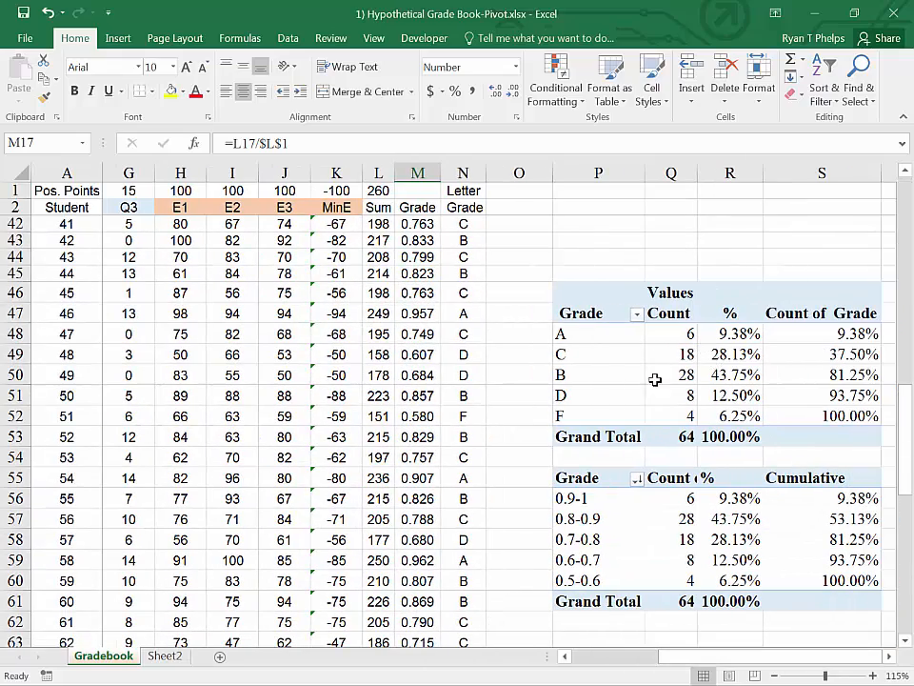
pyautogui.moveTo(701, 400)
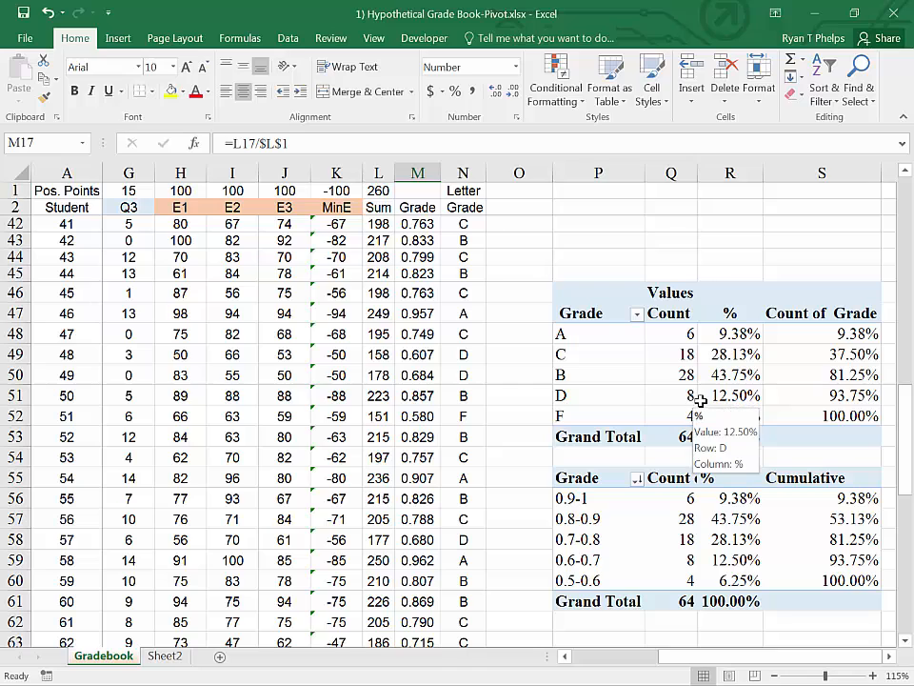
pyautogui.moveTo(670, 373)
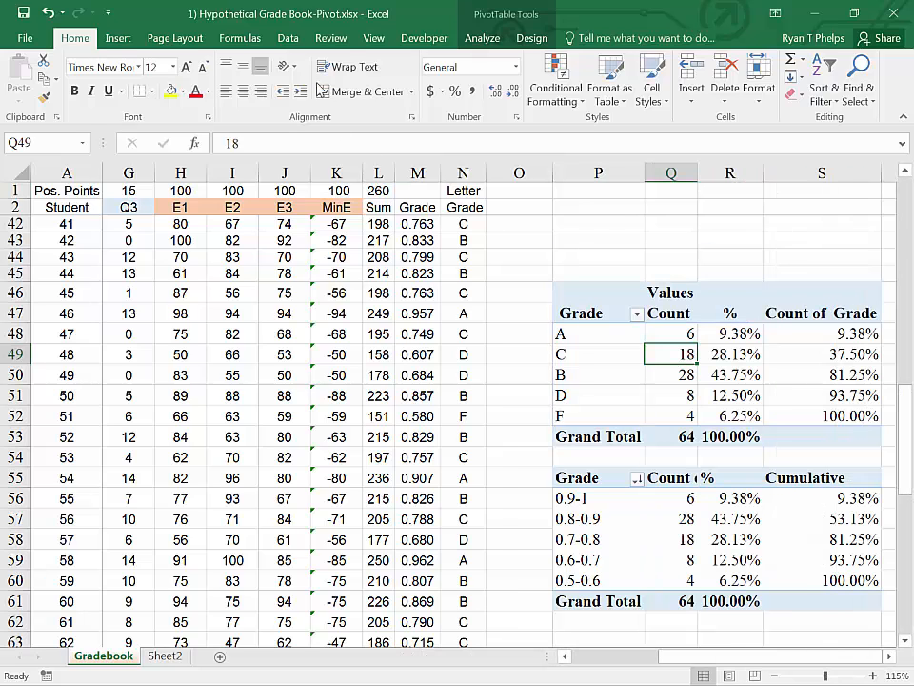
# Step: Refresh All from the Data ribbon so both tables total 63 students, checking the A and bin counts
pyautogui.click(288, 38)
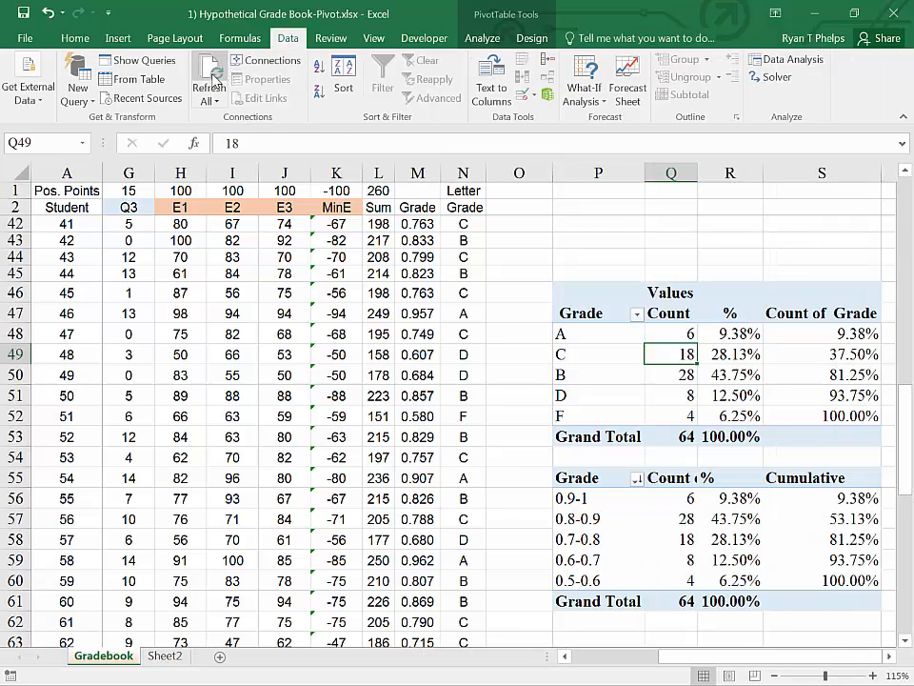
pyautogui.click(207, 76)
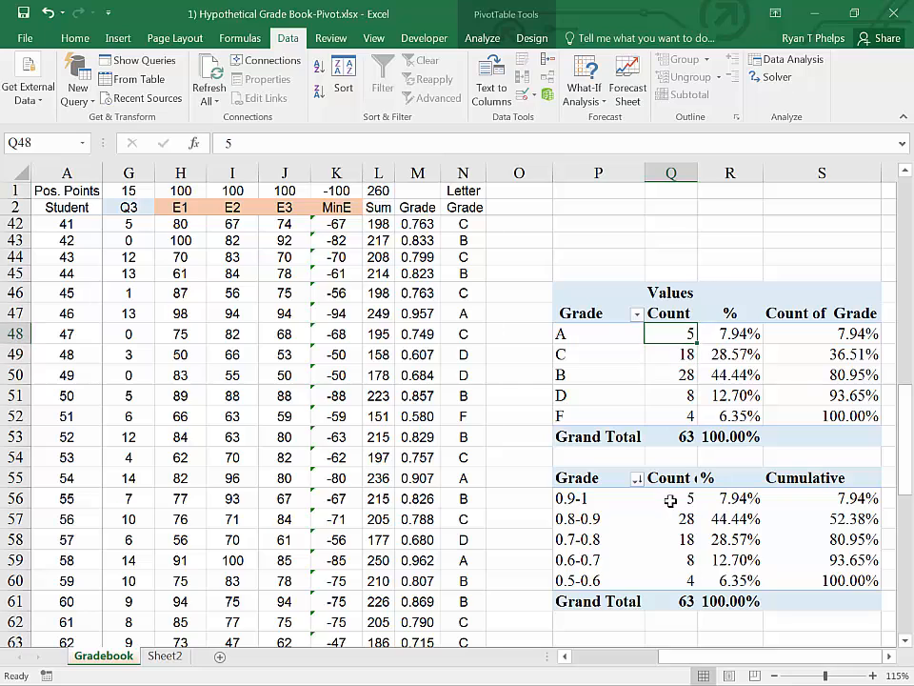
pyautogui.click(671, 499)
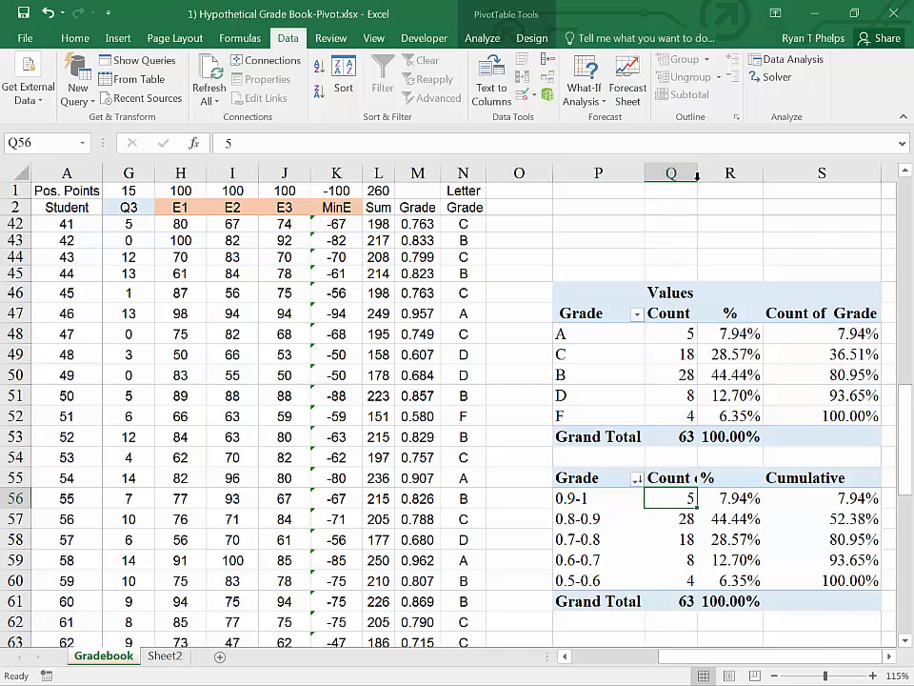
pyautogui.click(671, 333)
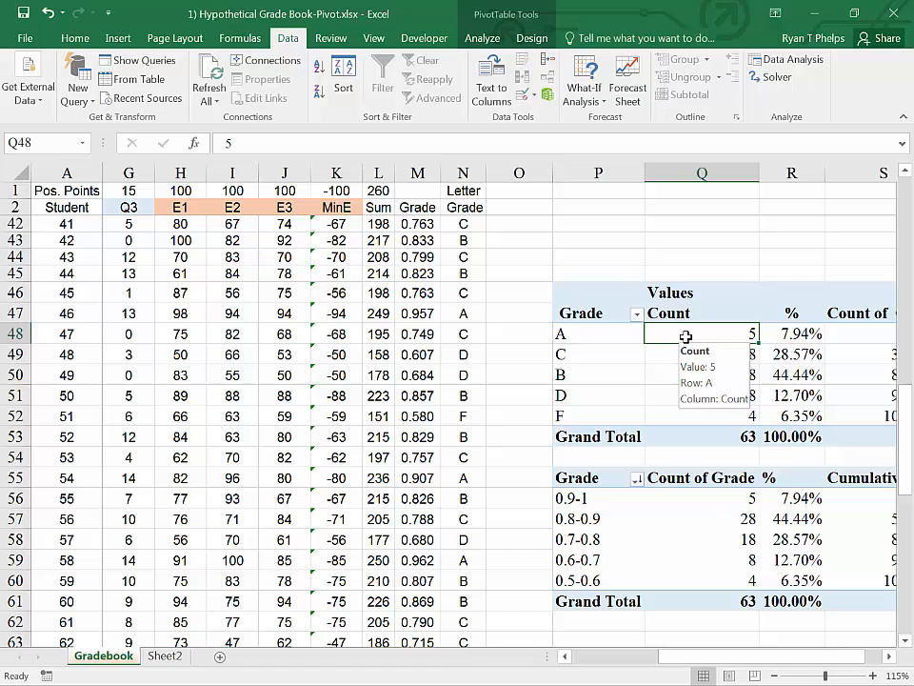
pyautogui.click(701, 560)
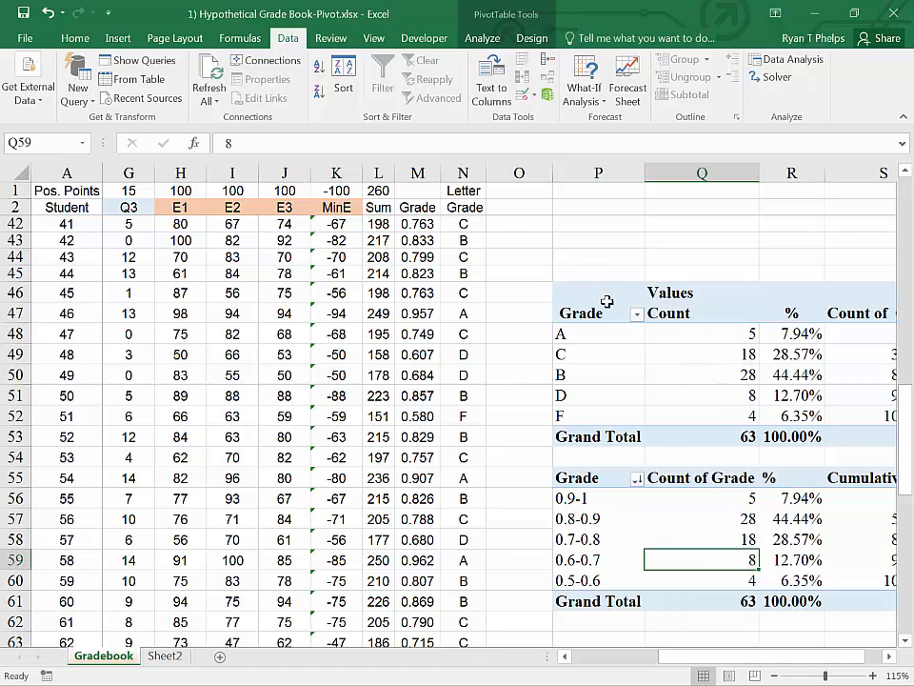
# Step: Turn on 'Refresh data when opening the file' in PivotTable Options > Data and accept the notice
pyautogui.rightClick(560, 334)
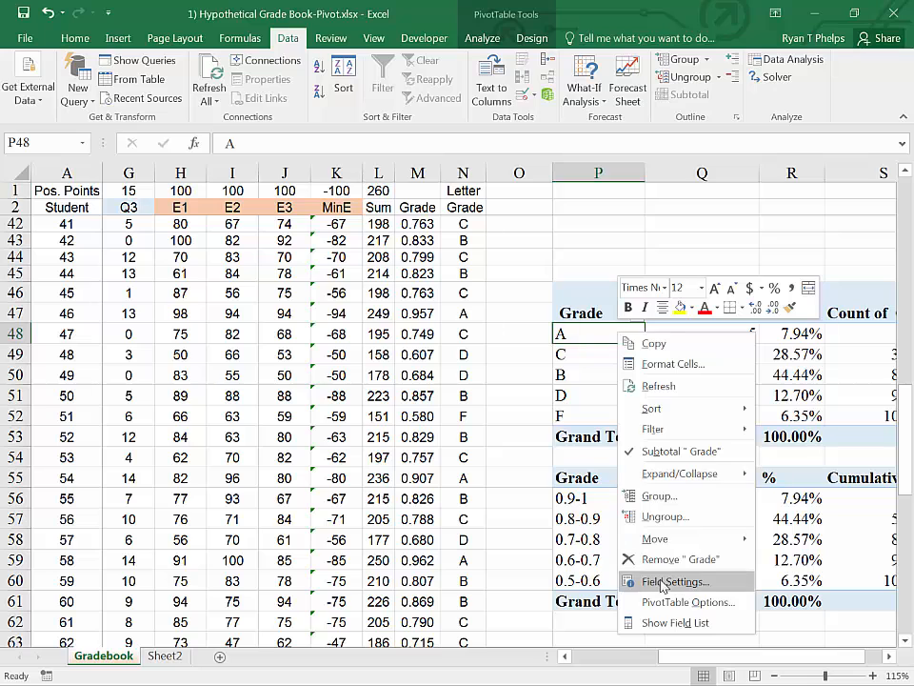
pyautogui.click(687, 602)
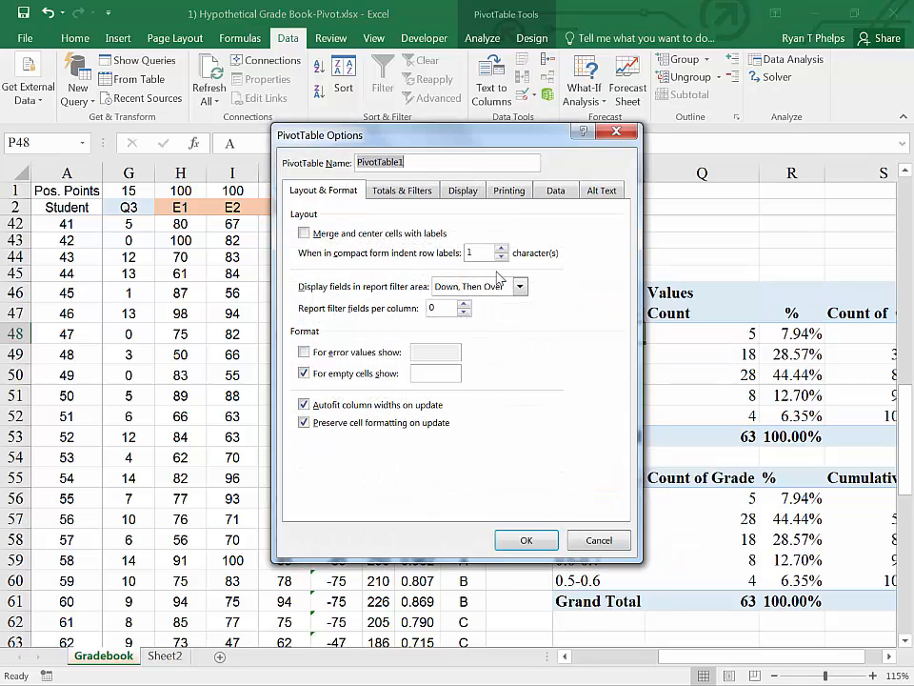
pyautogui.click(556, 191)
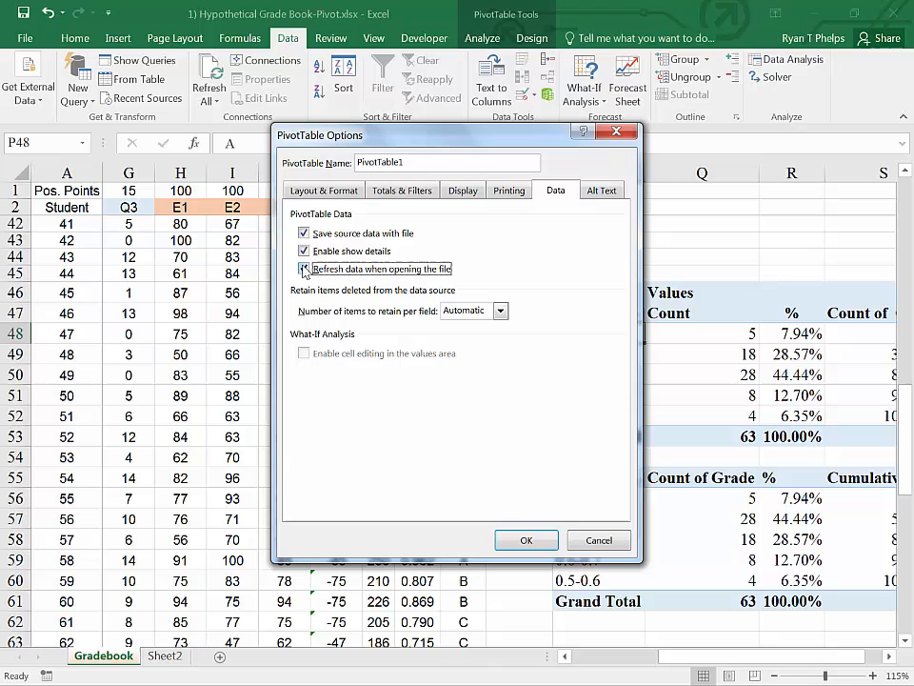
pyautogui.click(304, 269)
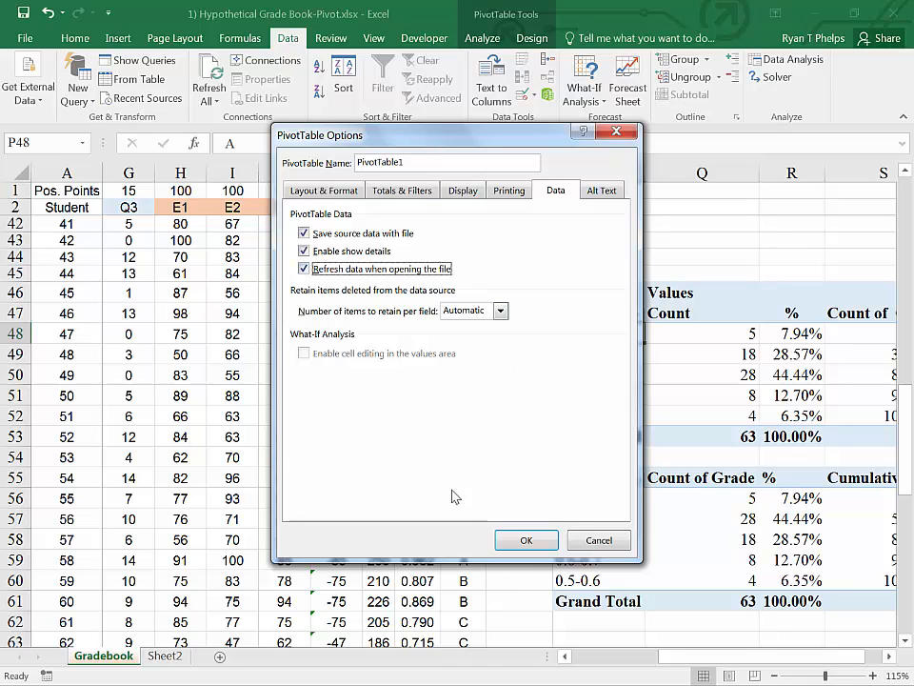
pyautogui.moveTo(707, 494)
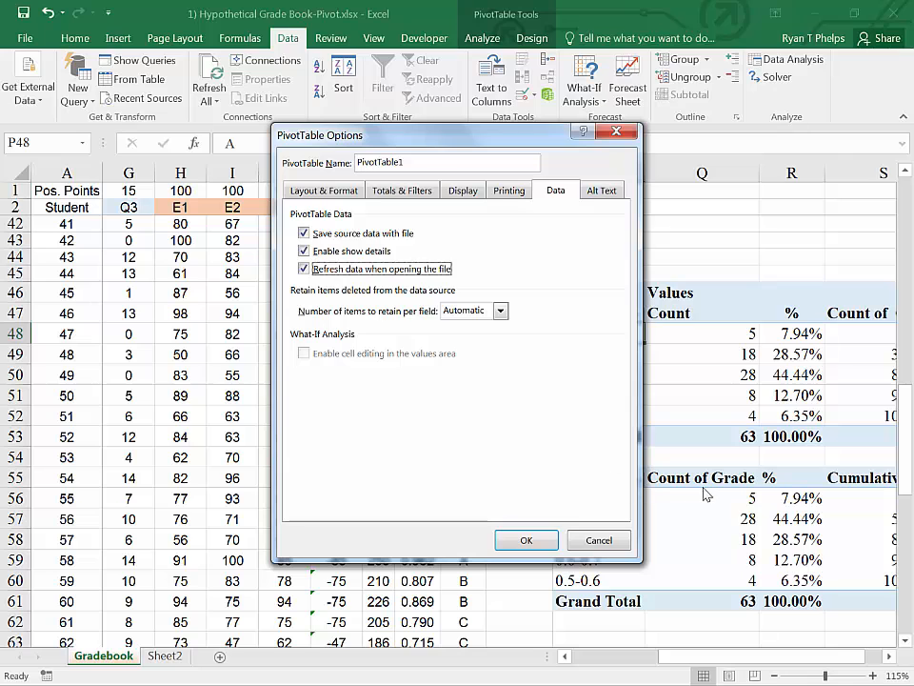
pyautogui.moveTo(575, 579)
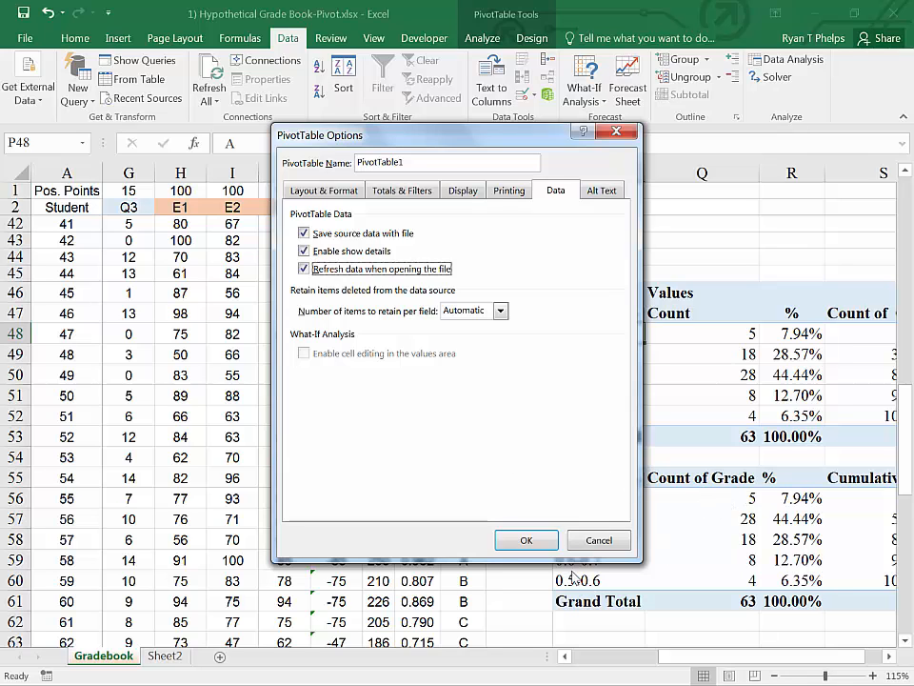
pyautogui.click(526, 541)
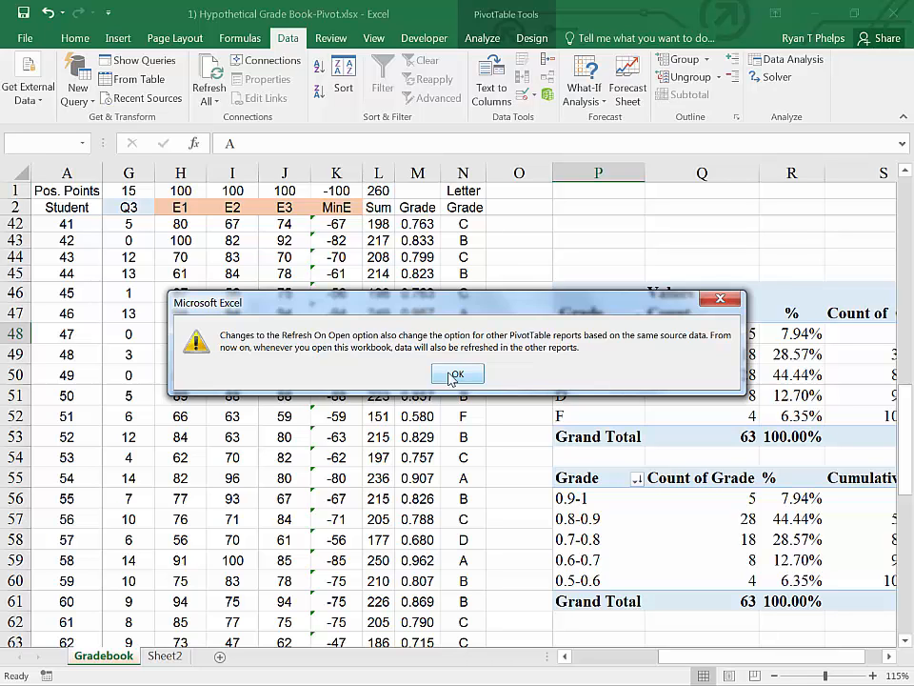
pyautogui.click(457, 372)
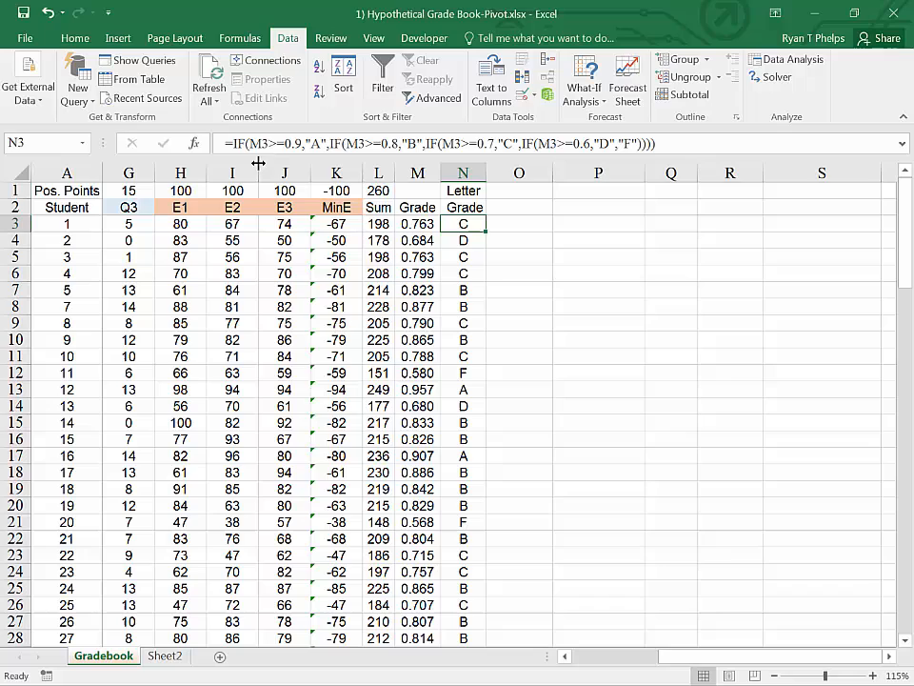
pyautogui.moveTo(466, 315)
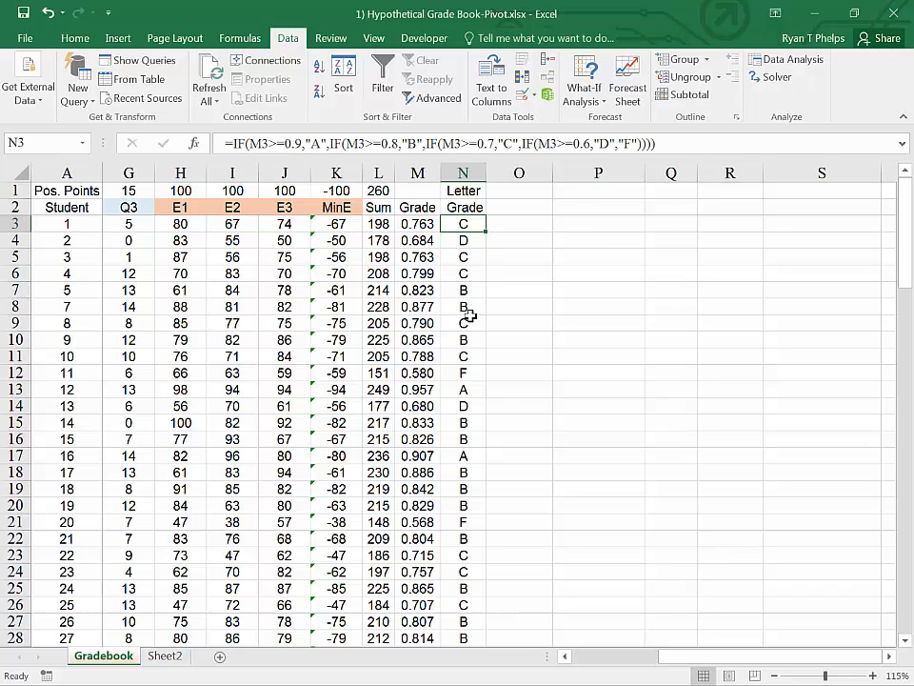
pyautogui.click(598, 305)
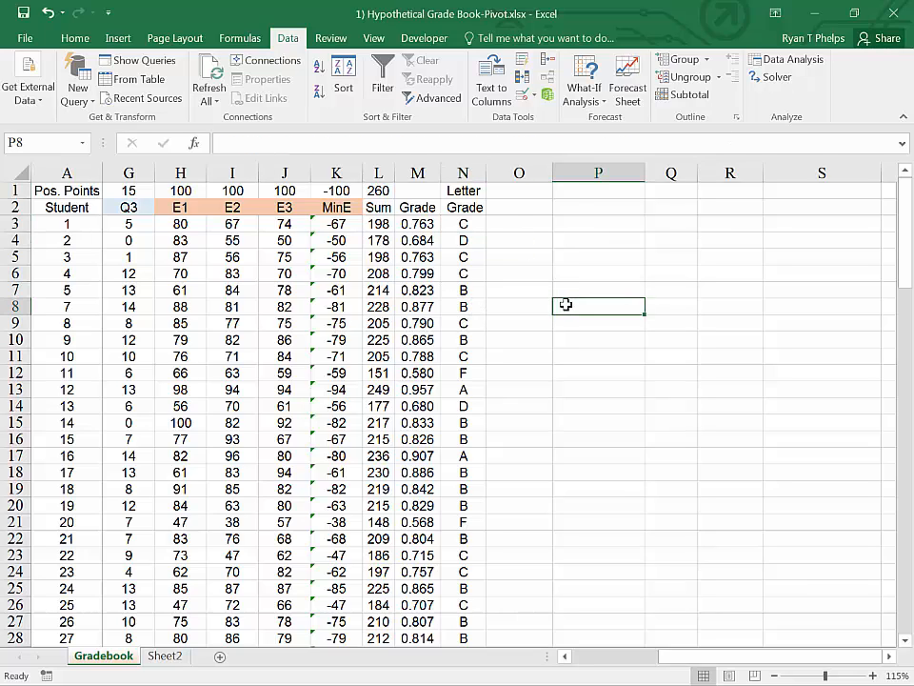